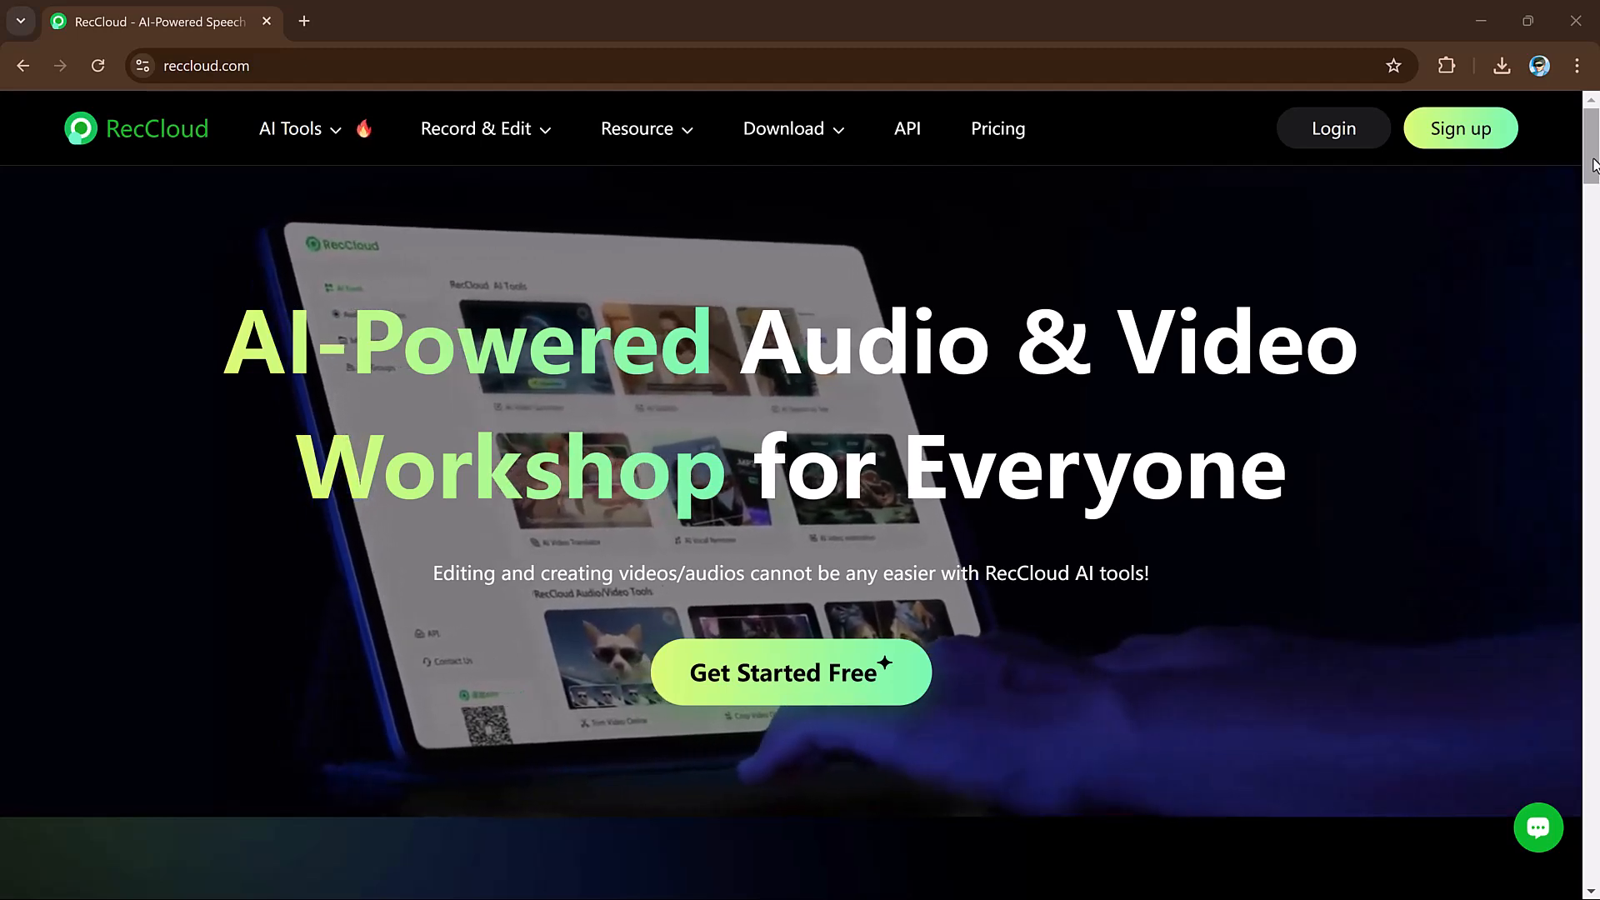
- Browse the RecCloud homepage and enter the online tools dashboard via Start for Free
{"action": "scroll", "scroll_direction": "down", "scroll_amount": 3}
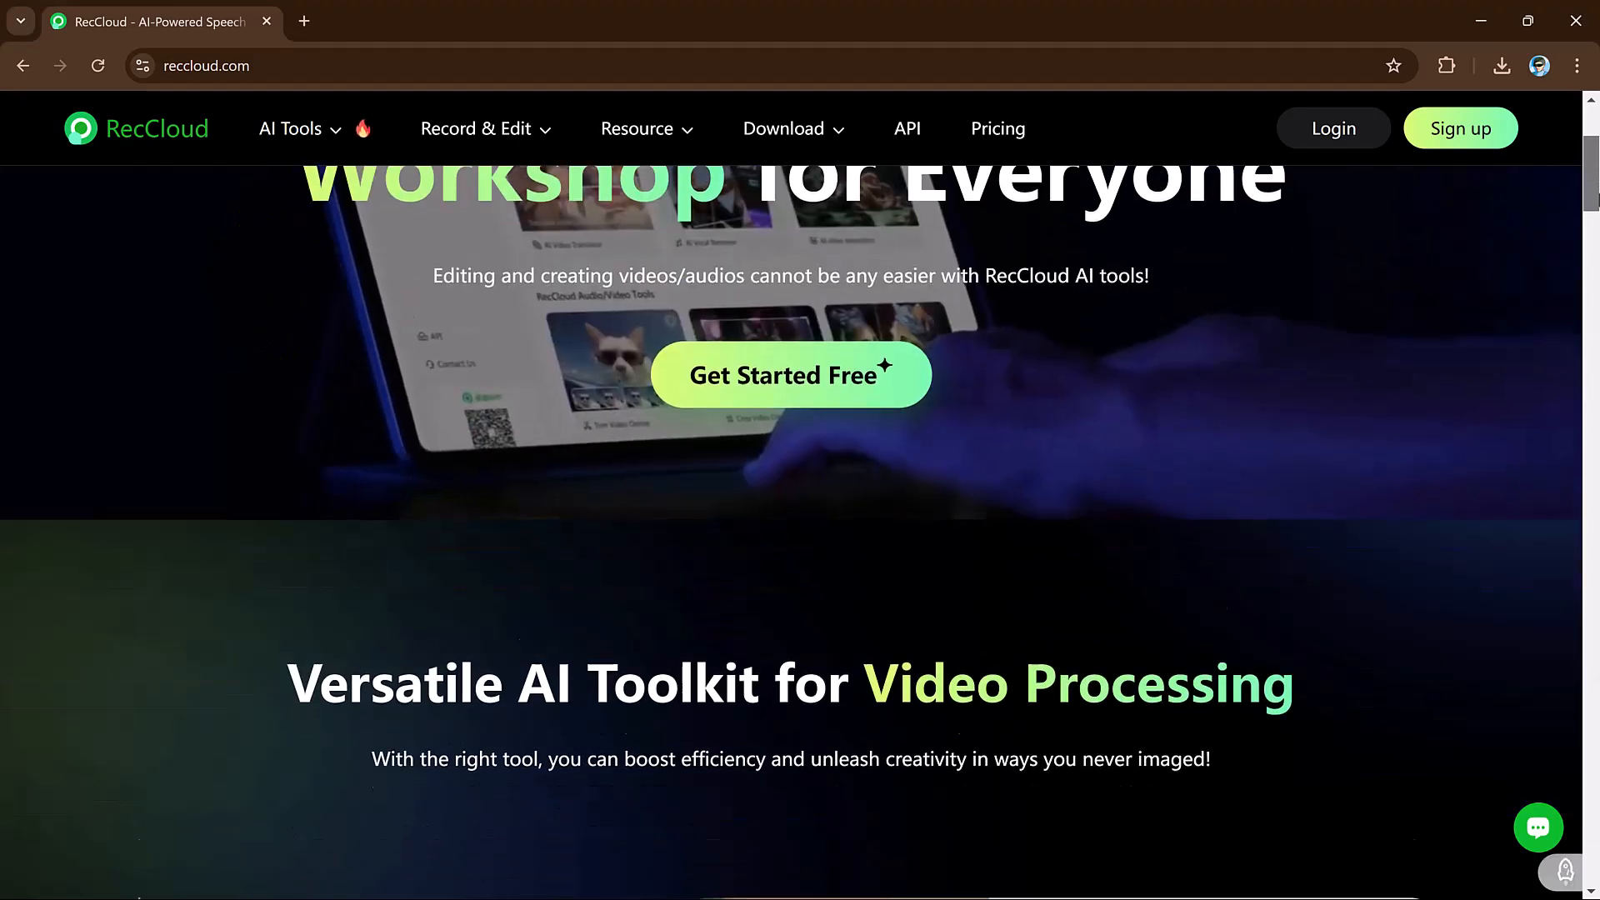
{"action": "scroll", "scroll_direction": "down", "scroll_amount": 3}
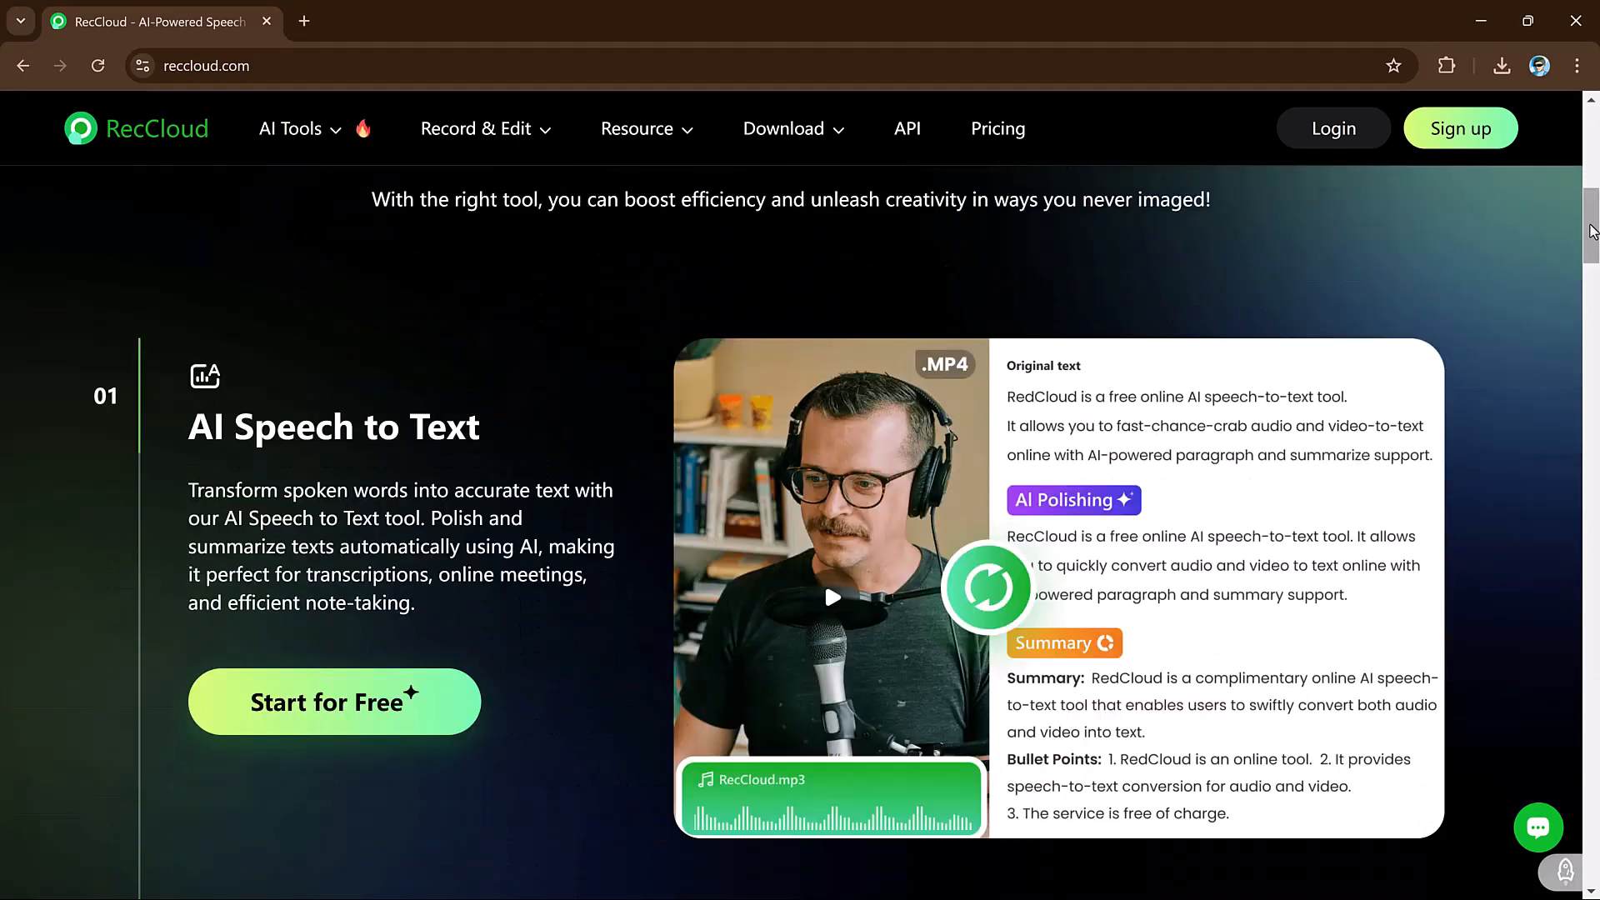
{"action": "scroll", "scroll_direction": "down", "scroll_amount": 3}
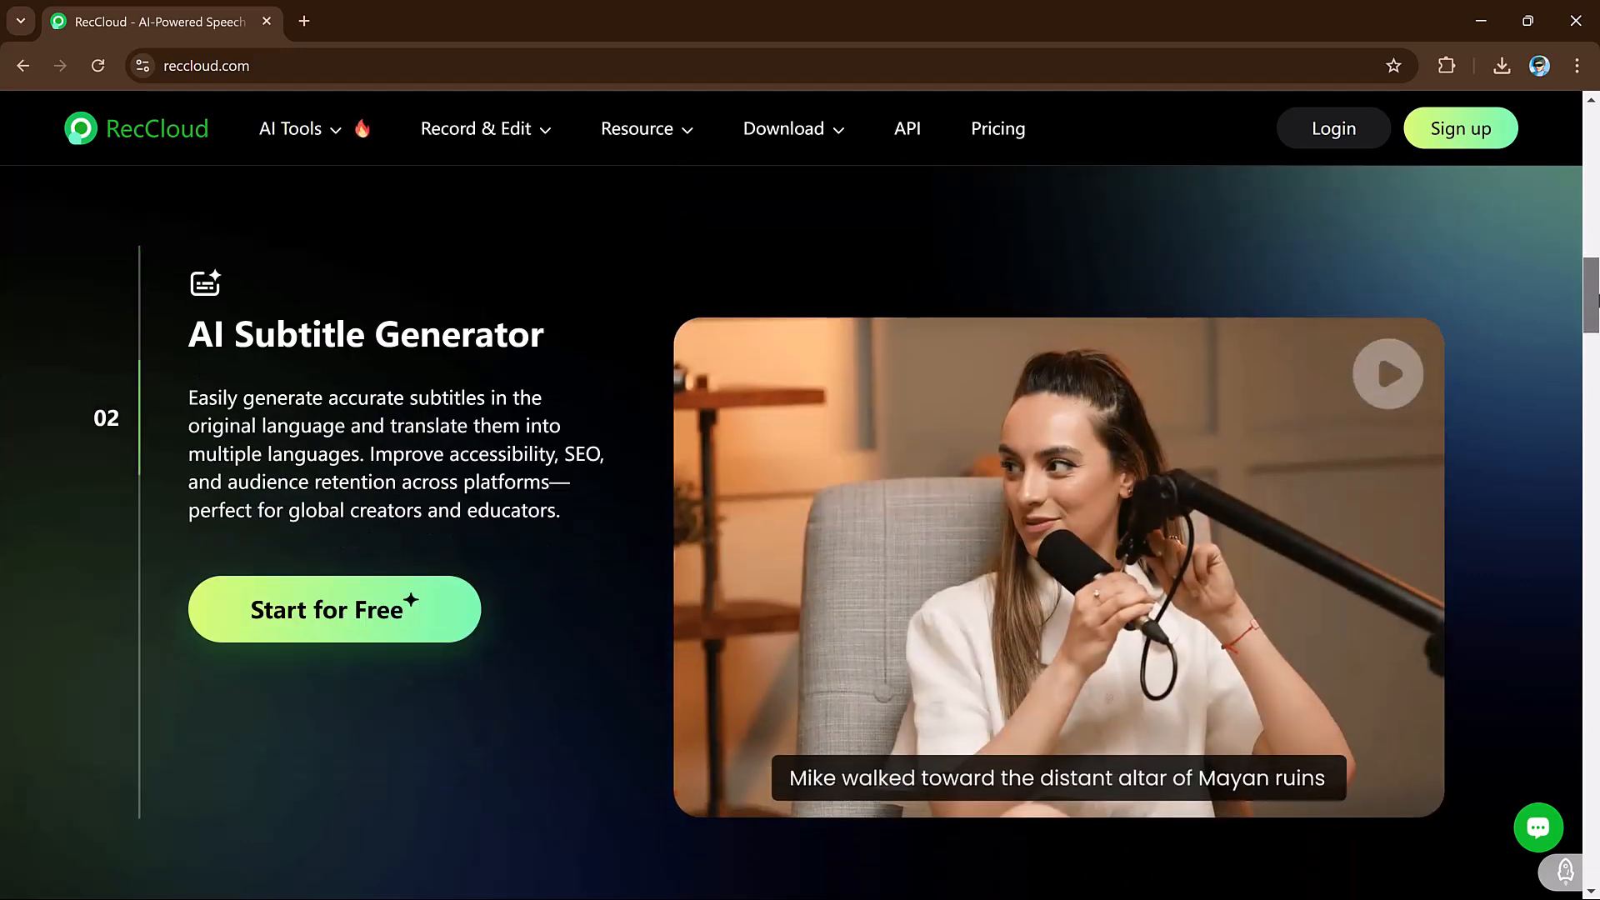
{"action": "scroll", "scroll_direction": "down", "scroll_amount": 3}
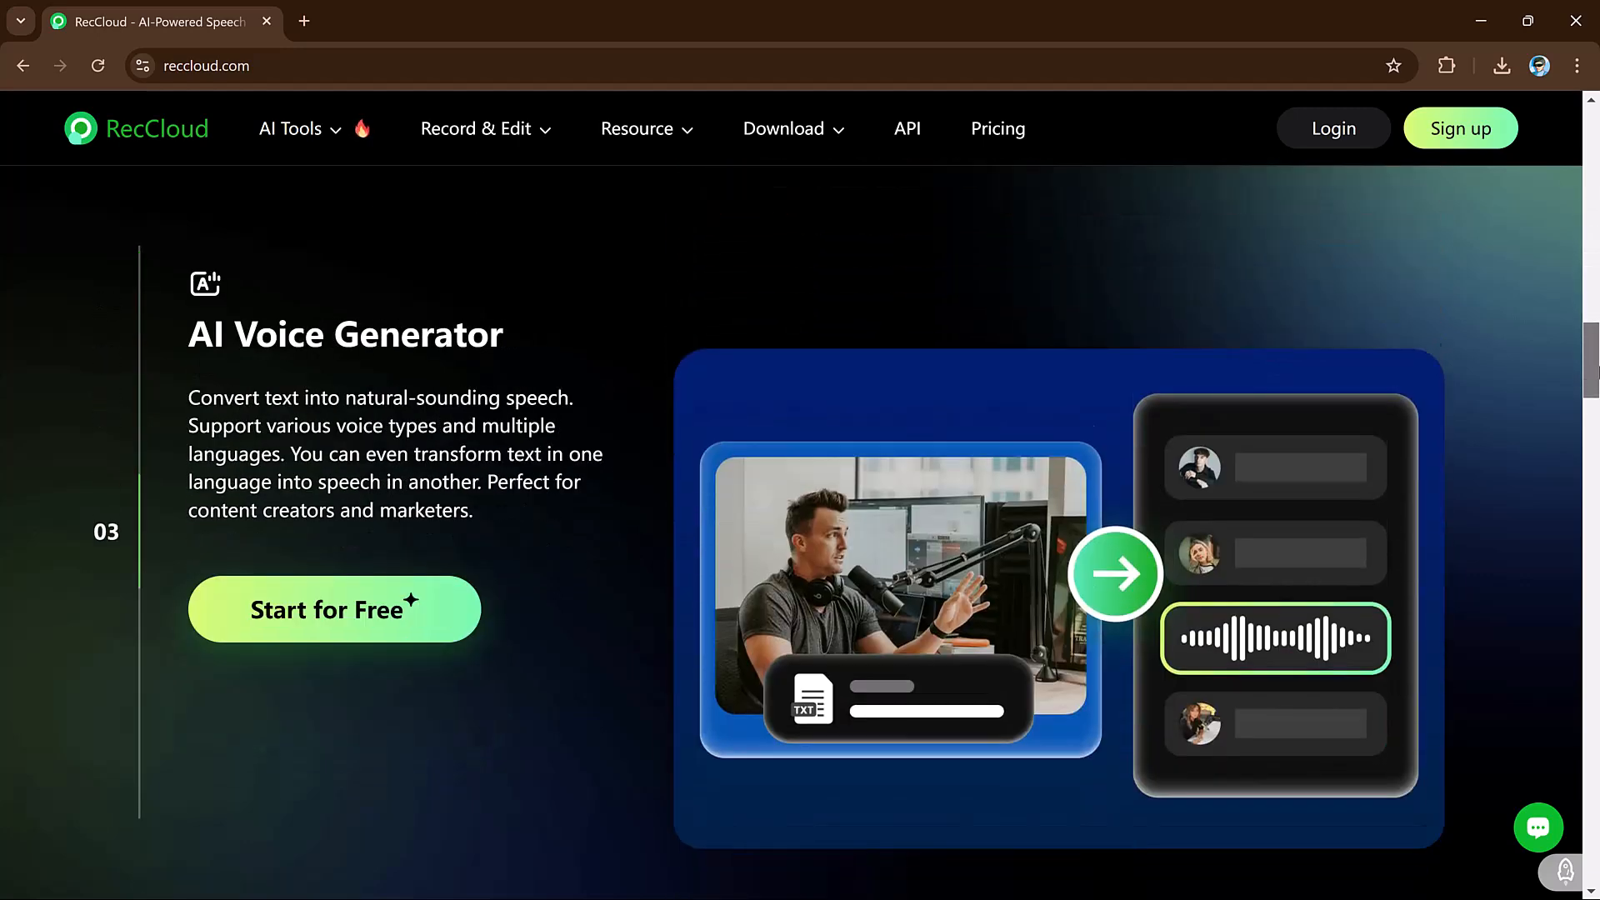
{"action": "scroll", "scroll_direction": "down", "scroll_amount": 3}
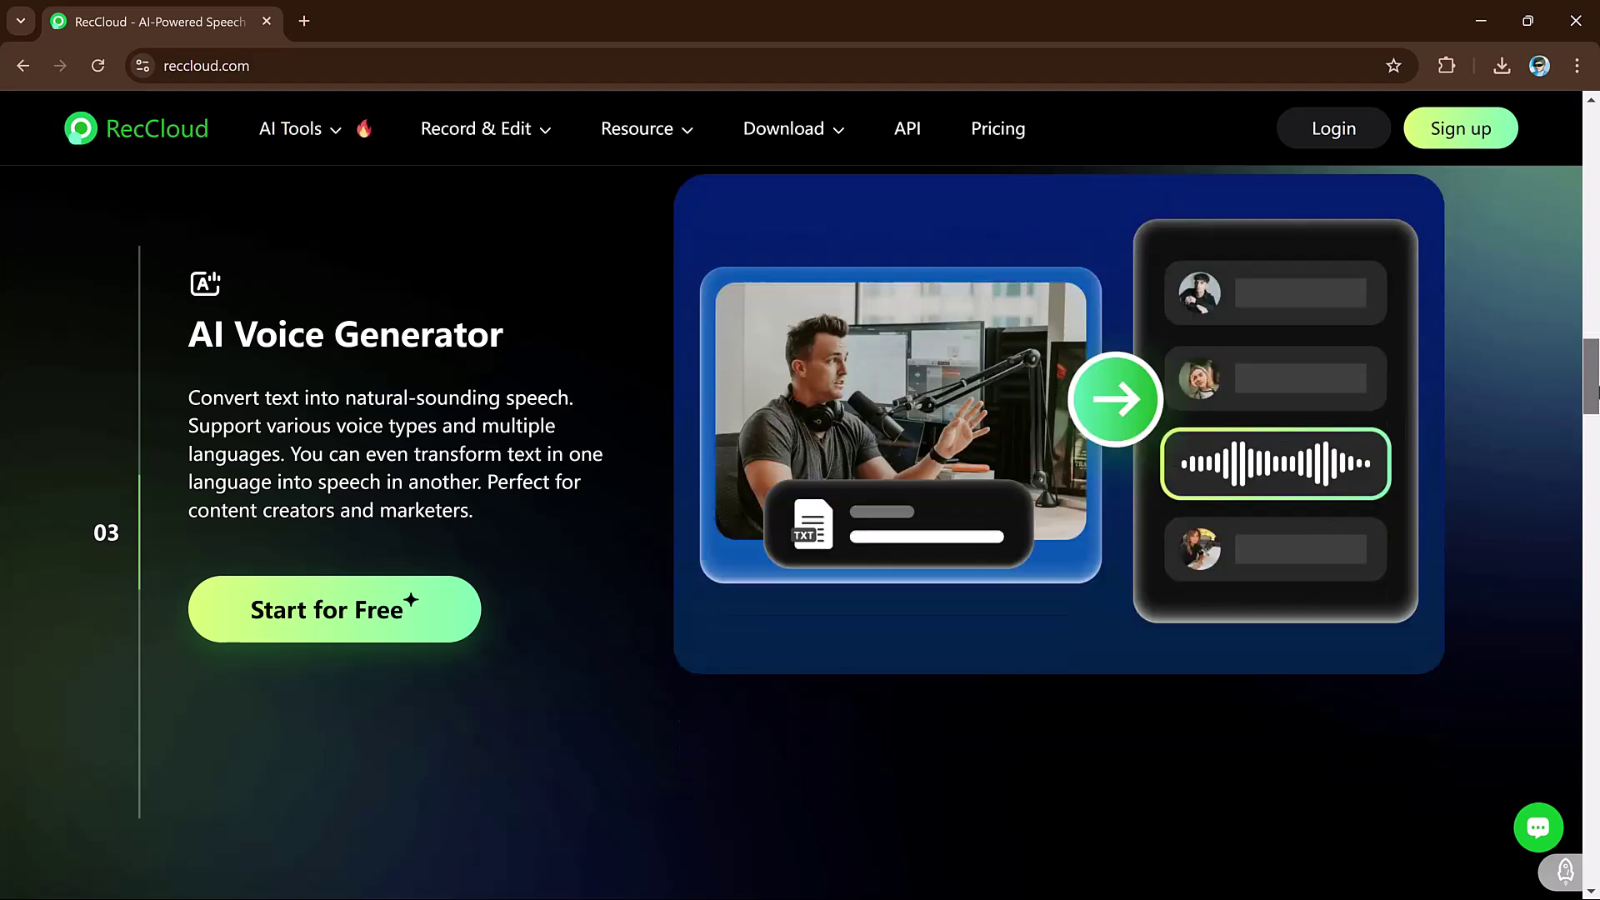
{"action": "scroll", "scroll_direction": "down", "scroll_amount": 3}
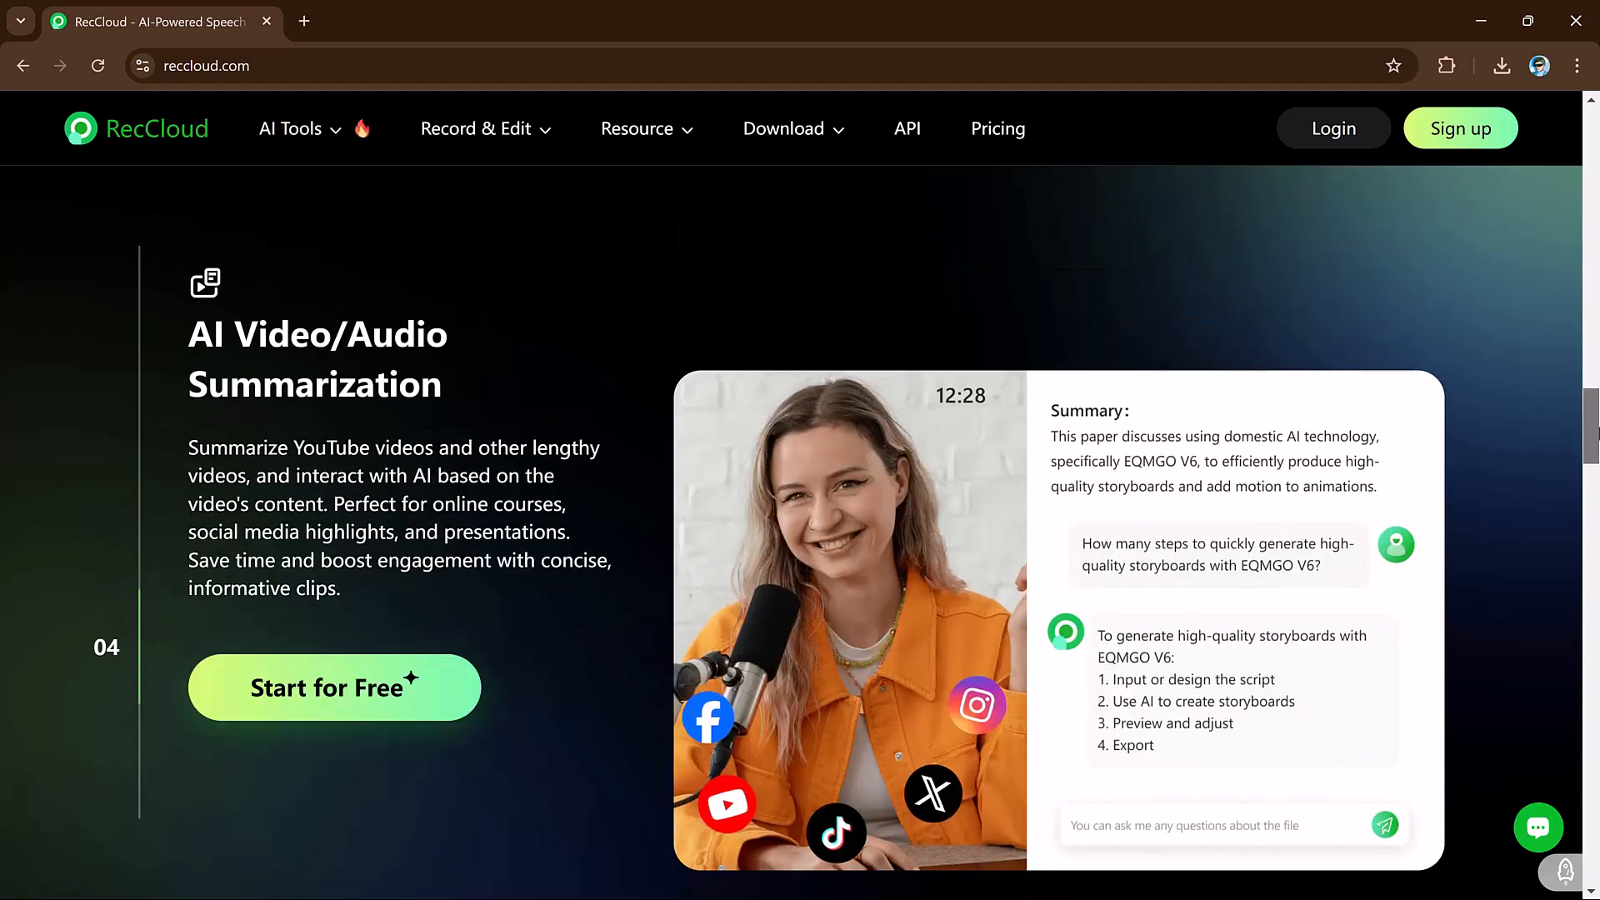
{"action": "scroll", "scroll_direction": "down", "scroll_amount": 3}
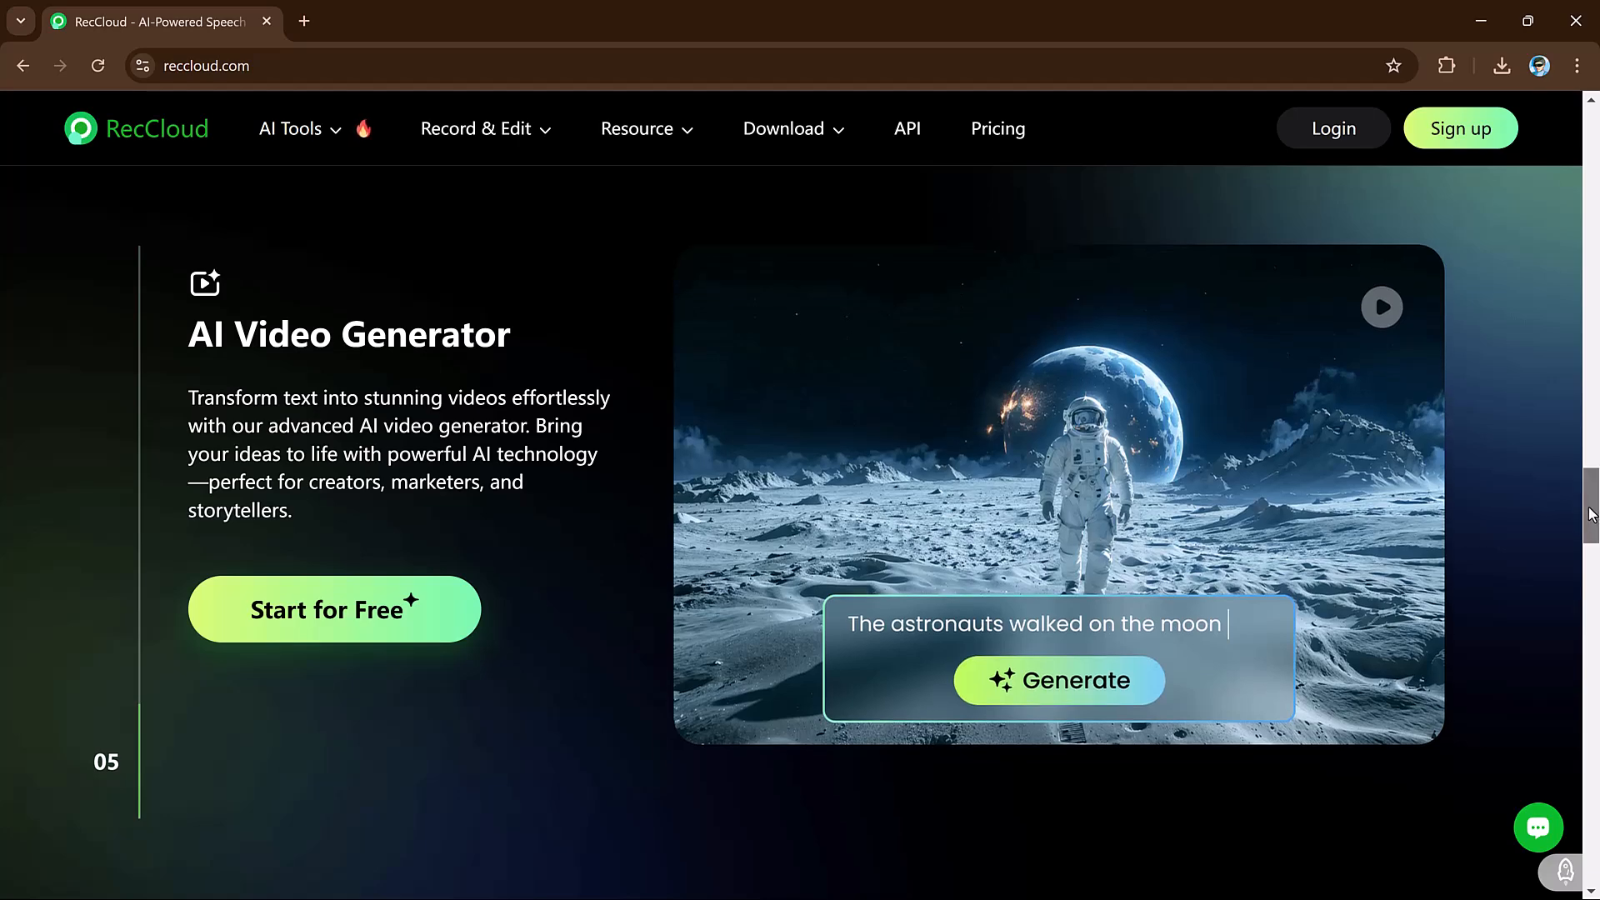
{"action": "scroll", "scroll_direction": "down", "scroll_amount": 3}
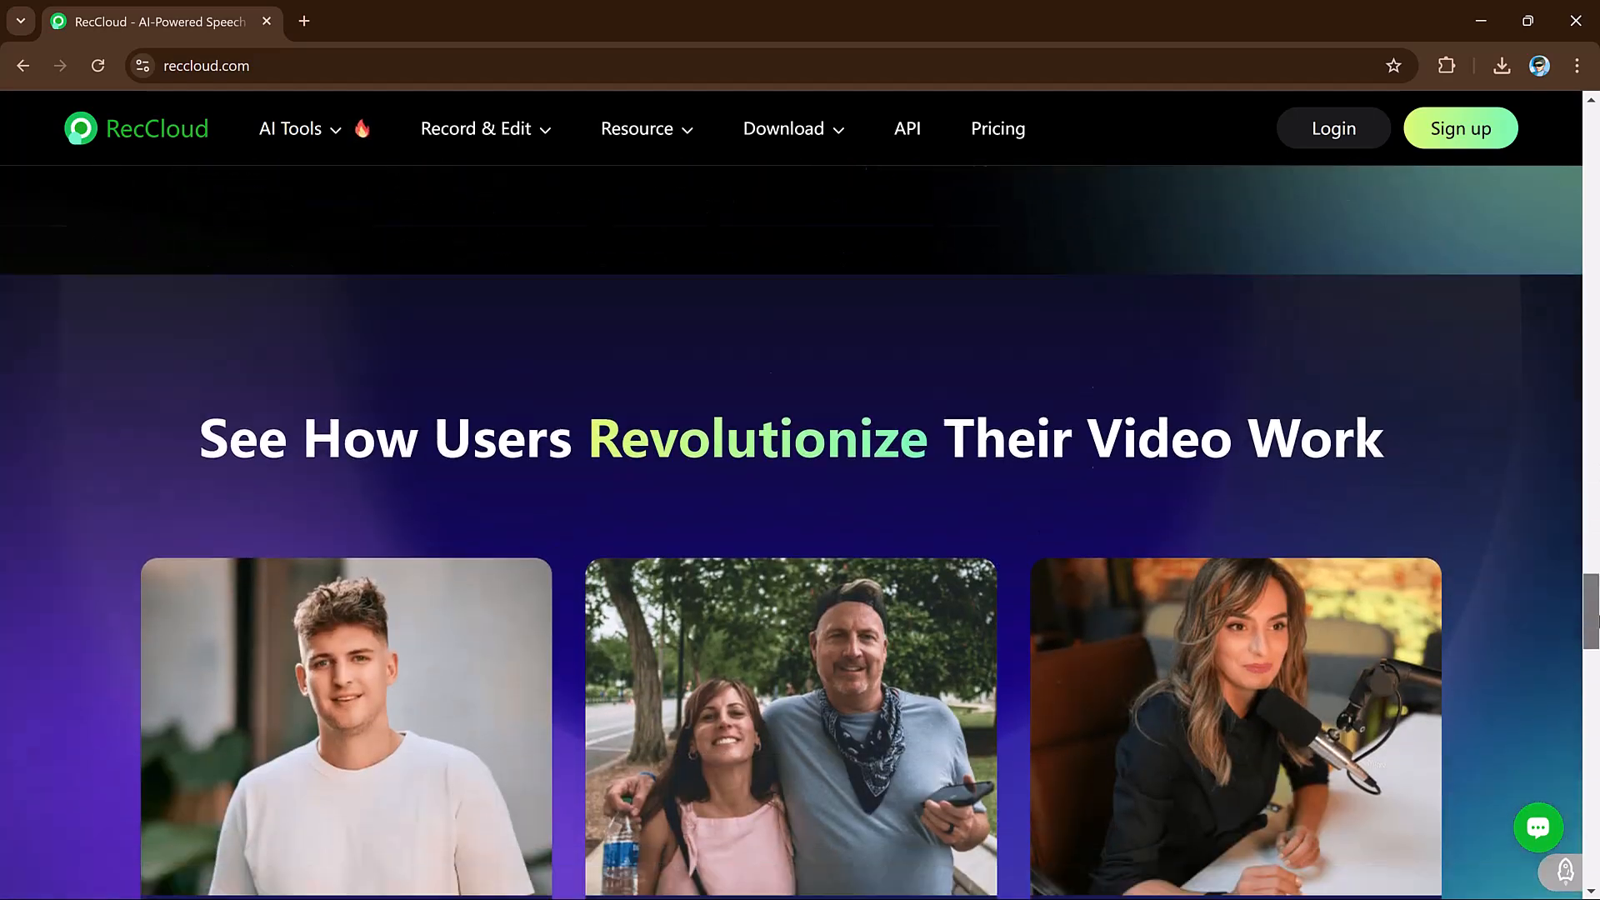
{"action": "scroll", "scroll_direction": "down", "scroll_amount": 3}
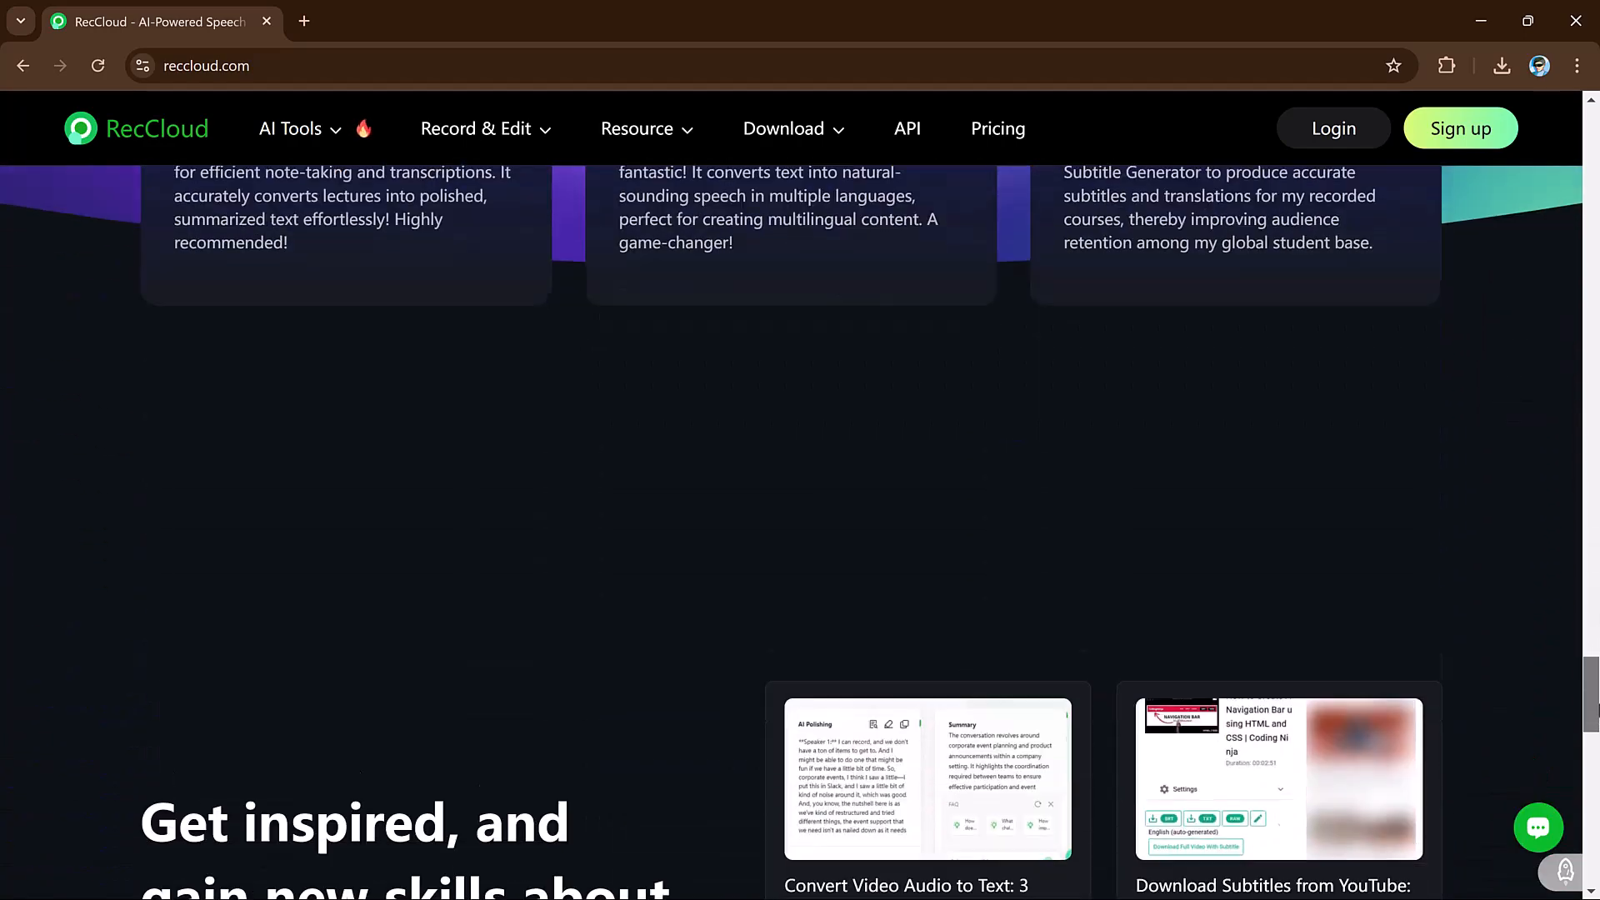
{"action": "scroll", "scroll_direction": "up", "scroll_amount": 3}
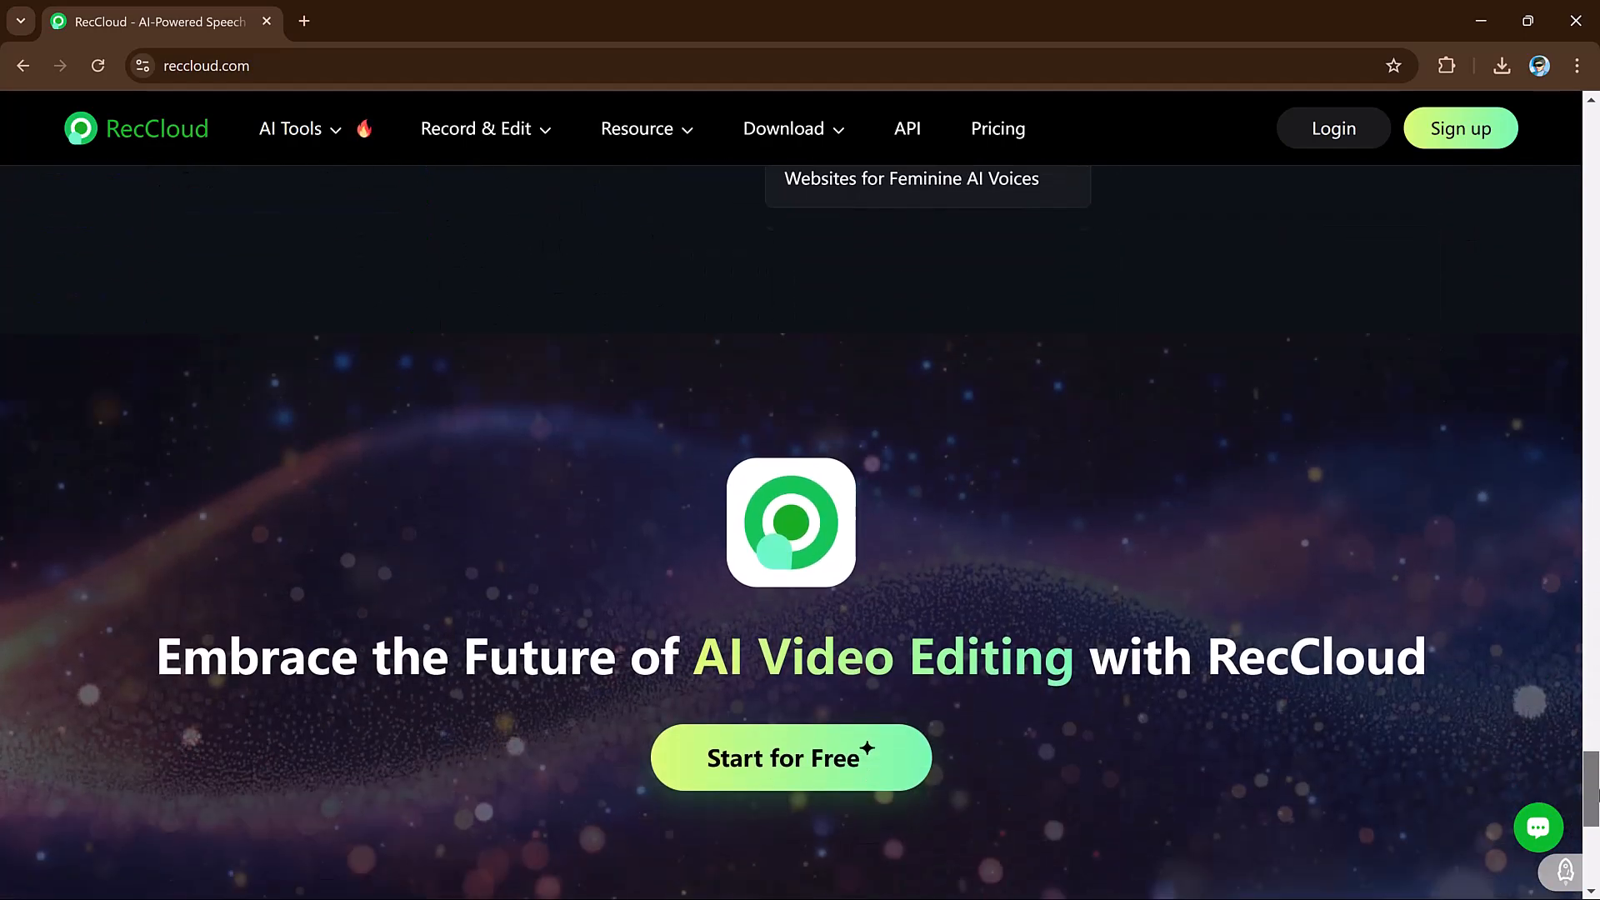
{"action": "scroll", "scroll_direction": "up", "scroll_amount": 3}
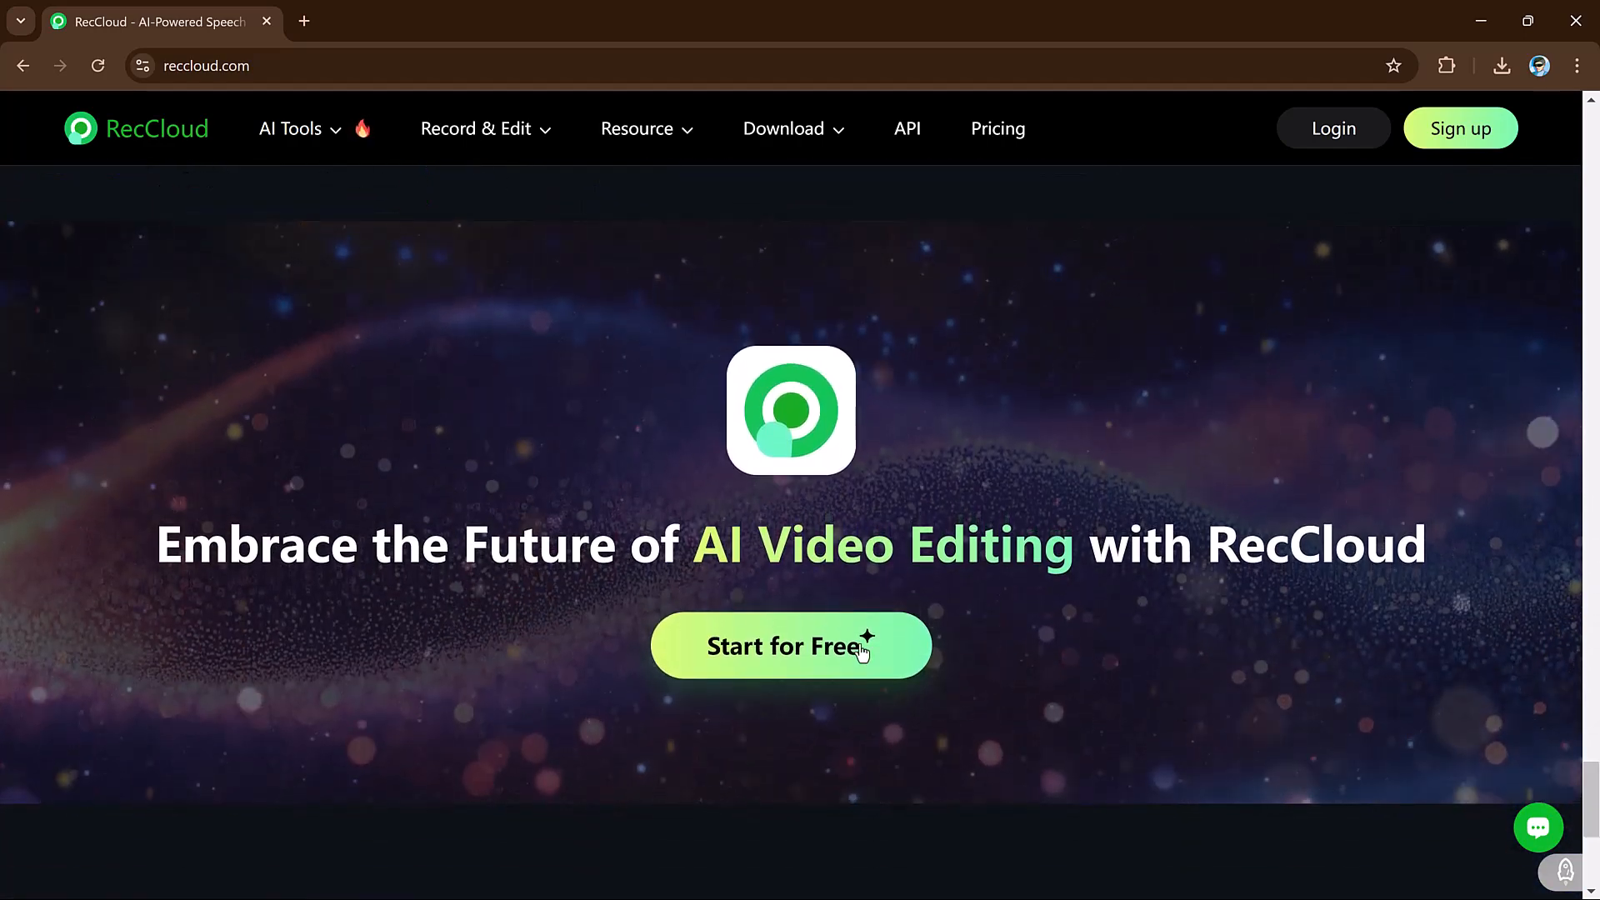
{"action": "mouse_move", "coordinate": [791, 651]}
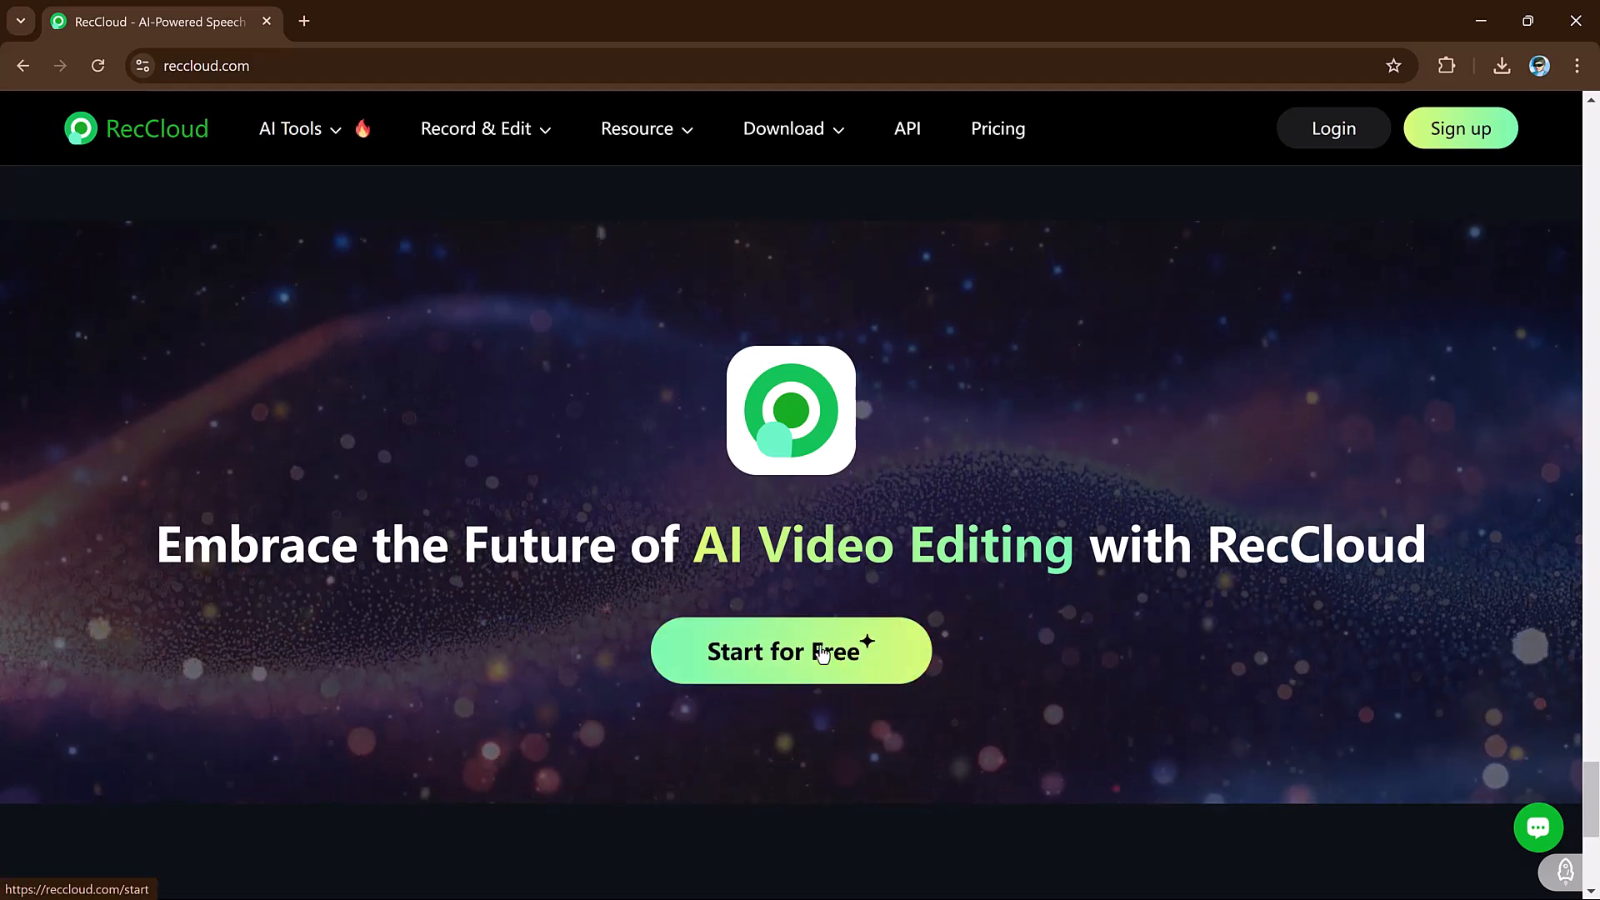
{"action": "left_click", "coordinate": [791, 650]}
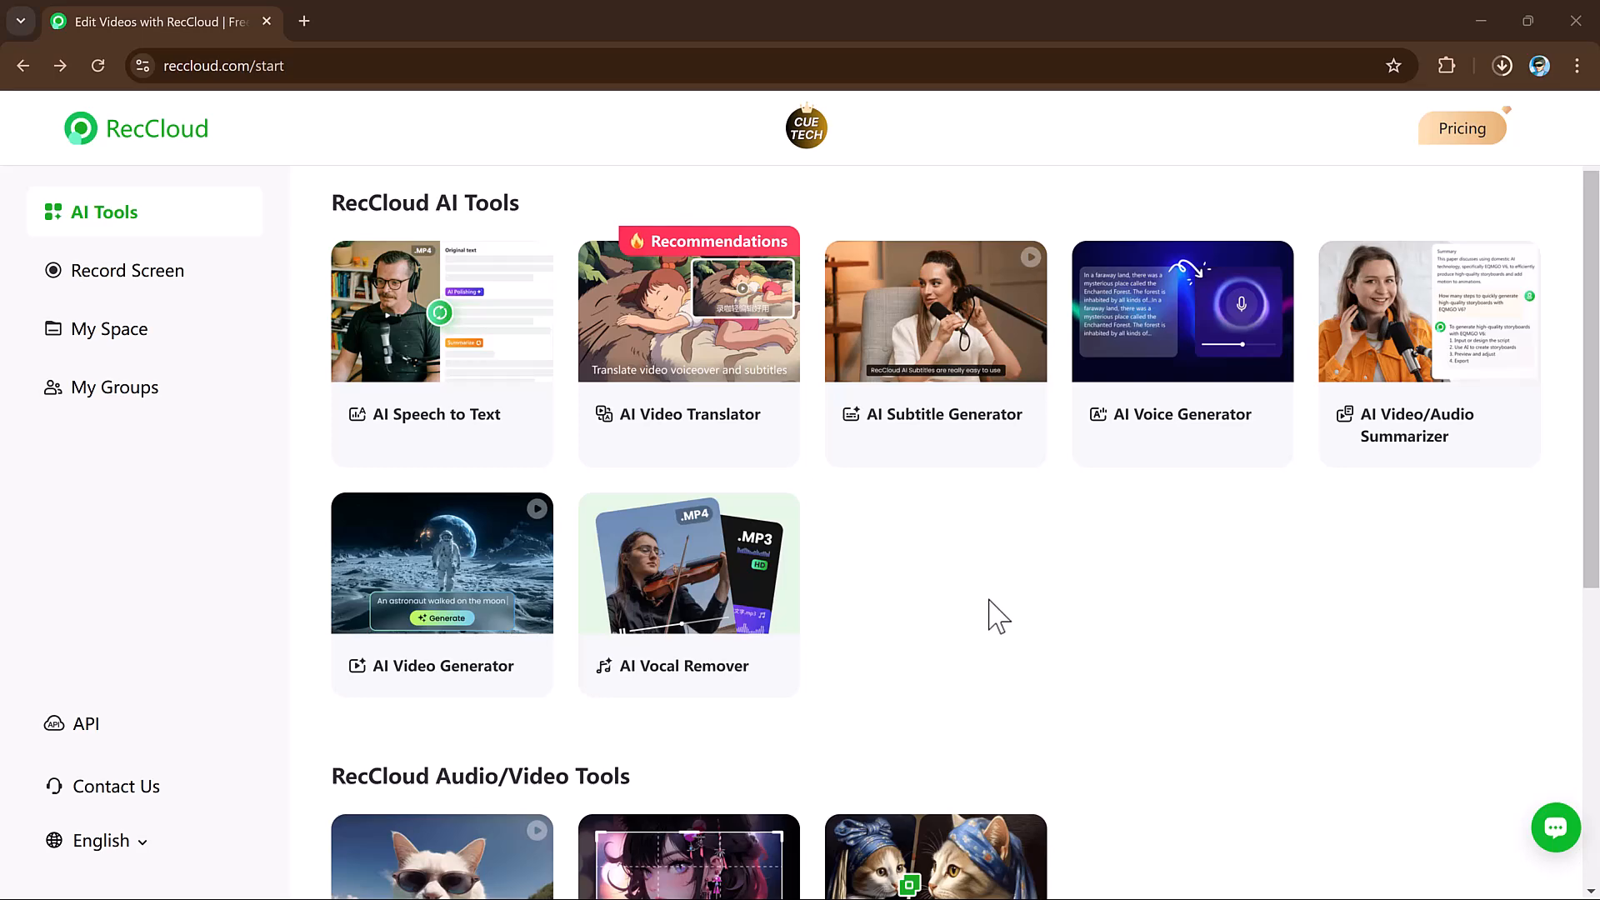
{"action": "mouse_move", "coordinate": [678, 612]}
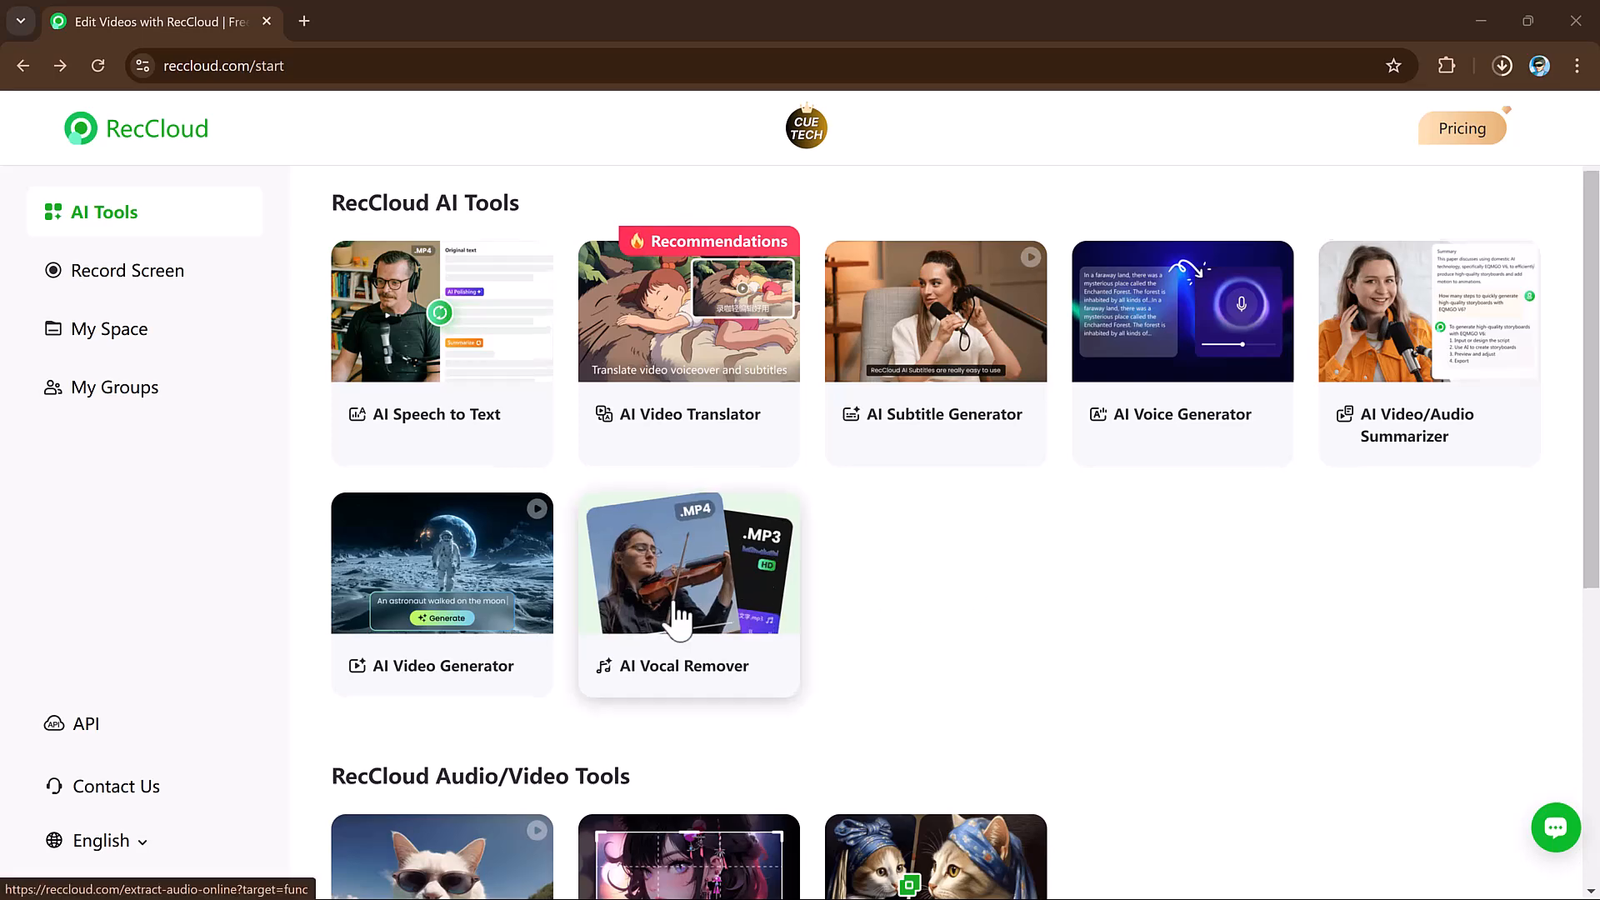
- Survey the AI Tools and Audio/Video Tools cards on the dashboard
{"action": "scroll", "scroll_direction": "down", "scroll_amount": 3}
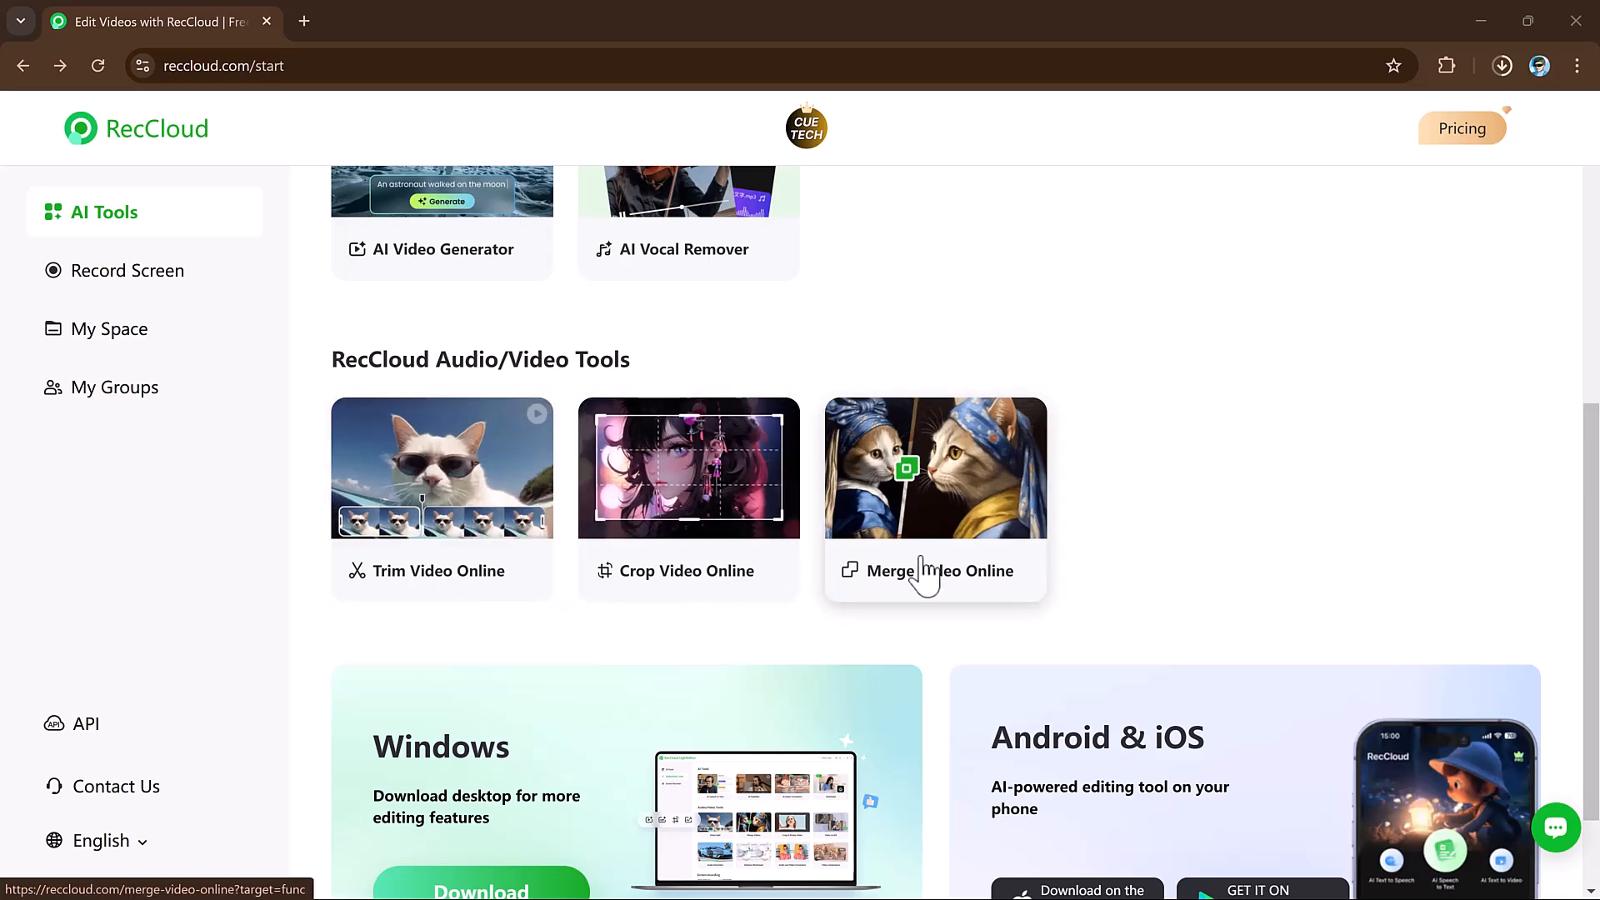
{"action": "scroll", "scroll_direction": "down", "scroll_amount": 3}
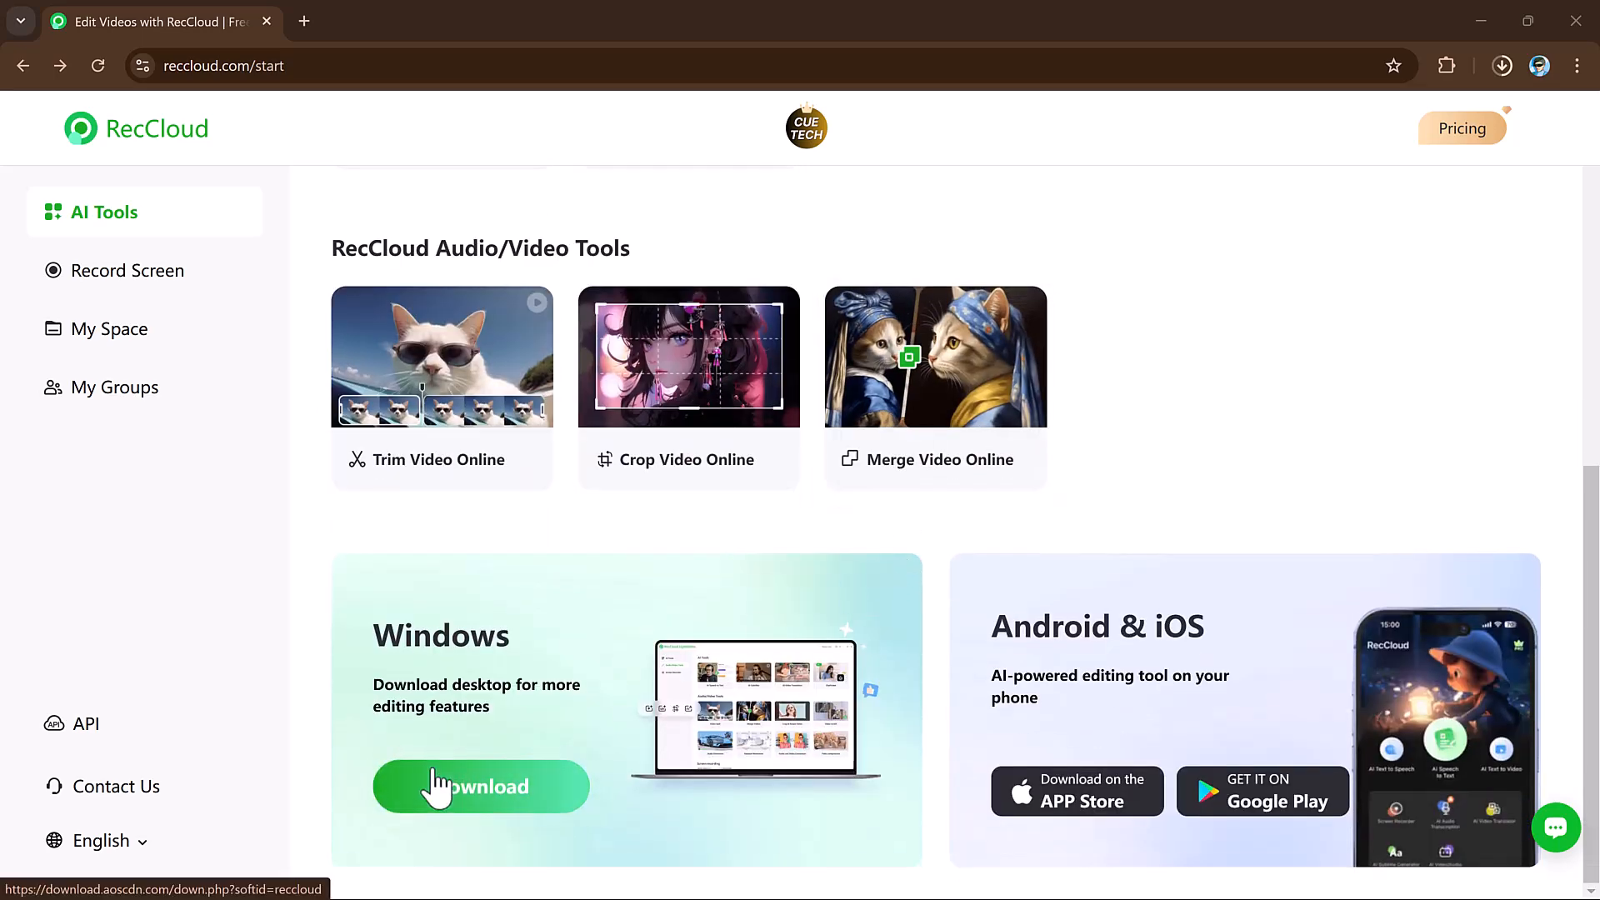
{"action": "mouse_move", "coordinate": [774, 767]}
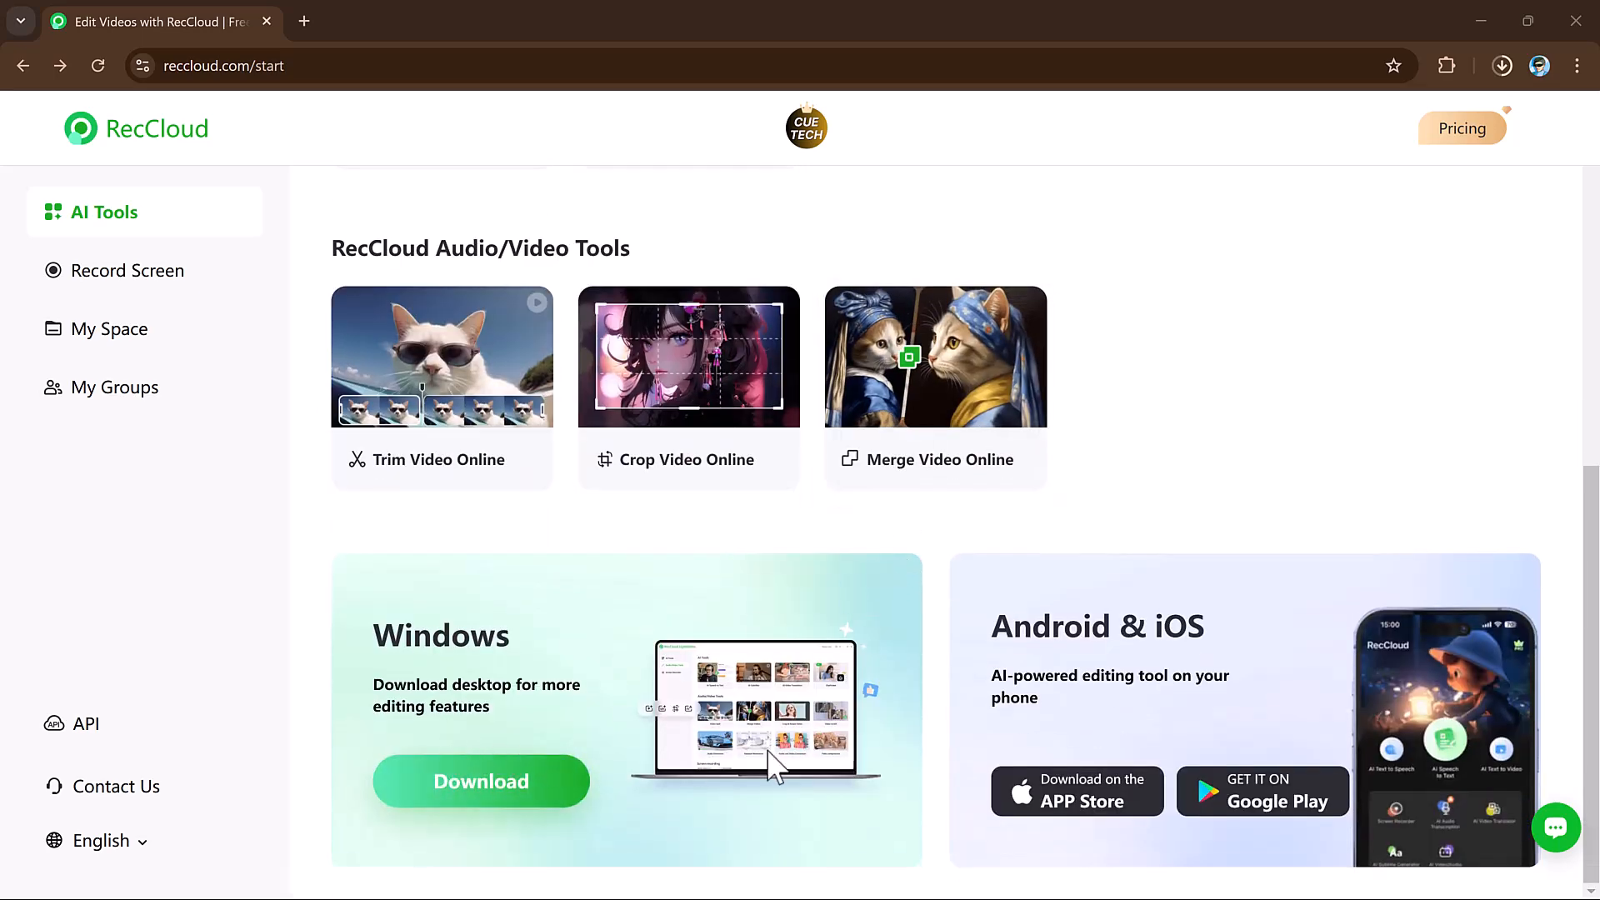
{"action": "scroll", "scroll_direction": "up", "scroll_amount": 3}
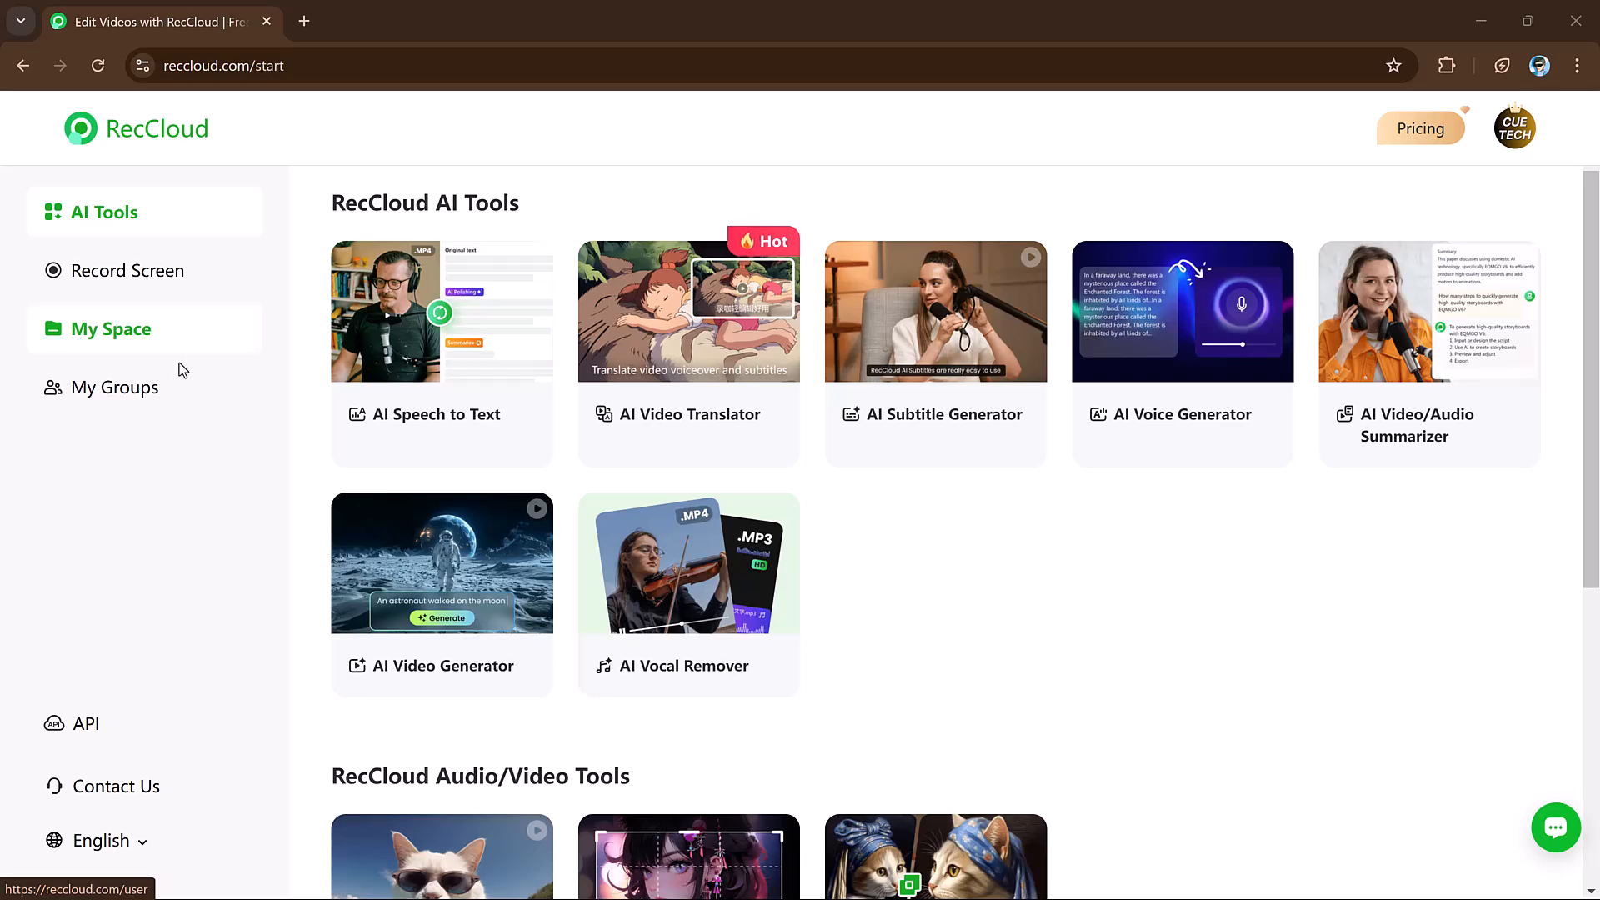
{"action": "scroll", "scroll_direction": "down", "scroll_amount": 3}
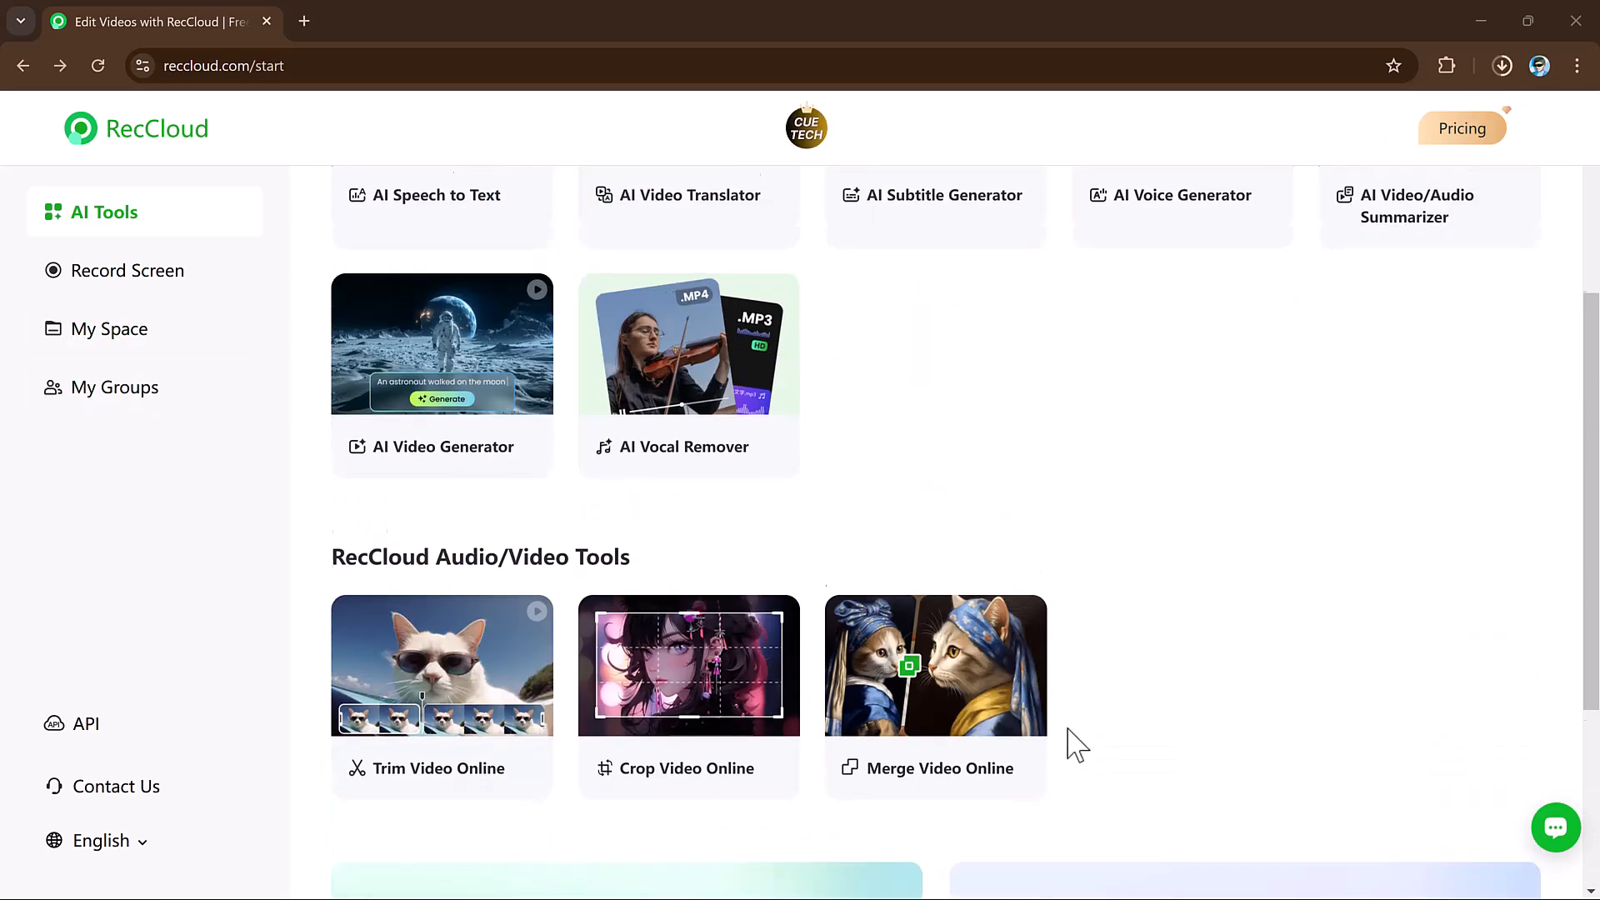
{"action": "scroll", "scroll_direction": "up", "scroll_amount": 3}
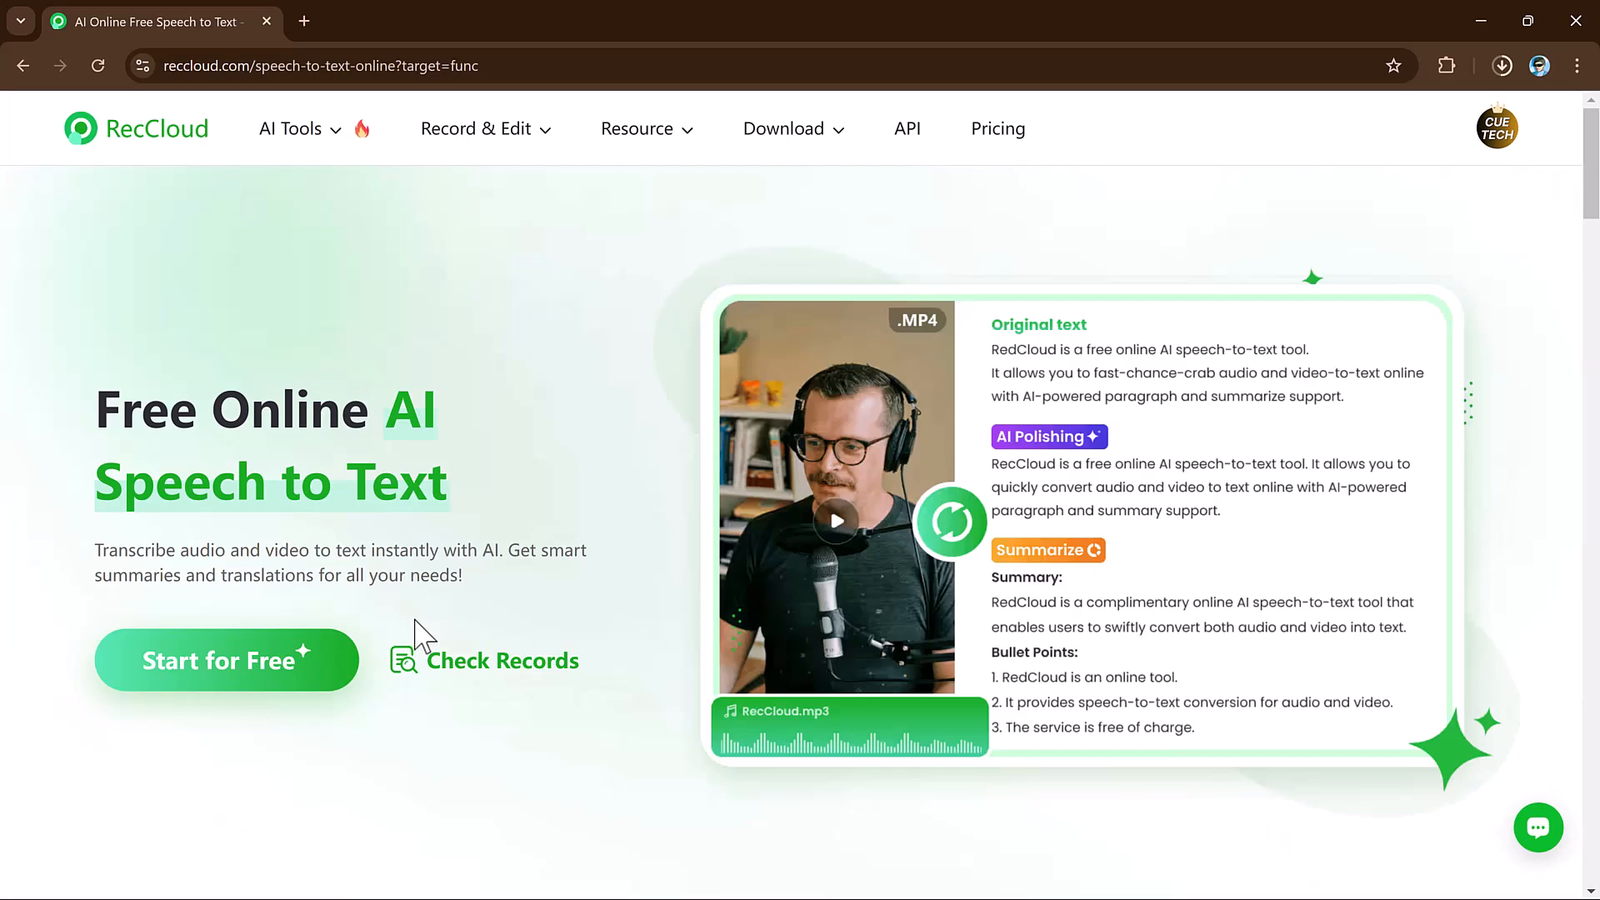
- Scroll the AI Speech to Text page and start a new transcription to reach the upload box
{"action": "scroll", "scroll_direction": "down", "scroll_amount": 3}
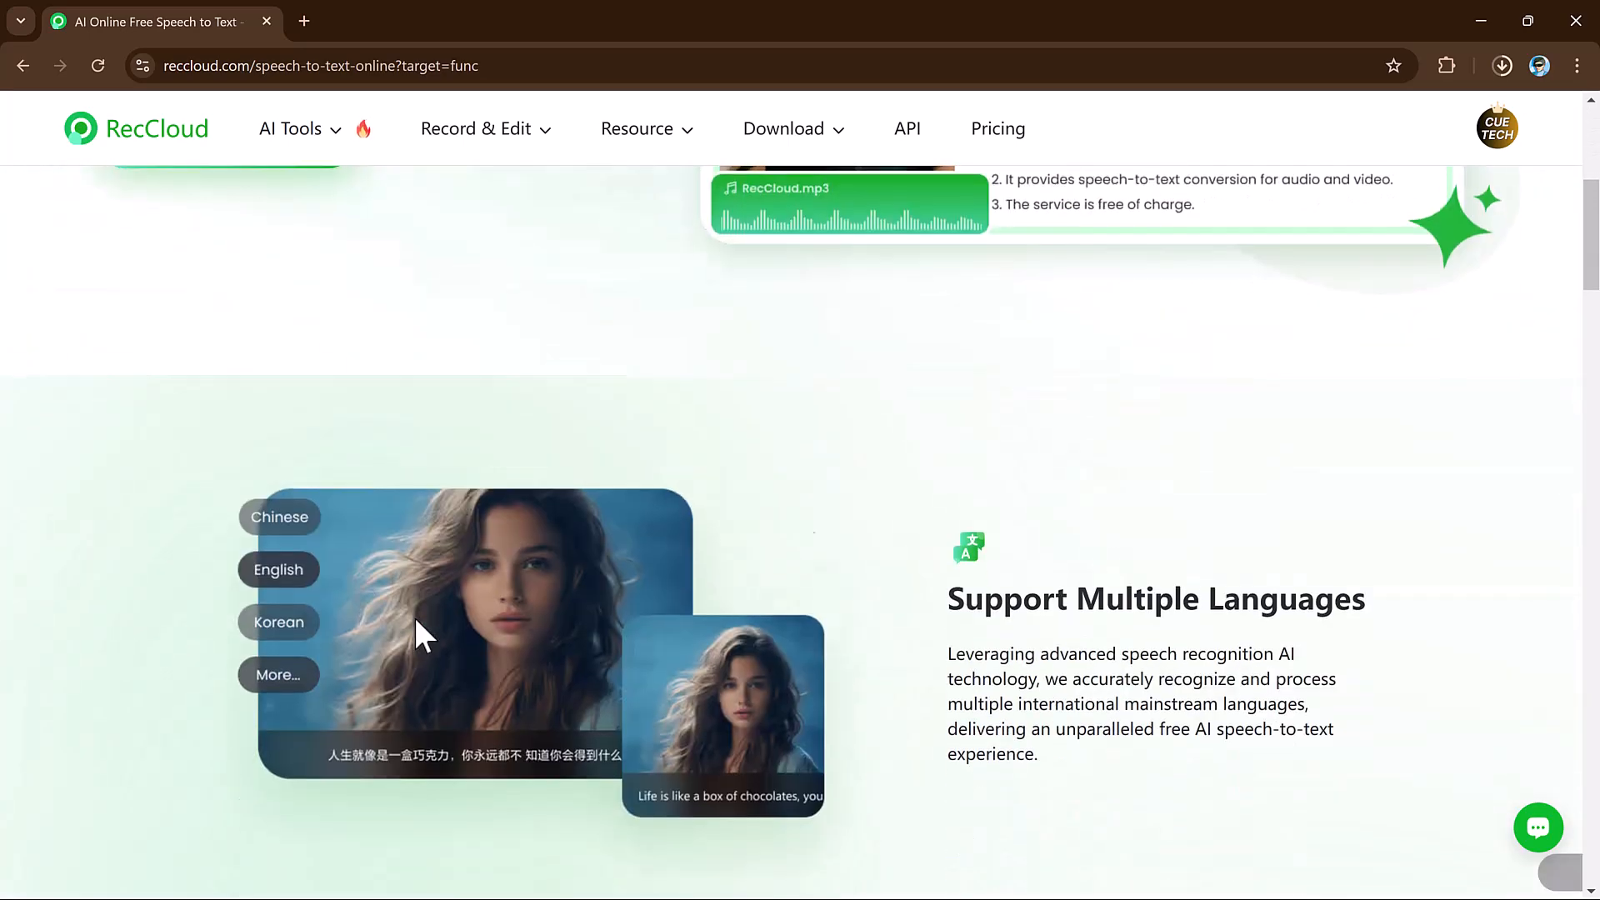
{"action": "scroll", "scroll_direction": "down", "scroll_amount": 3}
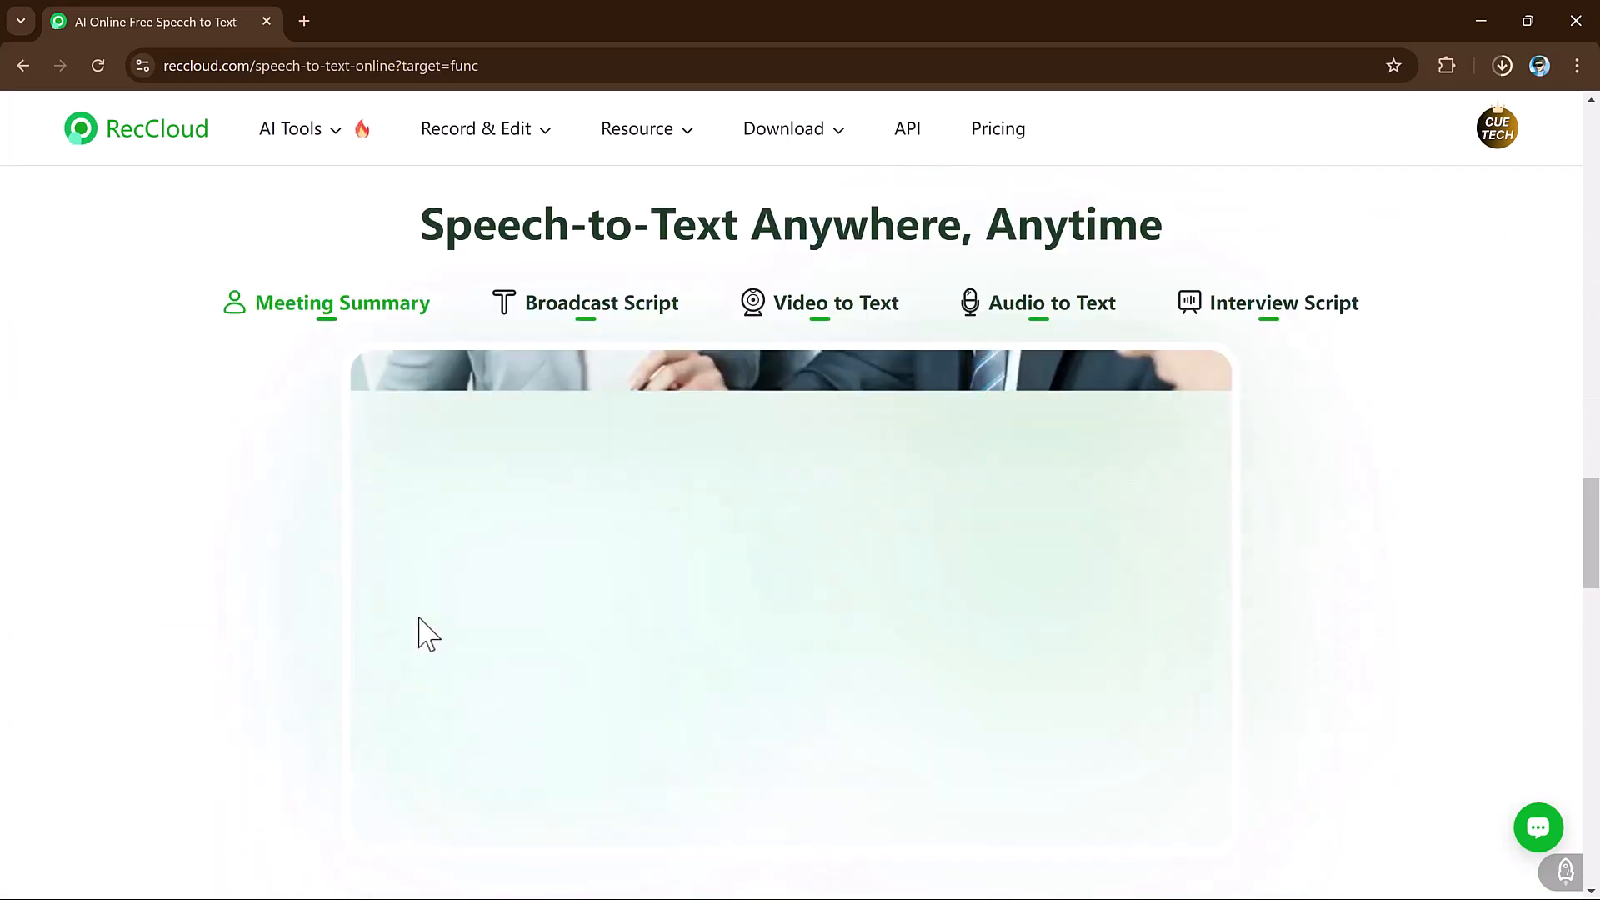
{"action": "left_click", "coordinate": [601, 302]}
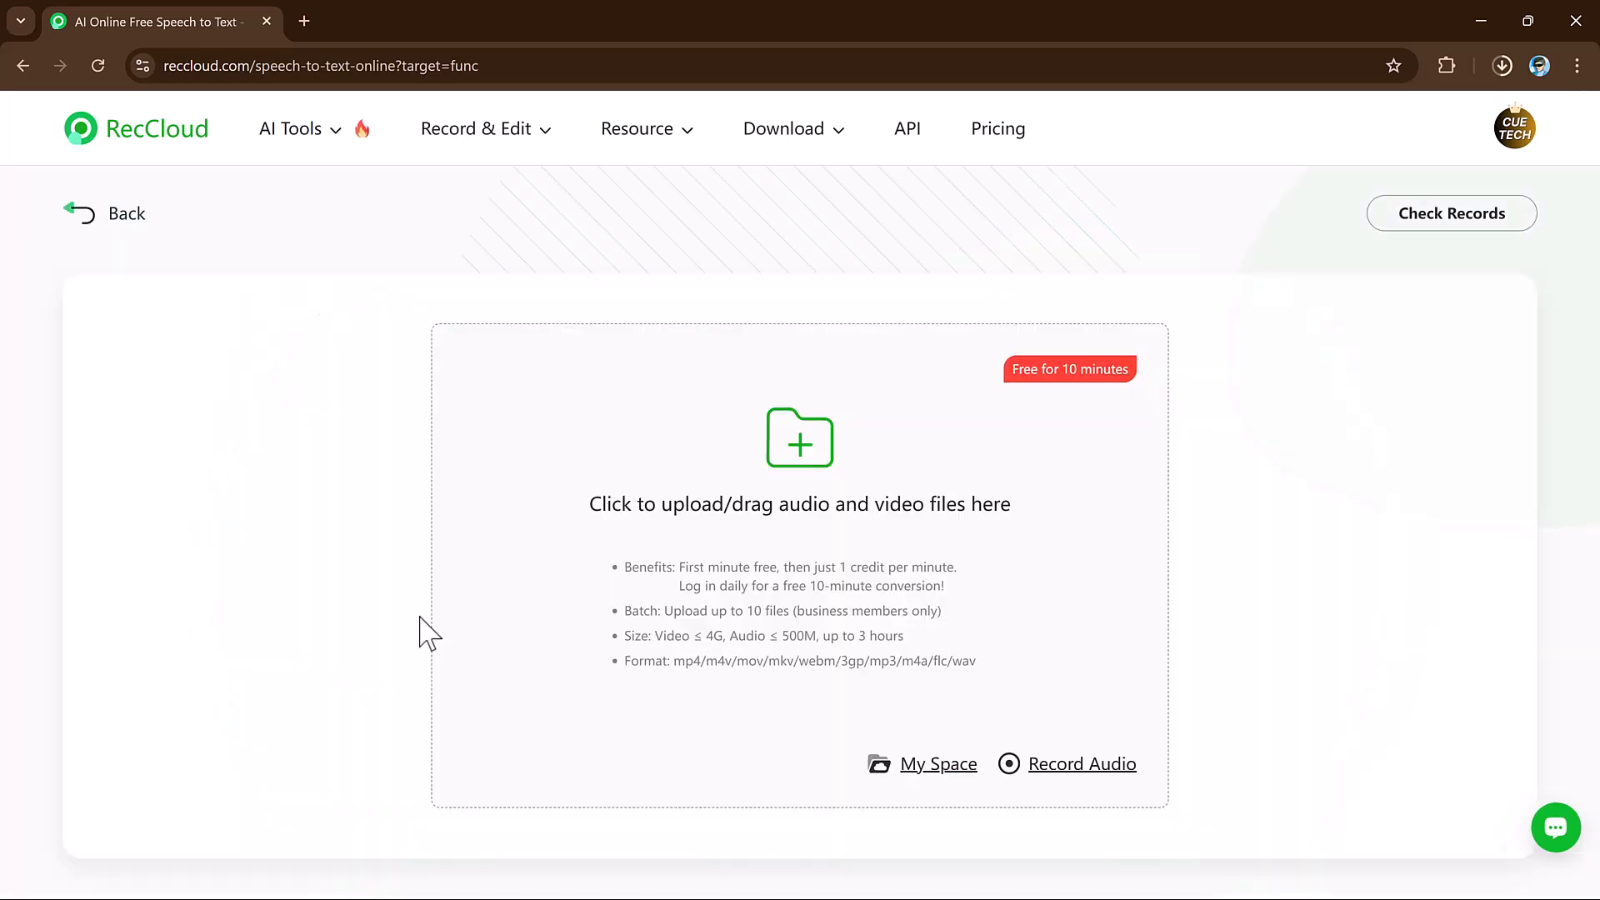
{"action": "mouse_move", "coordinate": [777, 556]}
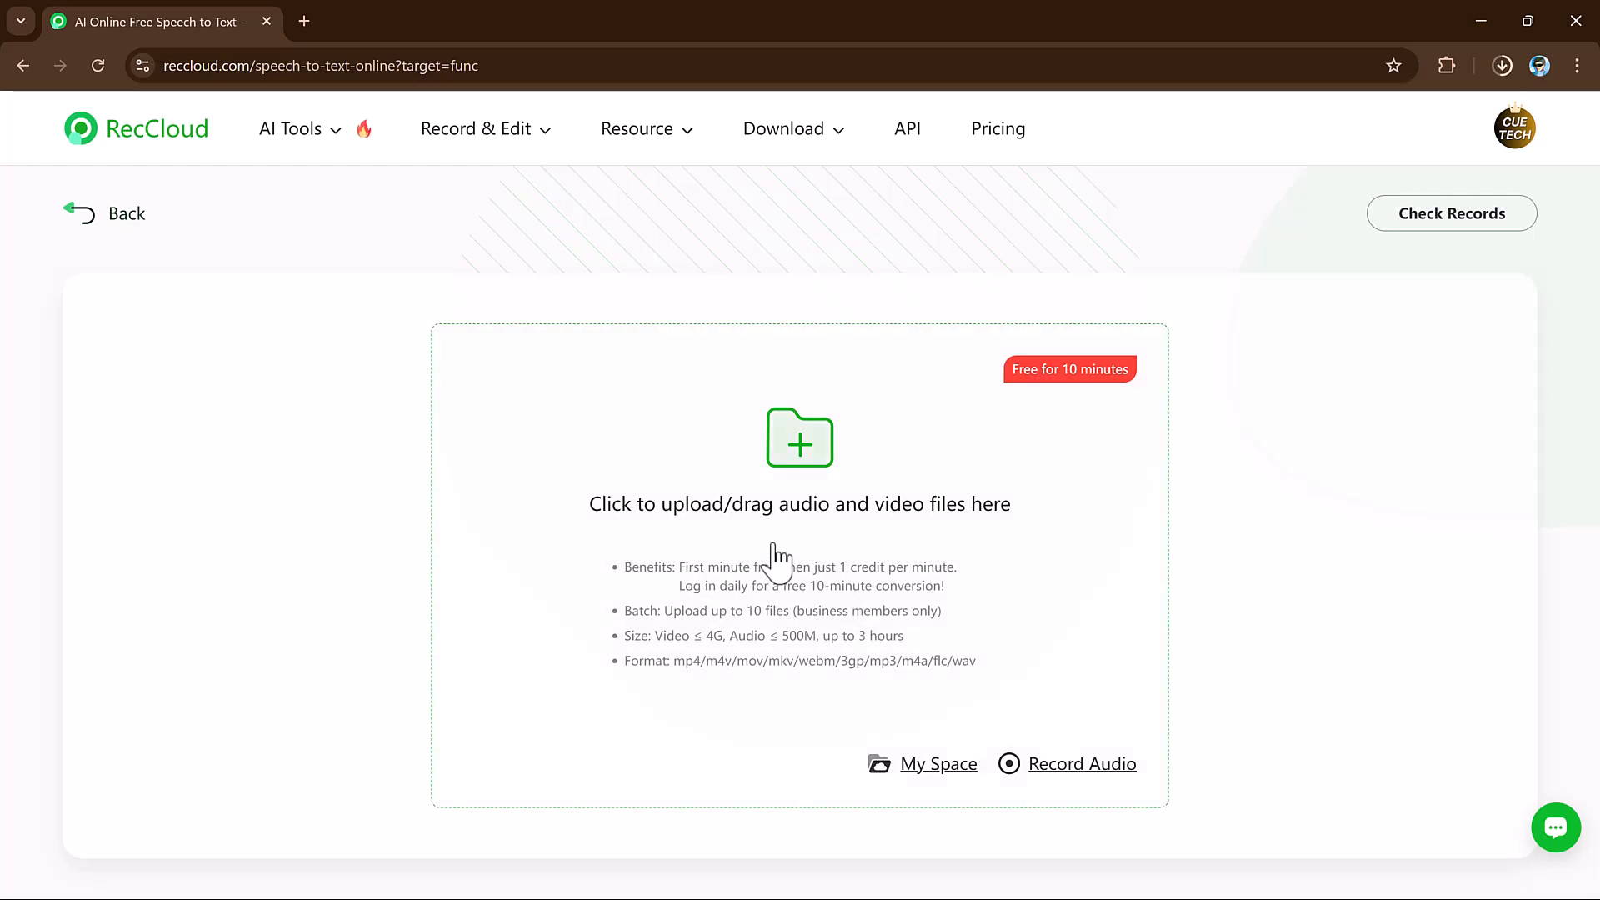
- Upload you.mp4 from Documents to get its transcript, summary and key points
{"action": "left_click", "coordinate": [800, 439]}
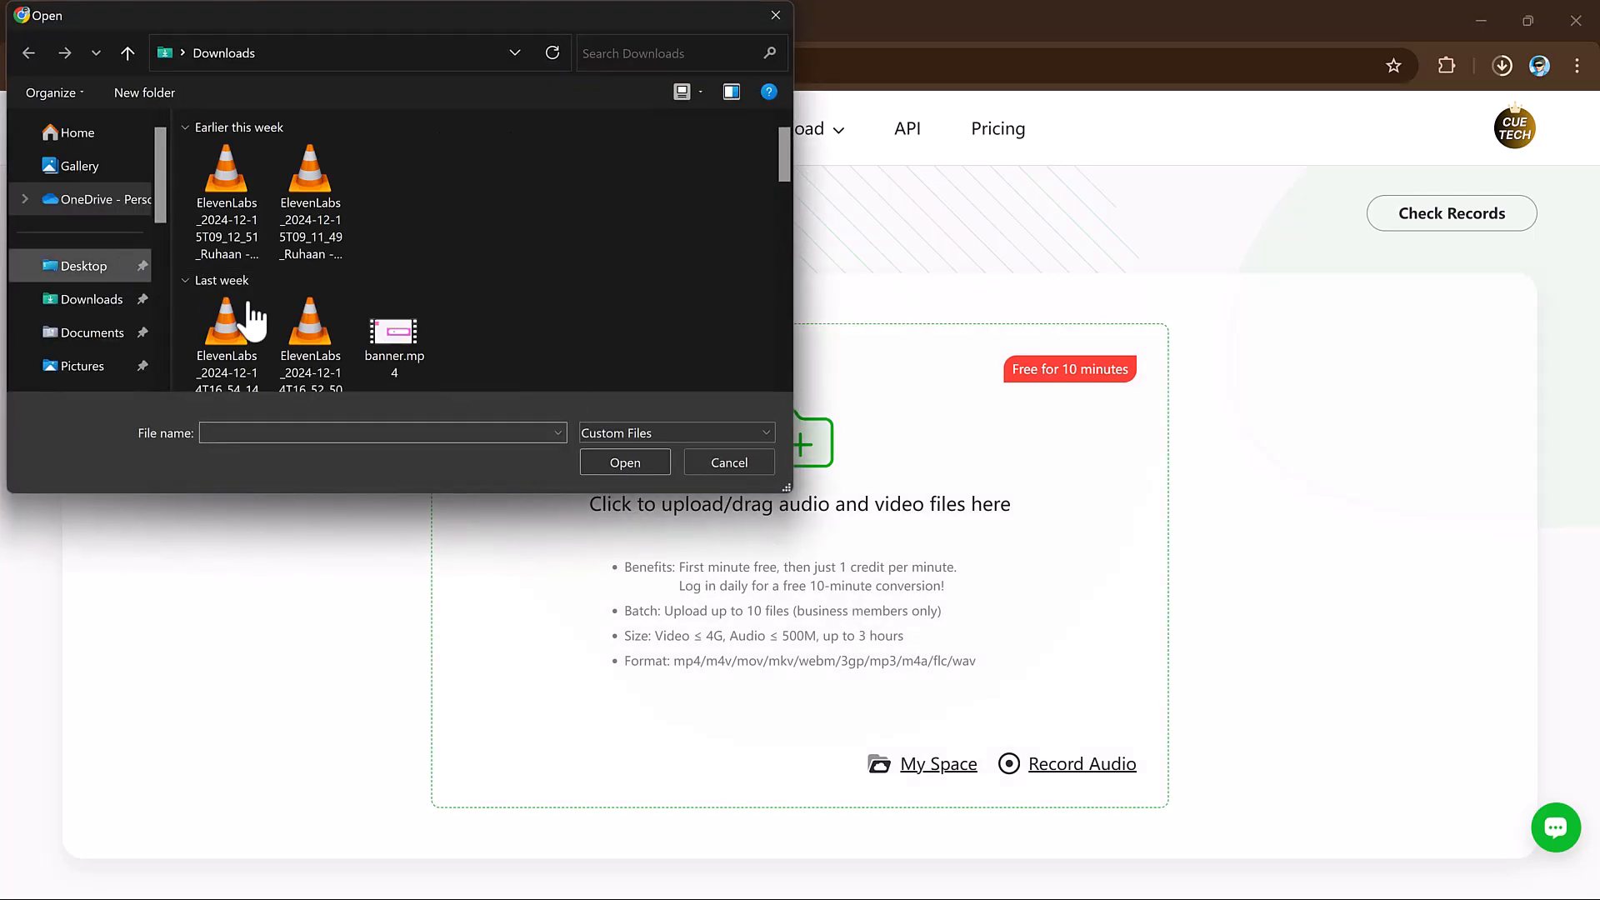
{"action": "left_click", "coordinate": [90, 331]}
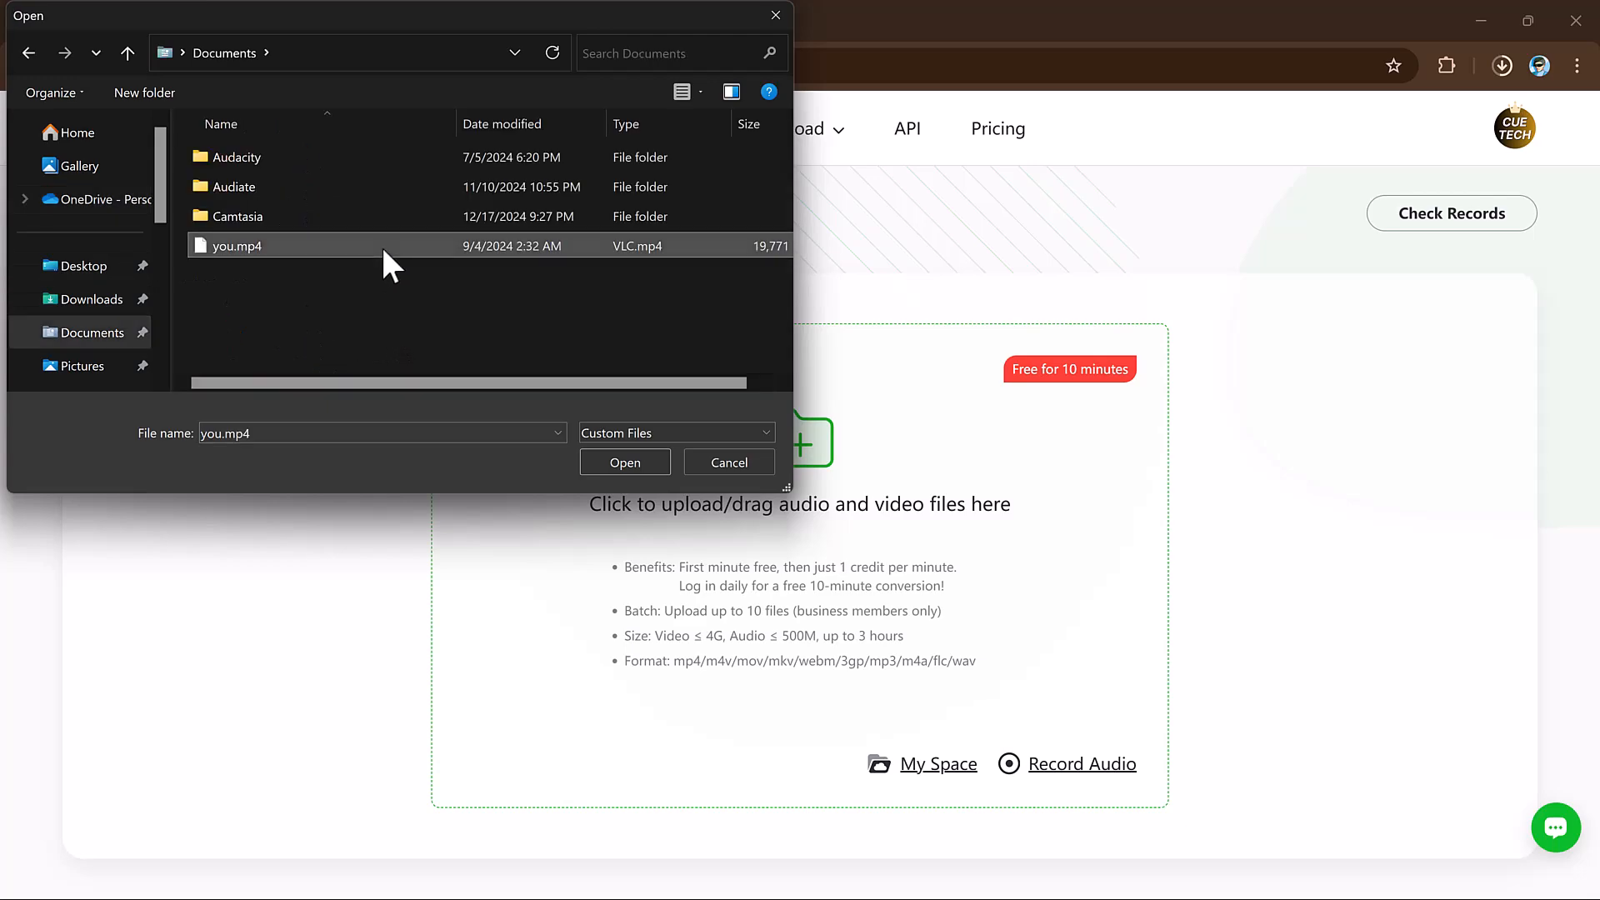
{"action": "left_click", "coordinate": [624, 462]}
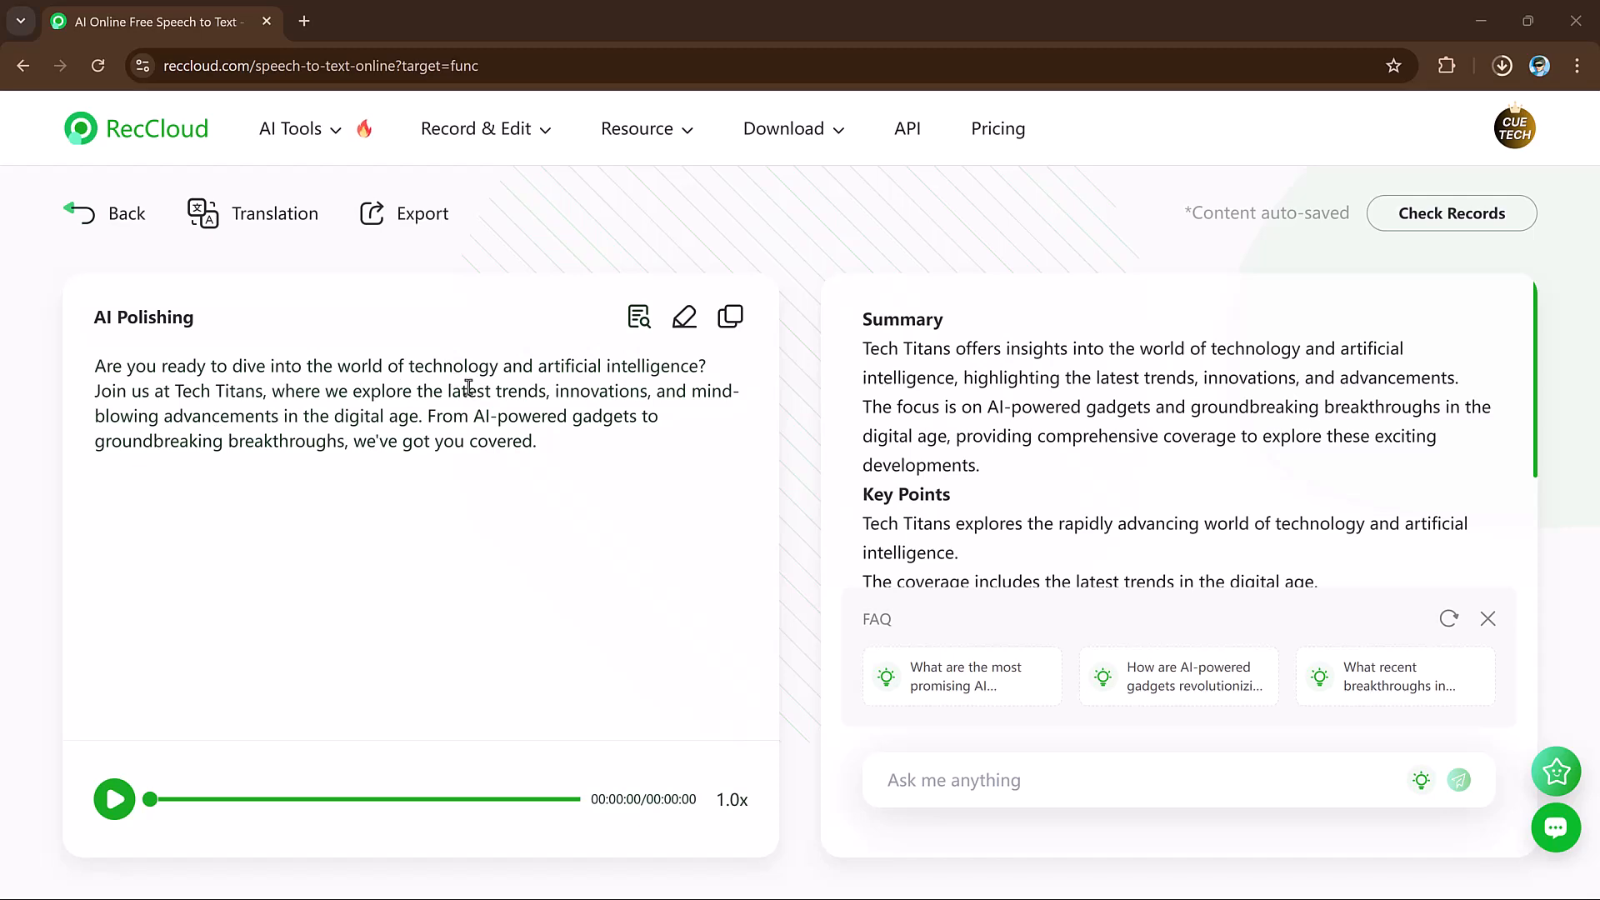
{"action": "mouse_move", "coordinate": [712, 442]}
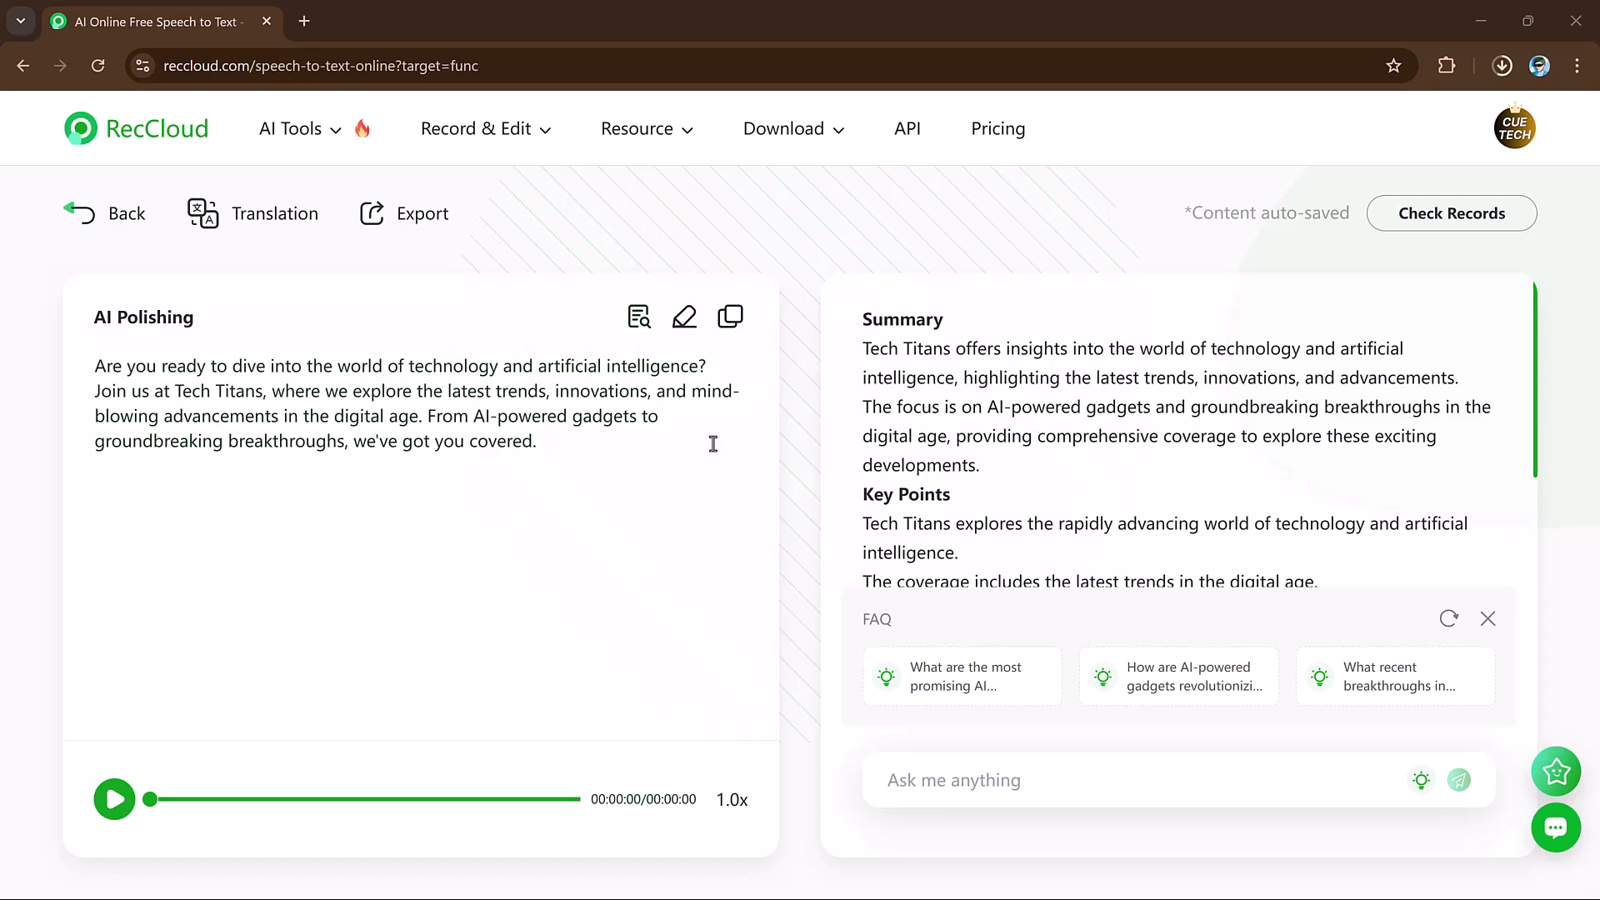
{"action": "mouse_move", "coordinate": [927, 505]}
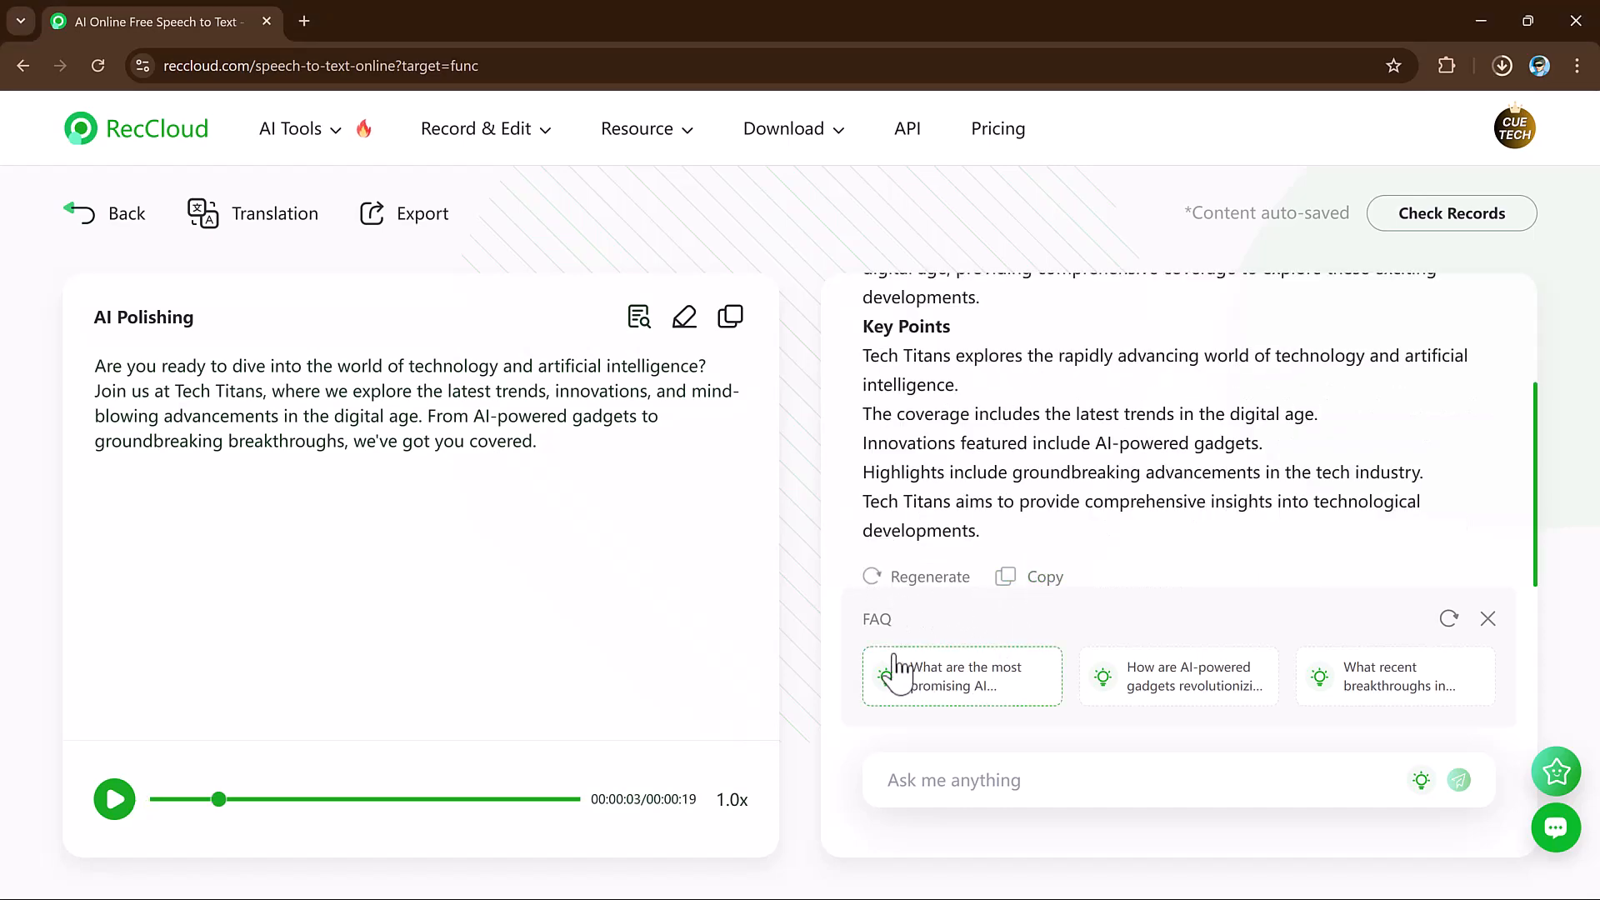
{"action": "mouse_move", "coordinate": [1352, 704]}
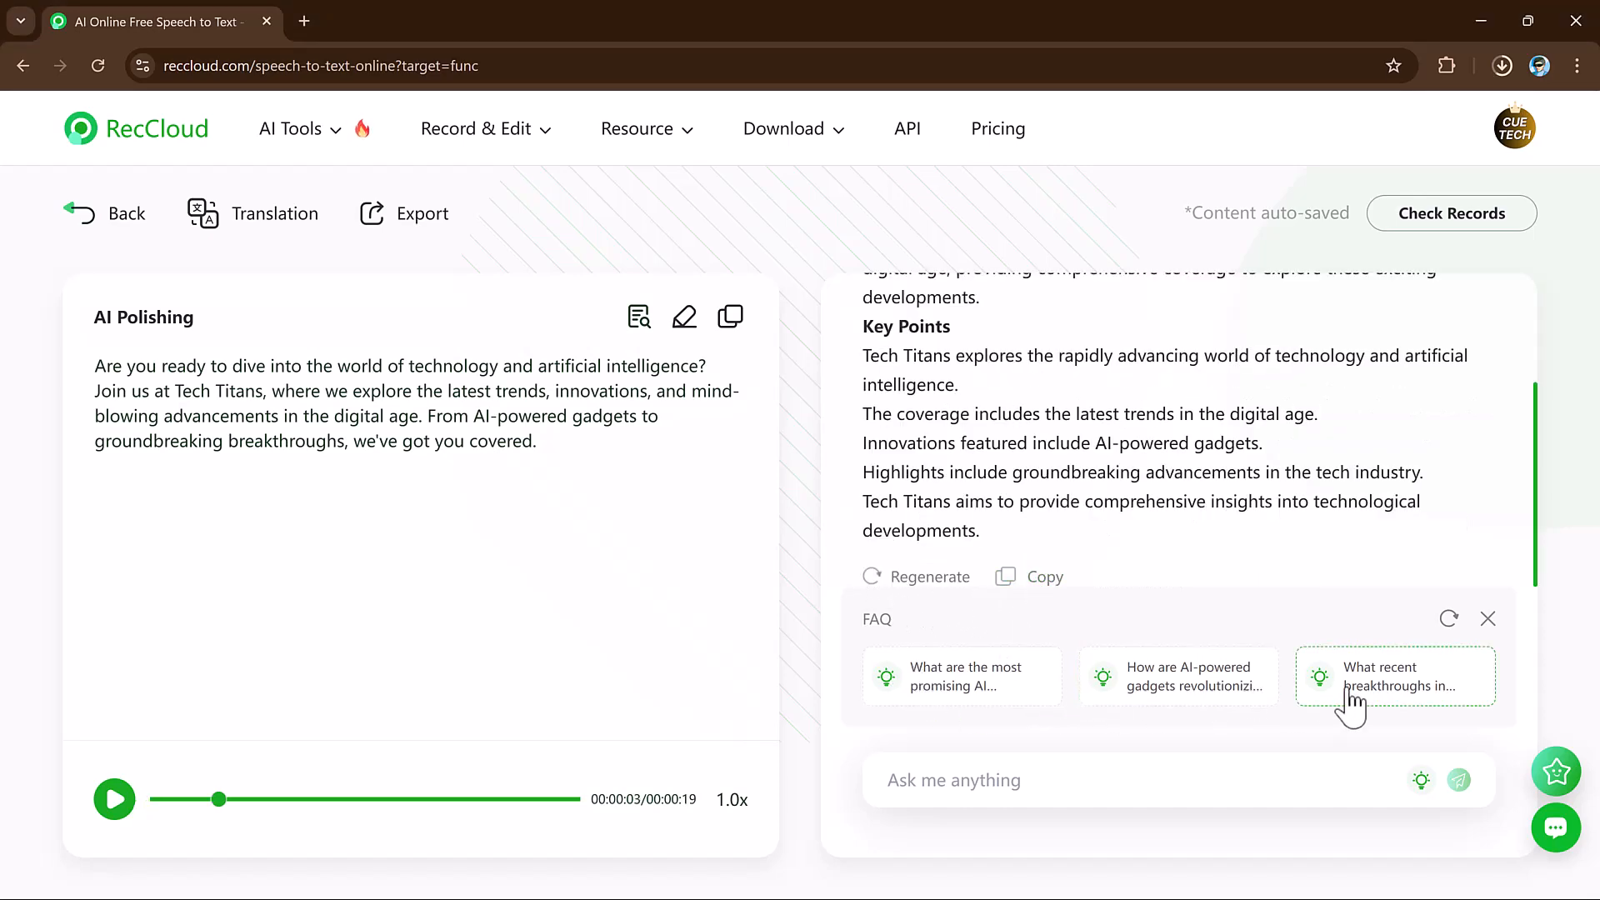
{"action": "left_click", "coordinate": [1395, 676]}
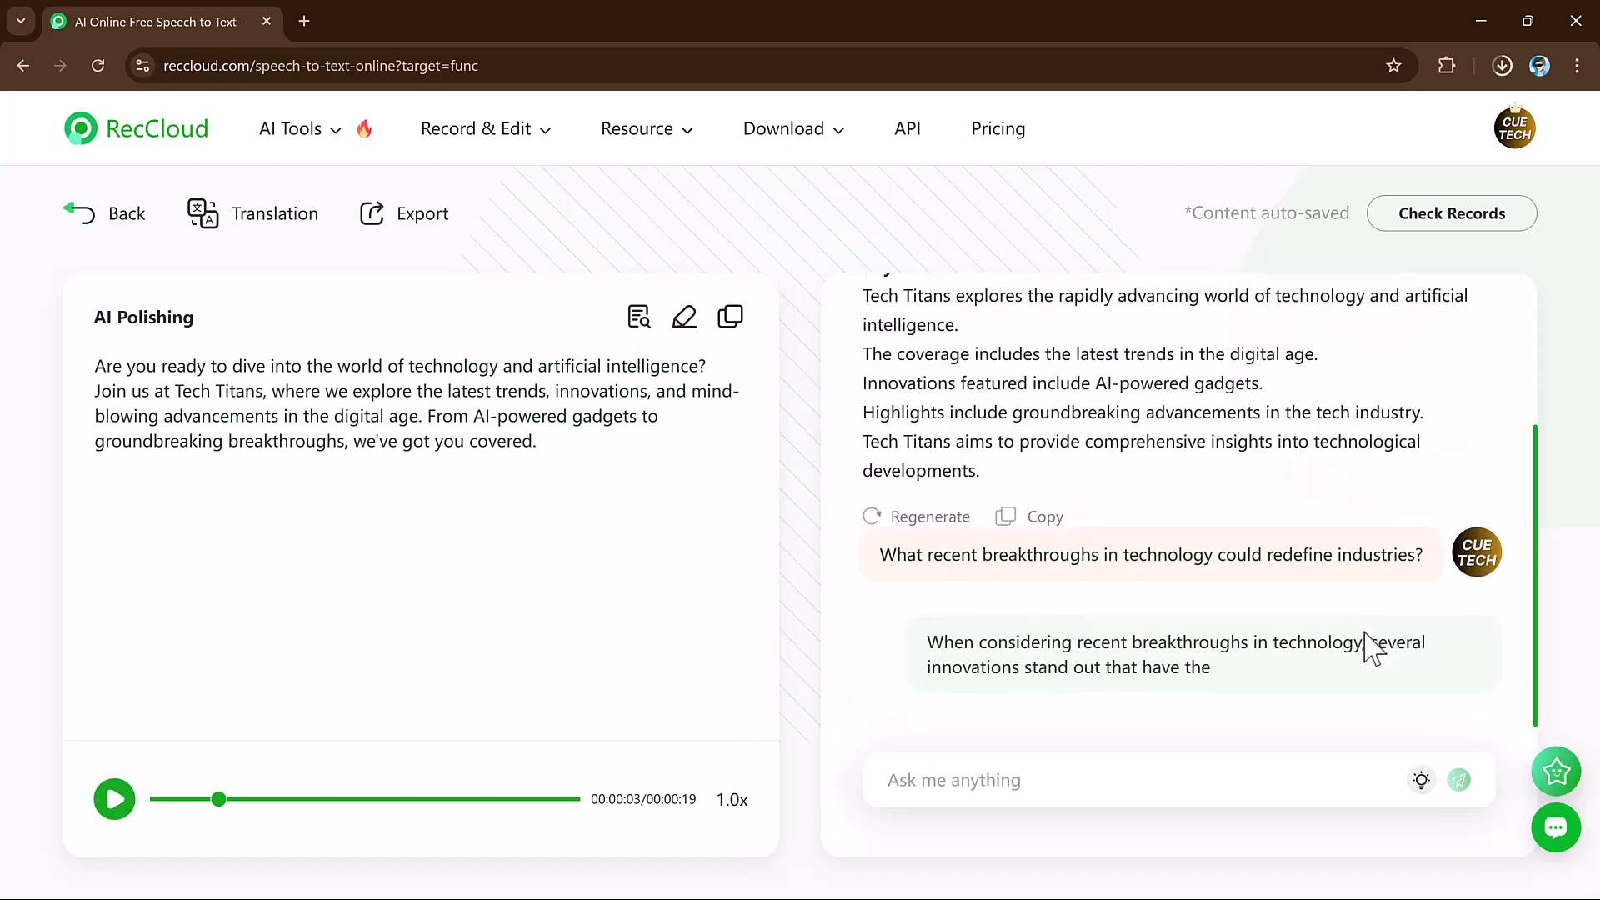
{"action": "scroll", "scroll_direction": "down", "scroll_amount": 3}
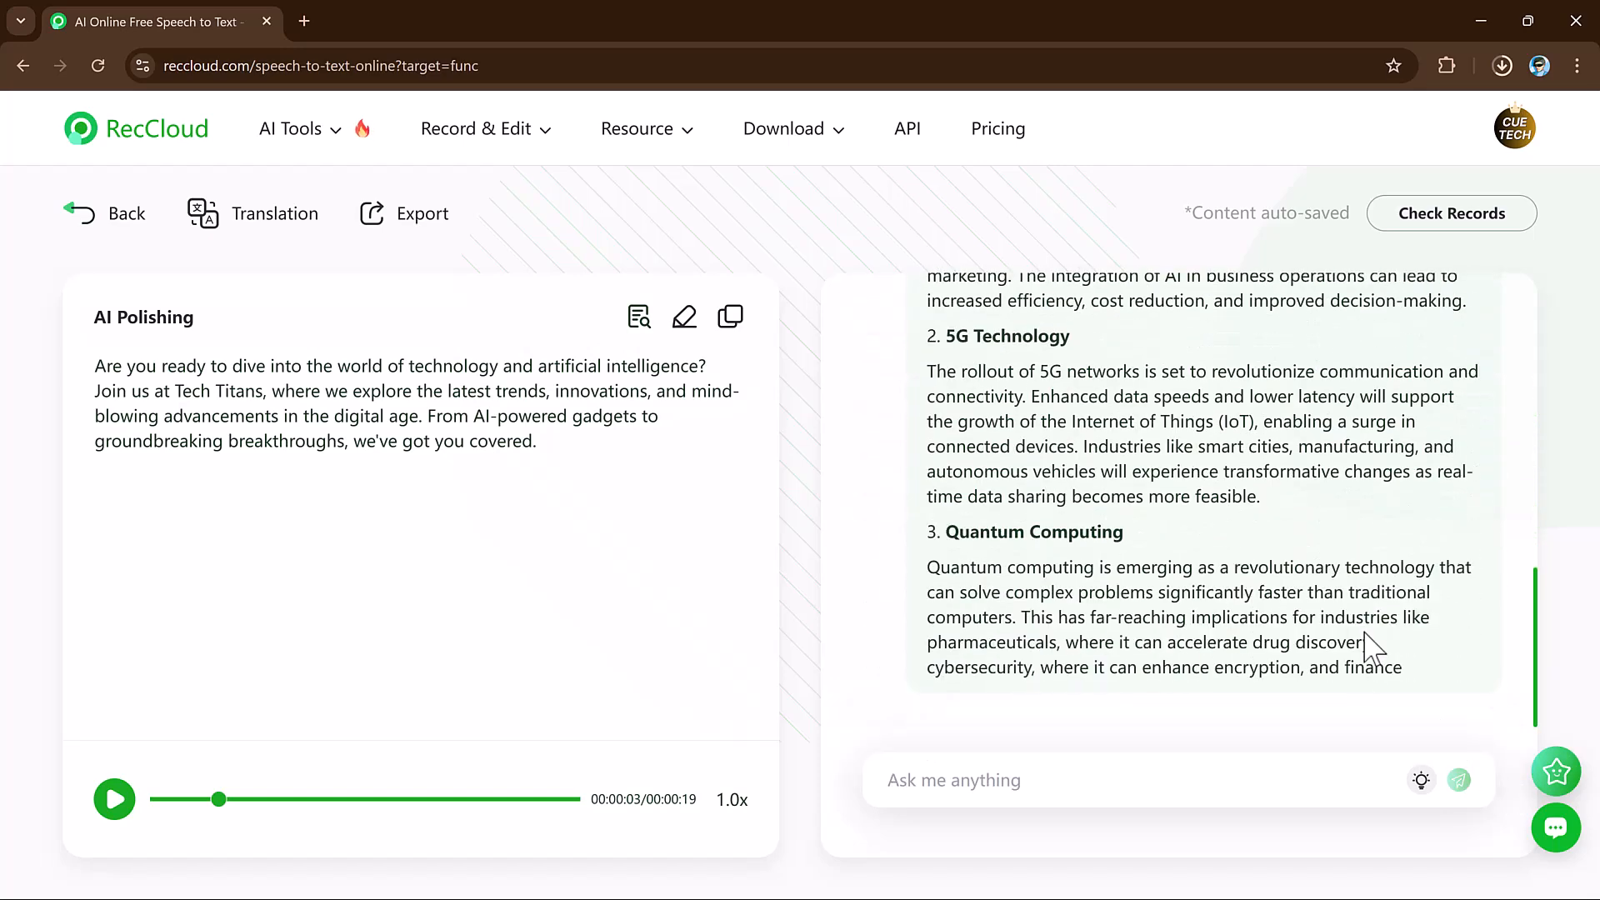
{"action": "scroll", "scroll_direction": "down", "scroll_amount": 3}
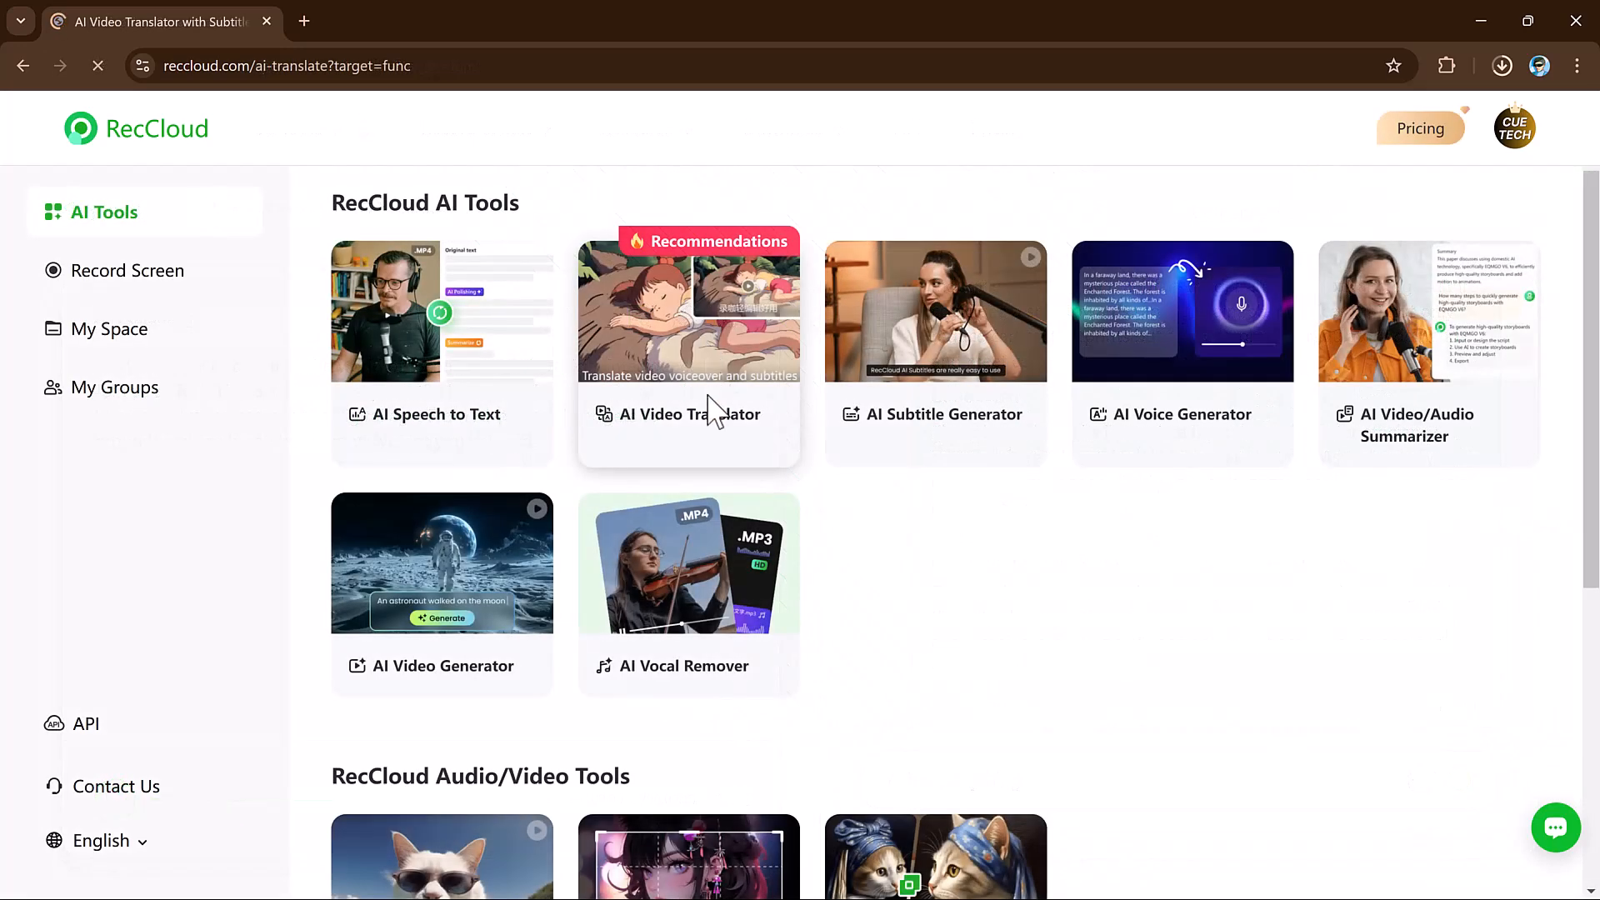
- Launch the AI Video Translator and load you.mp4 for preview
{"action": "left_click", "coordinate": [688, 414]}
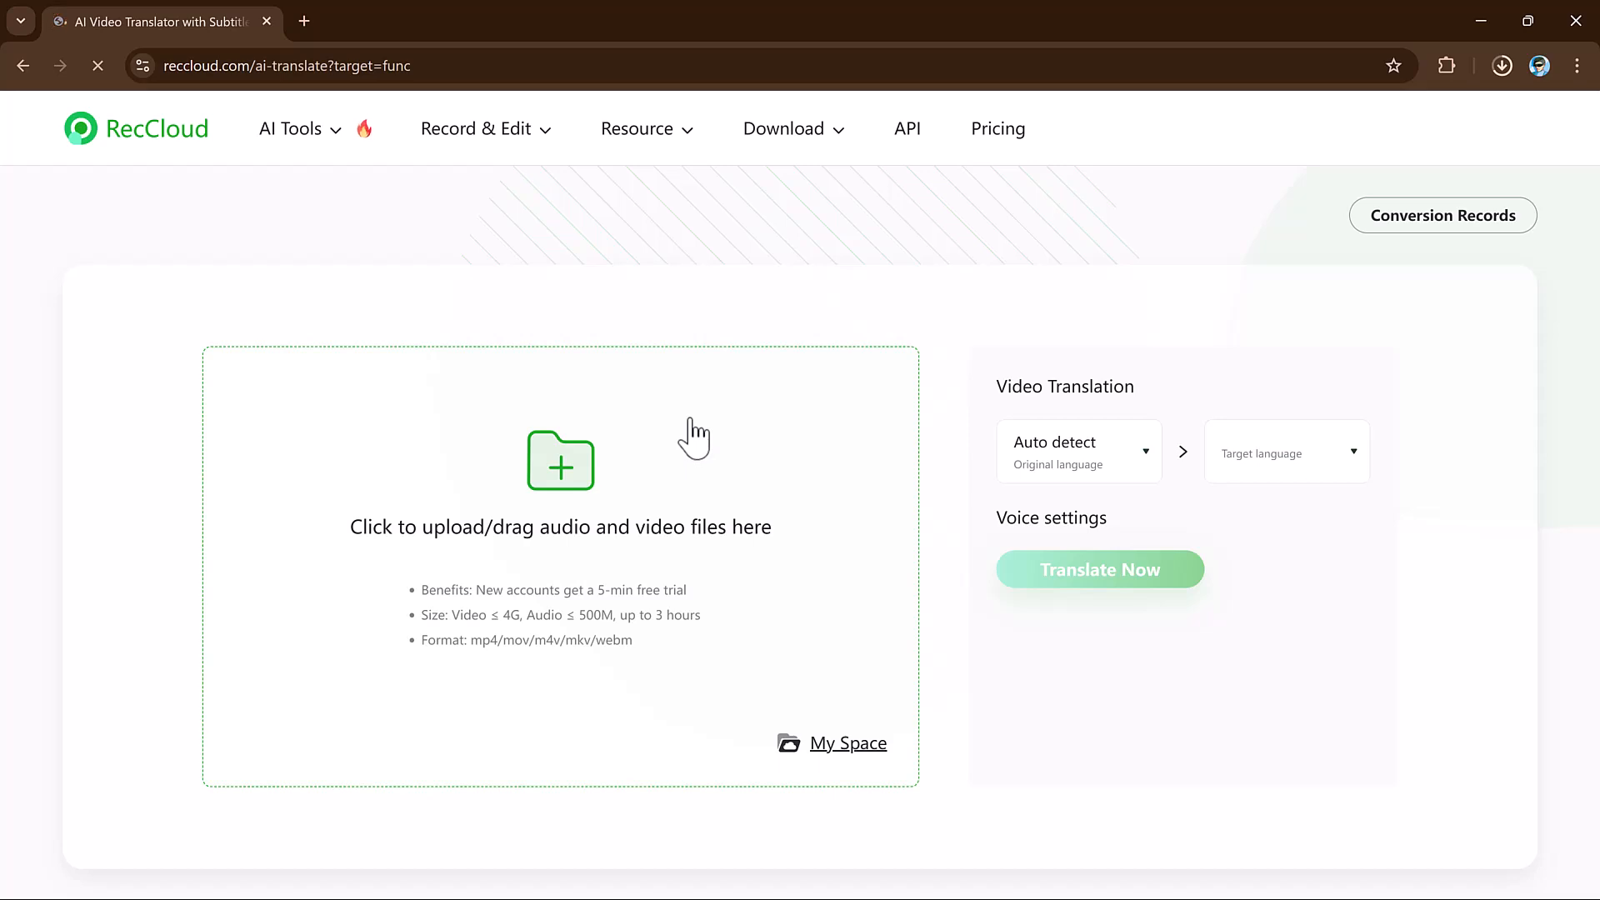
{"action": "mouse_move", "coordinate": [574, 474]}
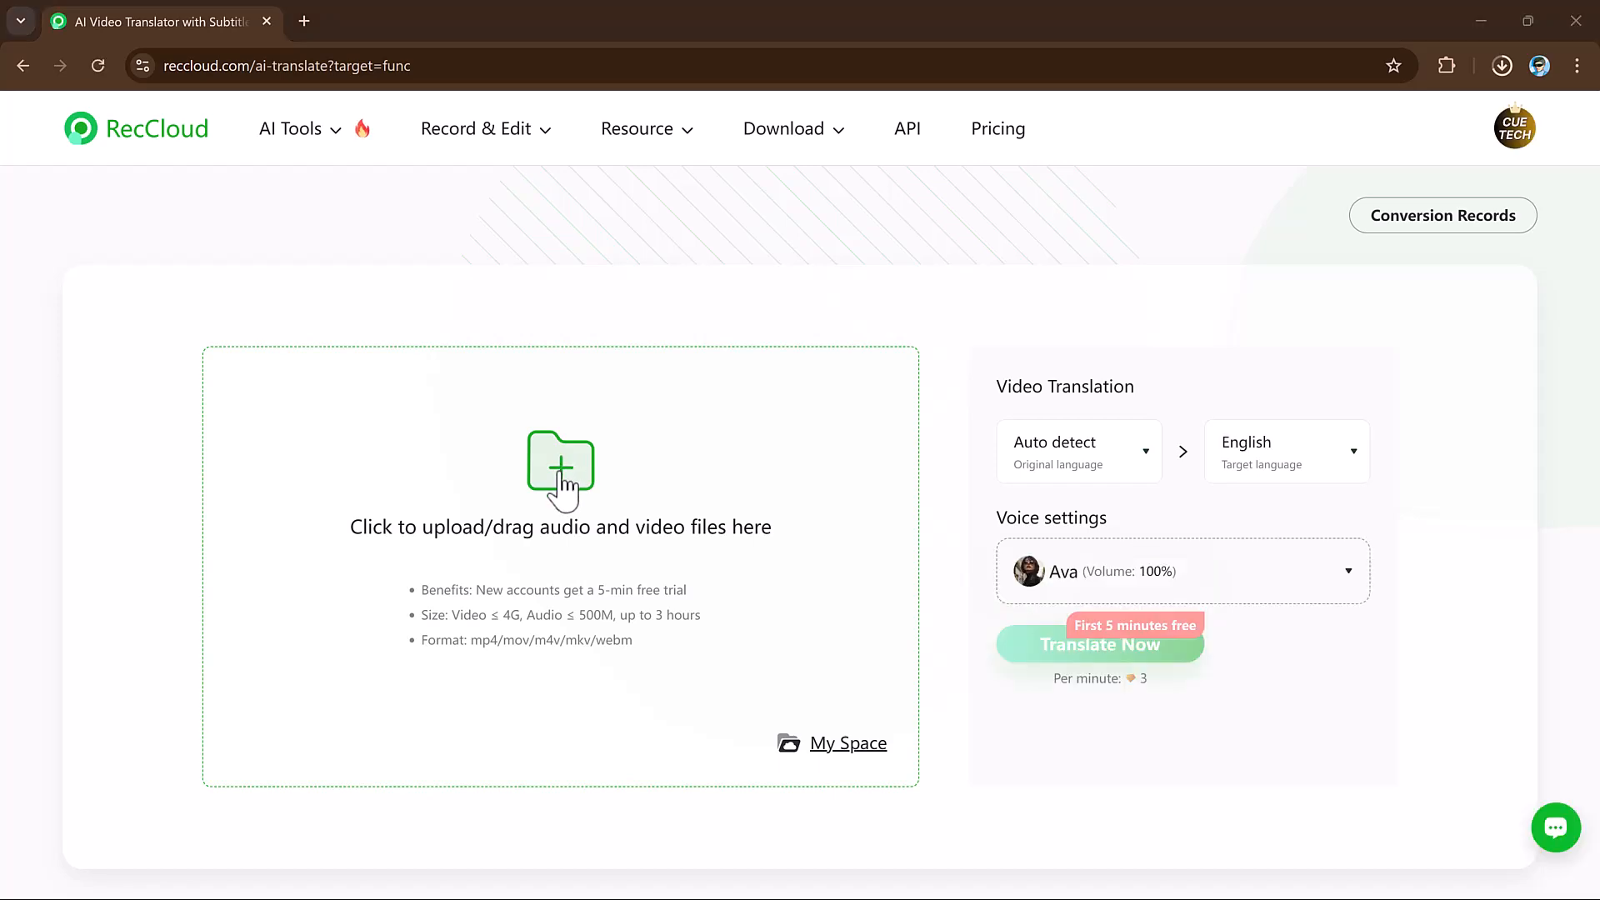
{"action": "left_click", "coordinate": [560, 469]}
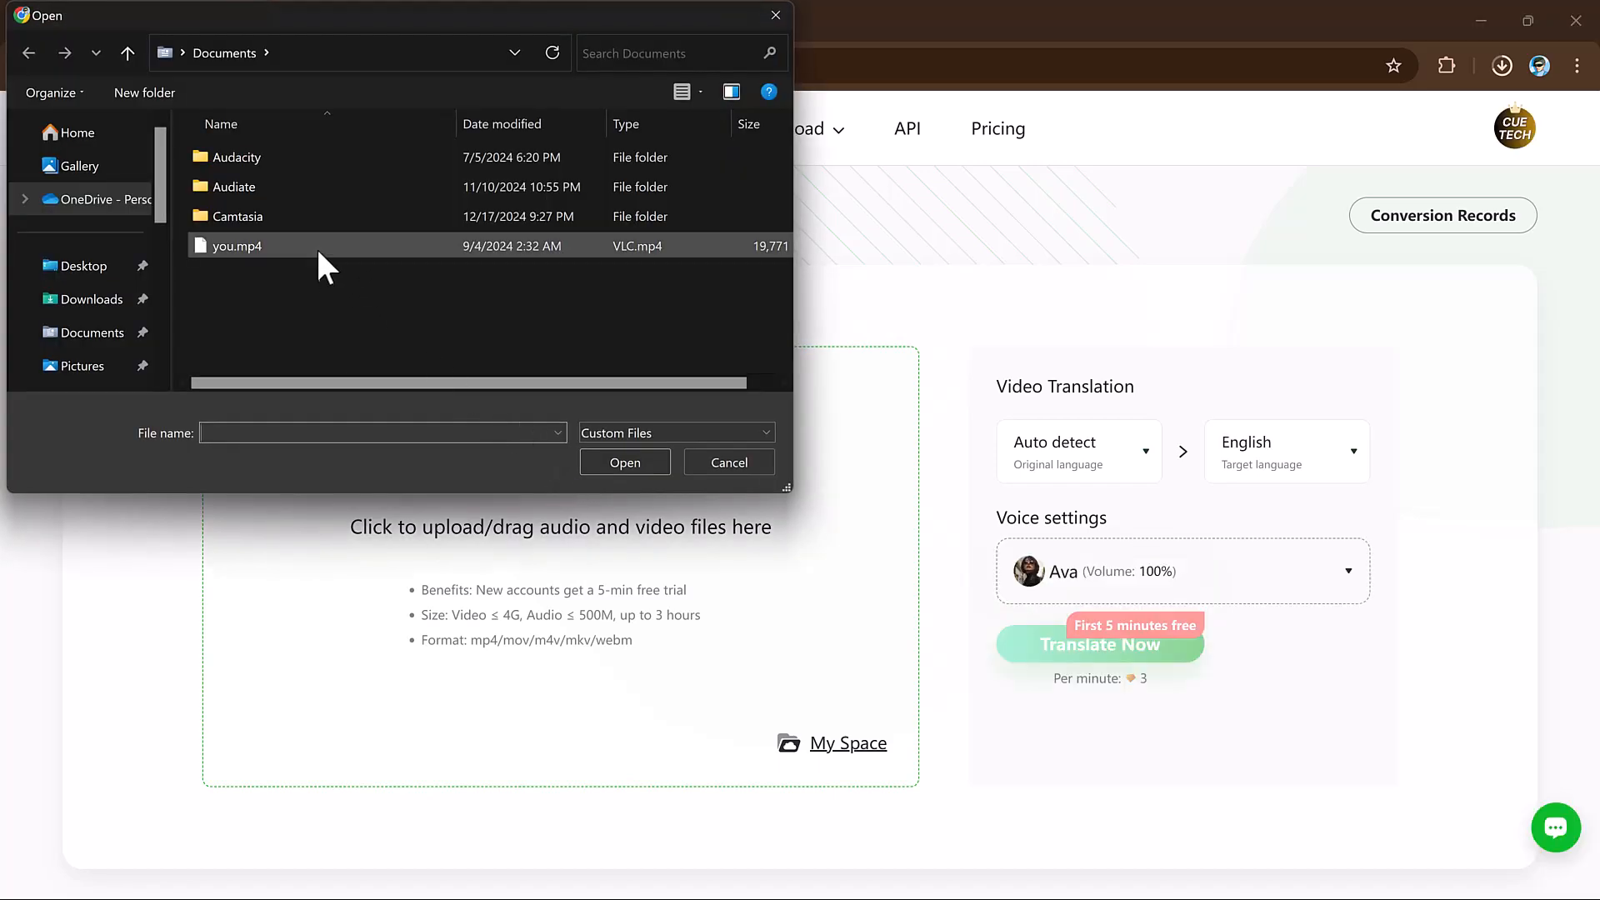
{"action": "left_click", "coordinate": [728, 463]}
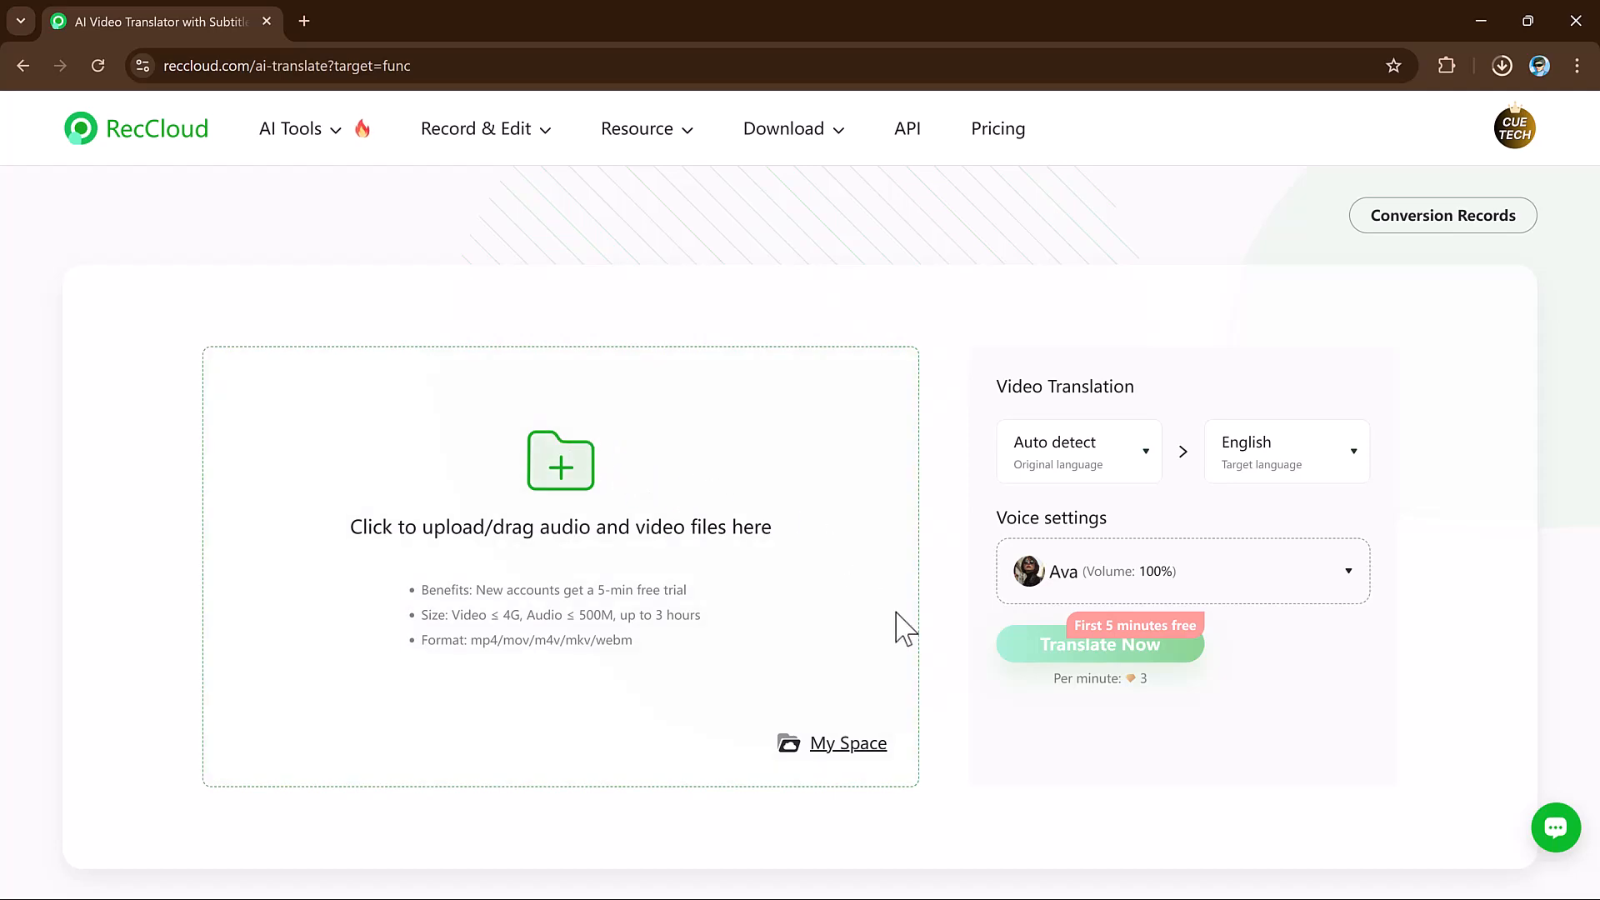
{"action": "left_click", "coordinate": [560, 460]}
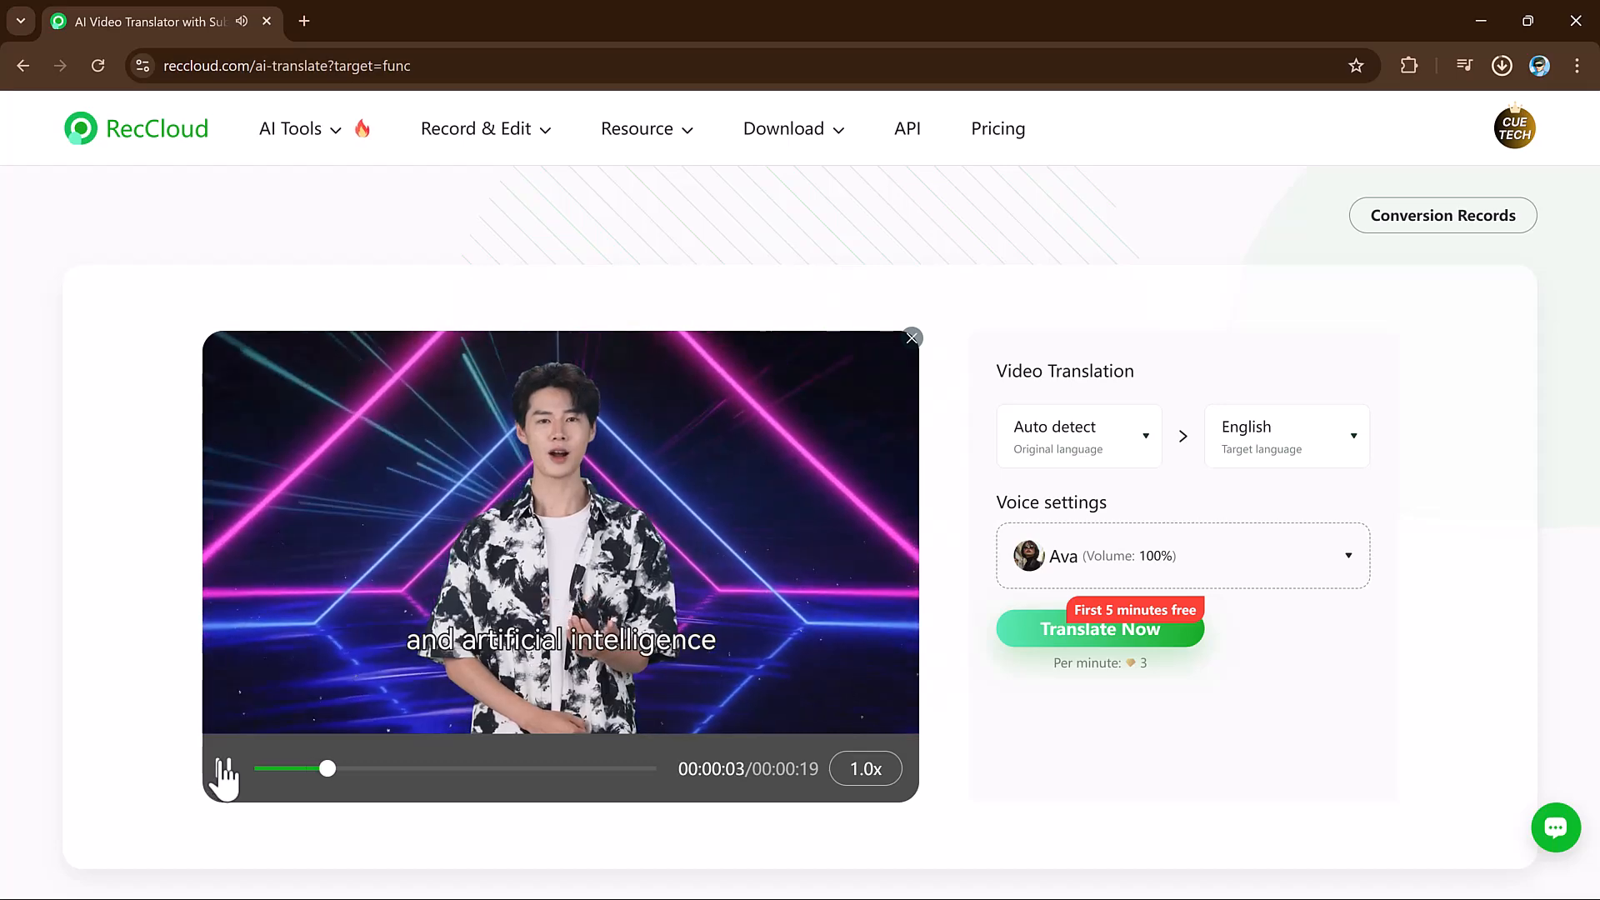
- Choose Arabic as the target language and start translating the video
{"action": "left_click", "coordinate": [224, 768]}
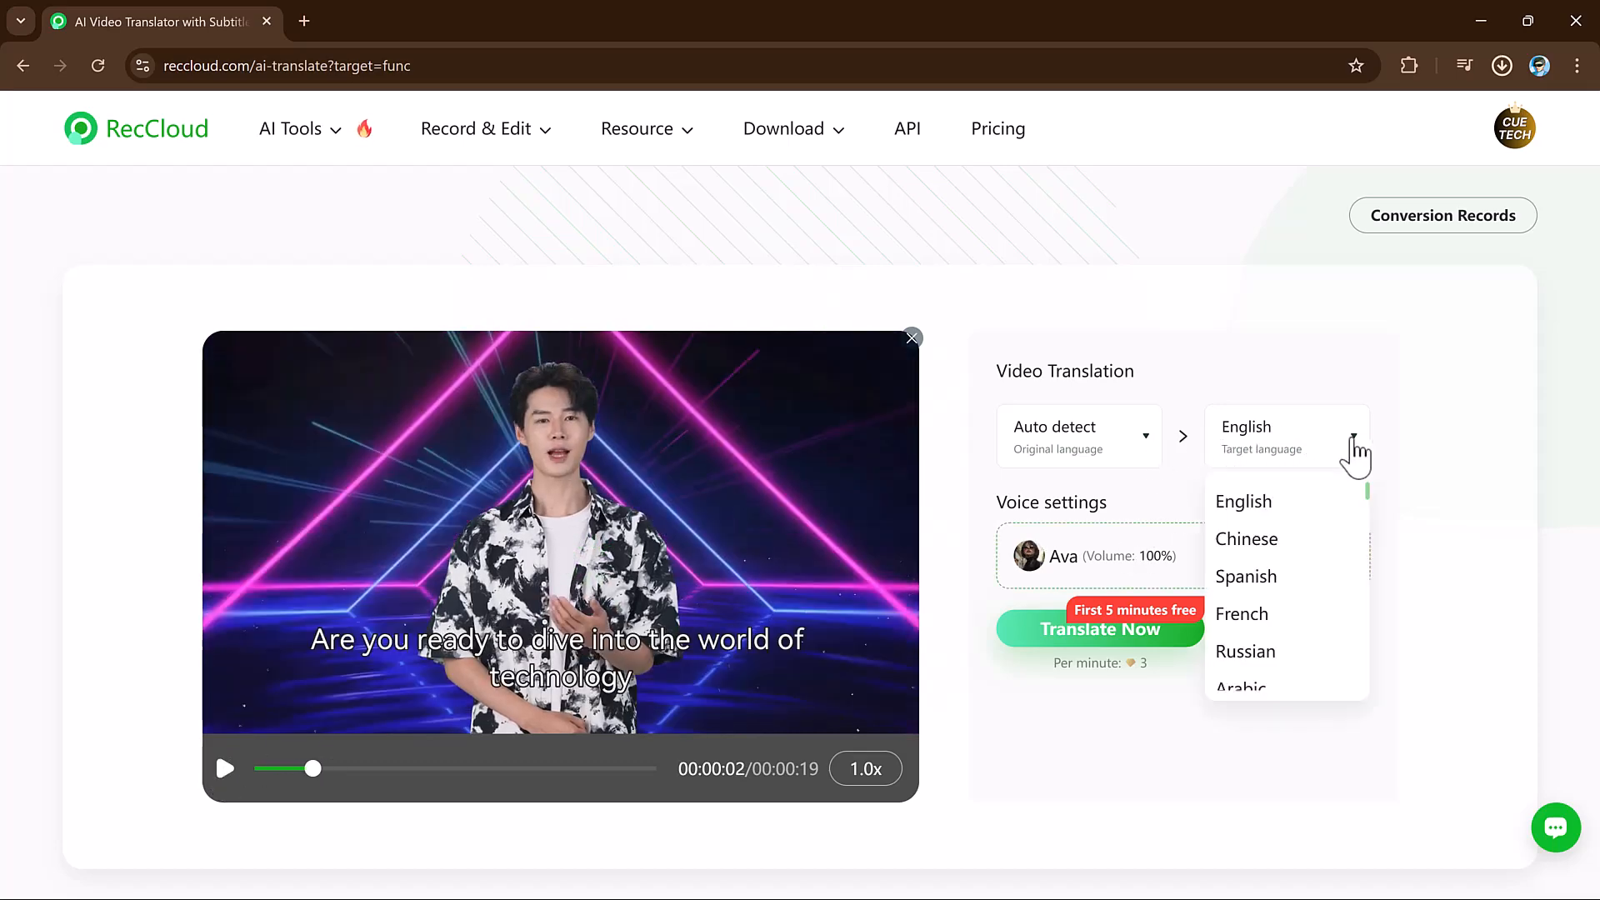
{"action": "scroll", "scroll_direction": "down", "scroll_amount": 3}
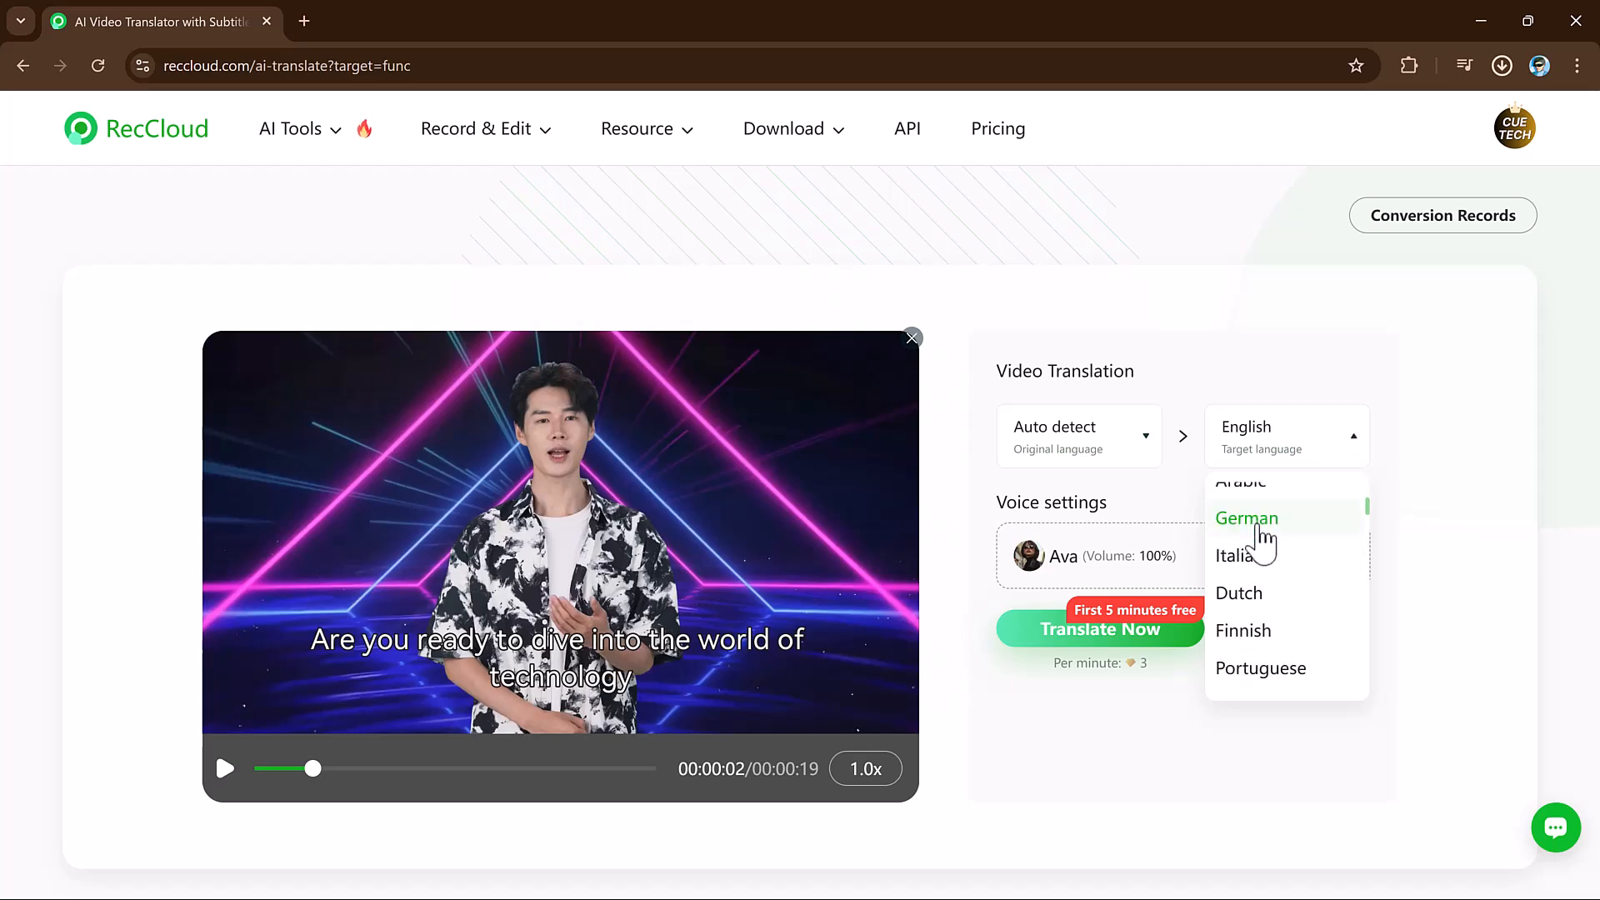
{"action": "scroll", "scroll_direction": "down", "scroll_amount": 3}
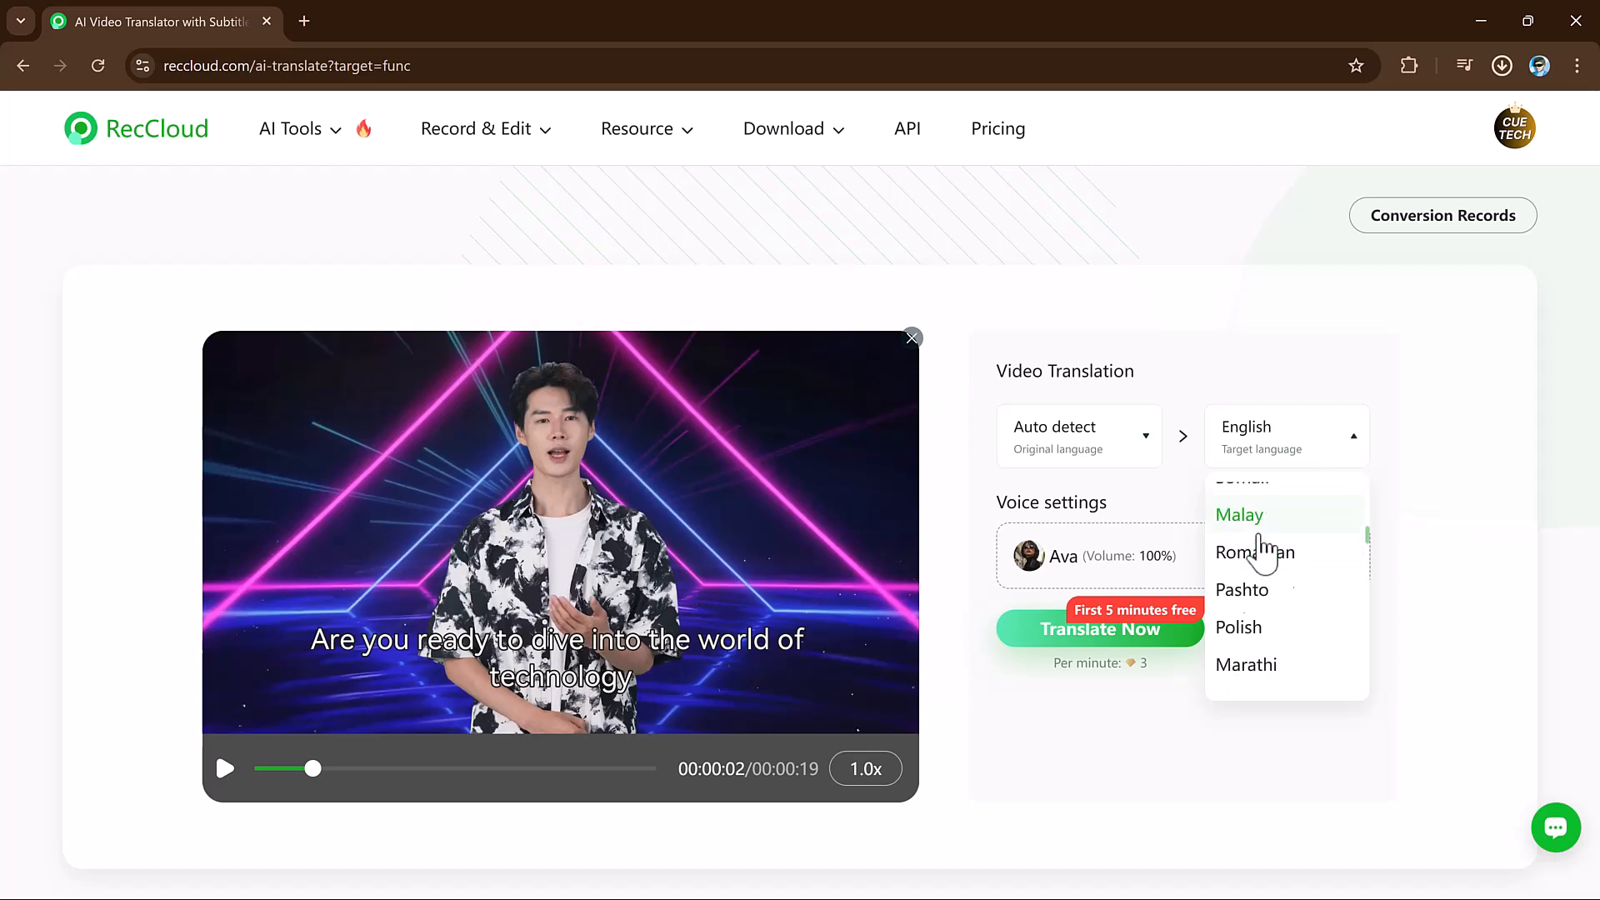
{"action": "scroll", "scroll_direction": "up", "scroll_amount": 3}
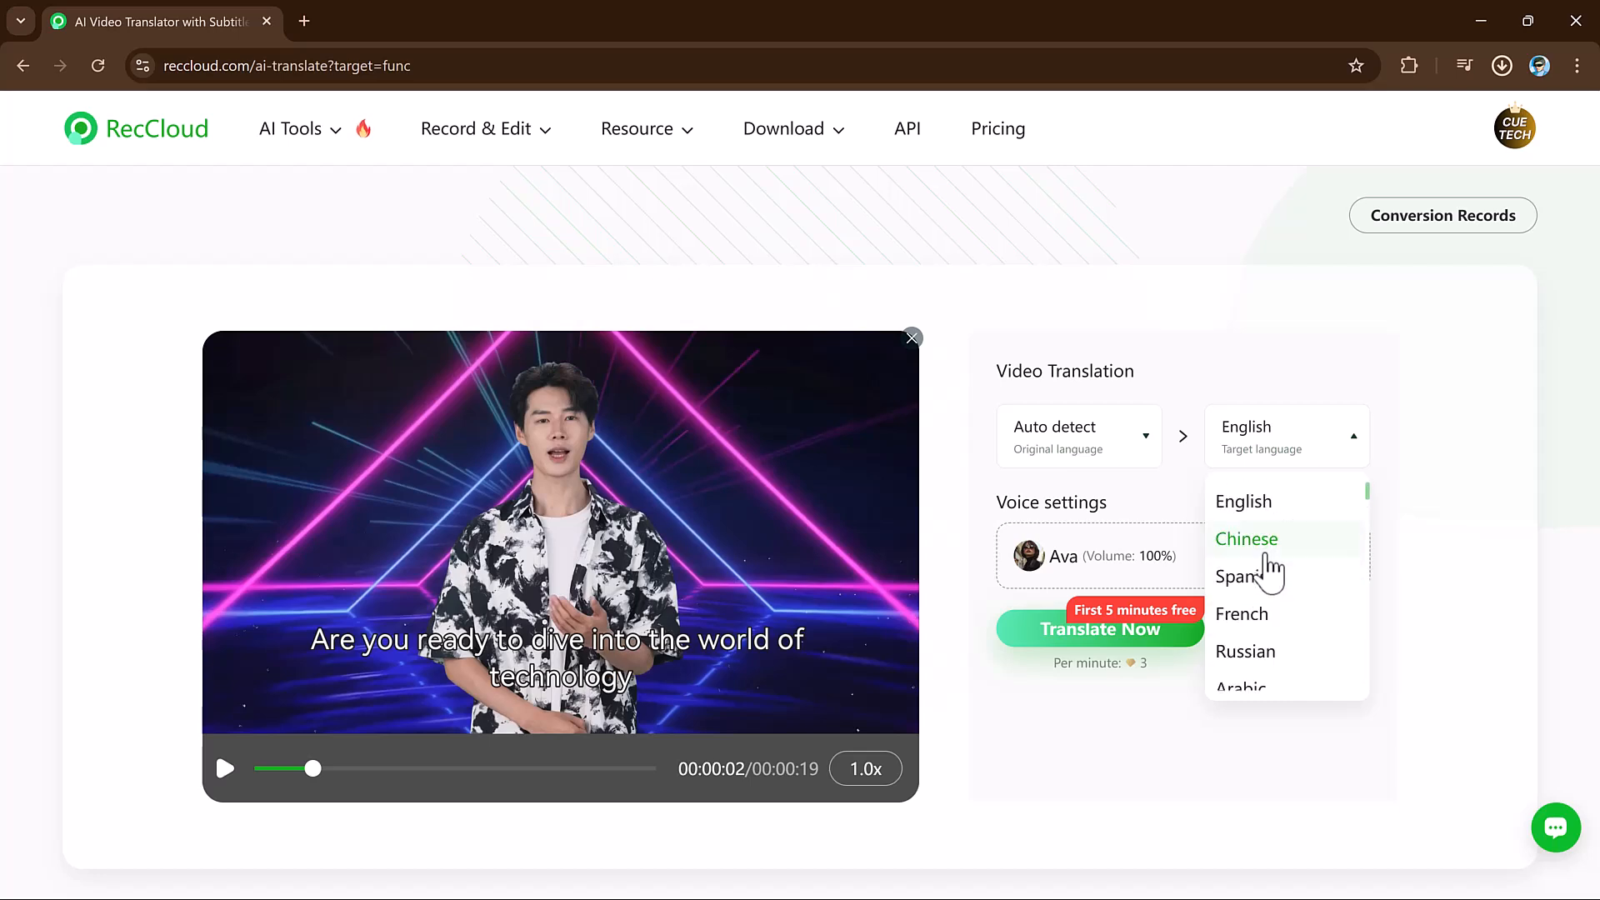
{"action": "scroll", "scroll_direction": "down", "scroll_amount": 3}
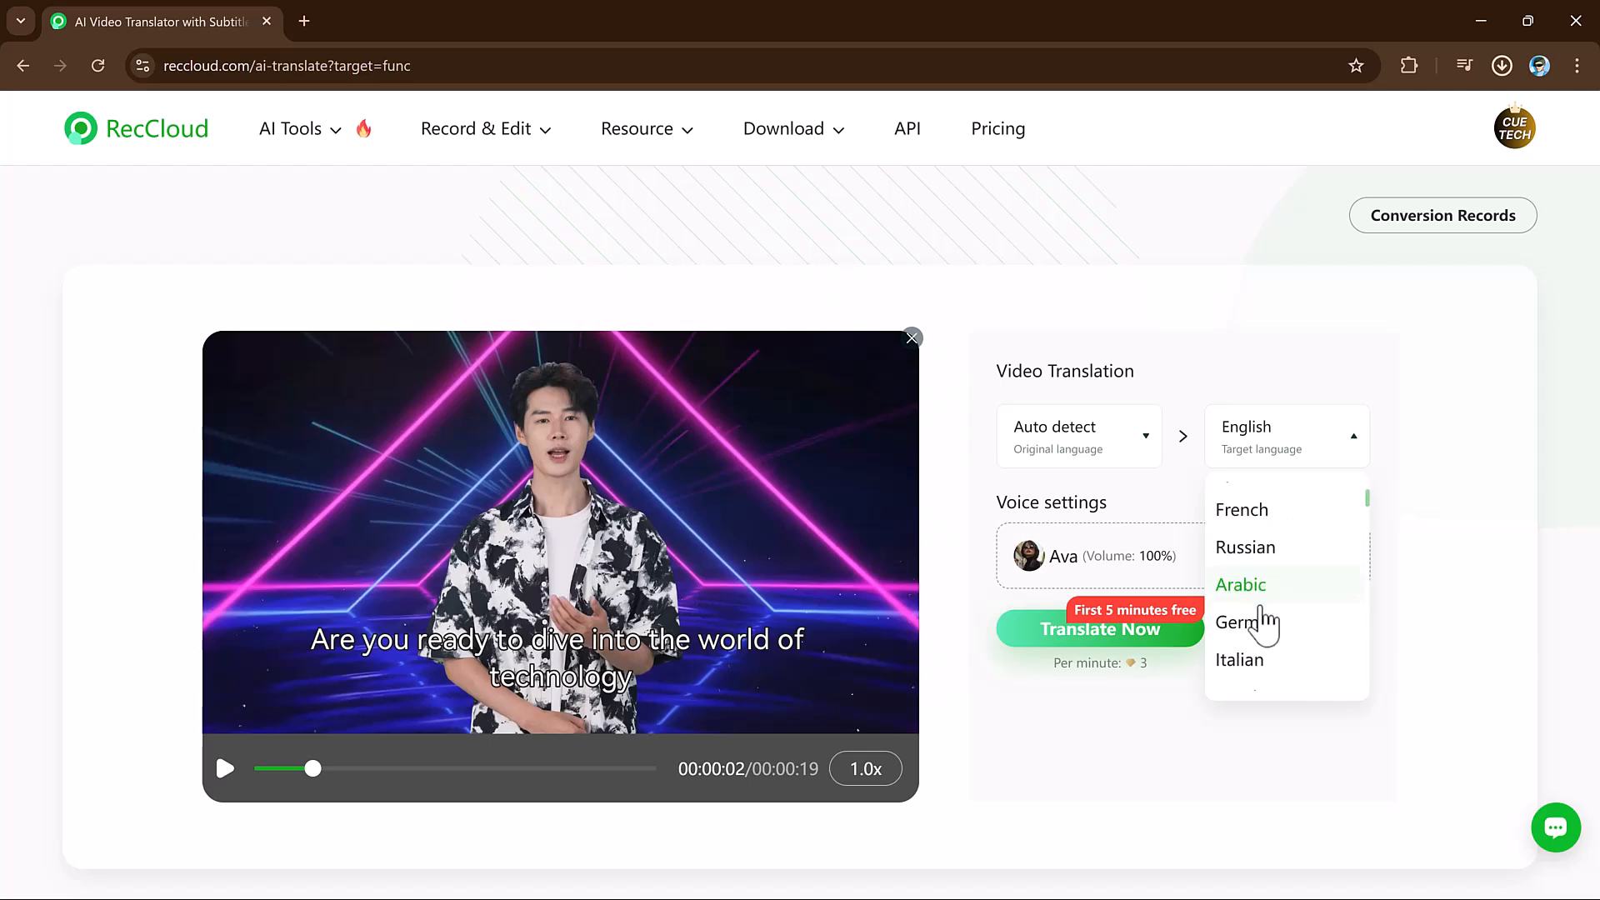
{"action": "left_click", "coordinate": [1241, 584]}
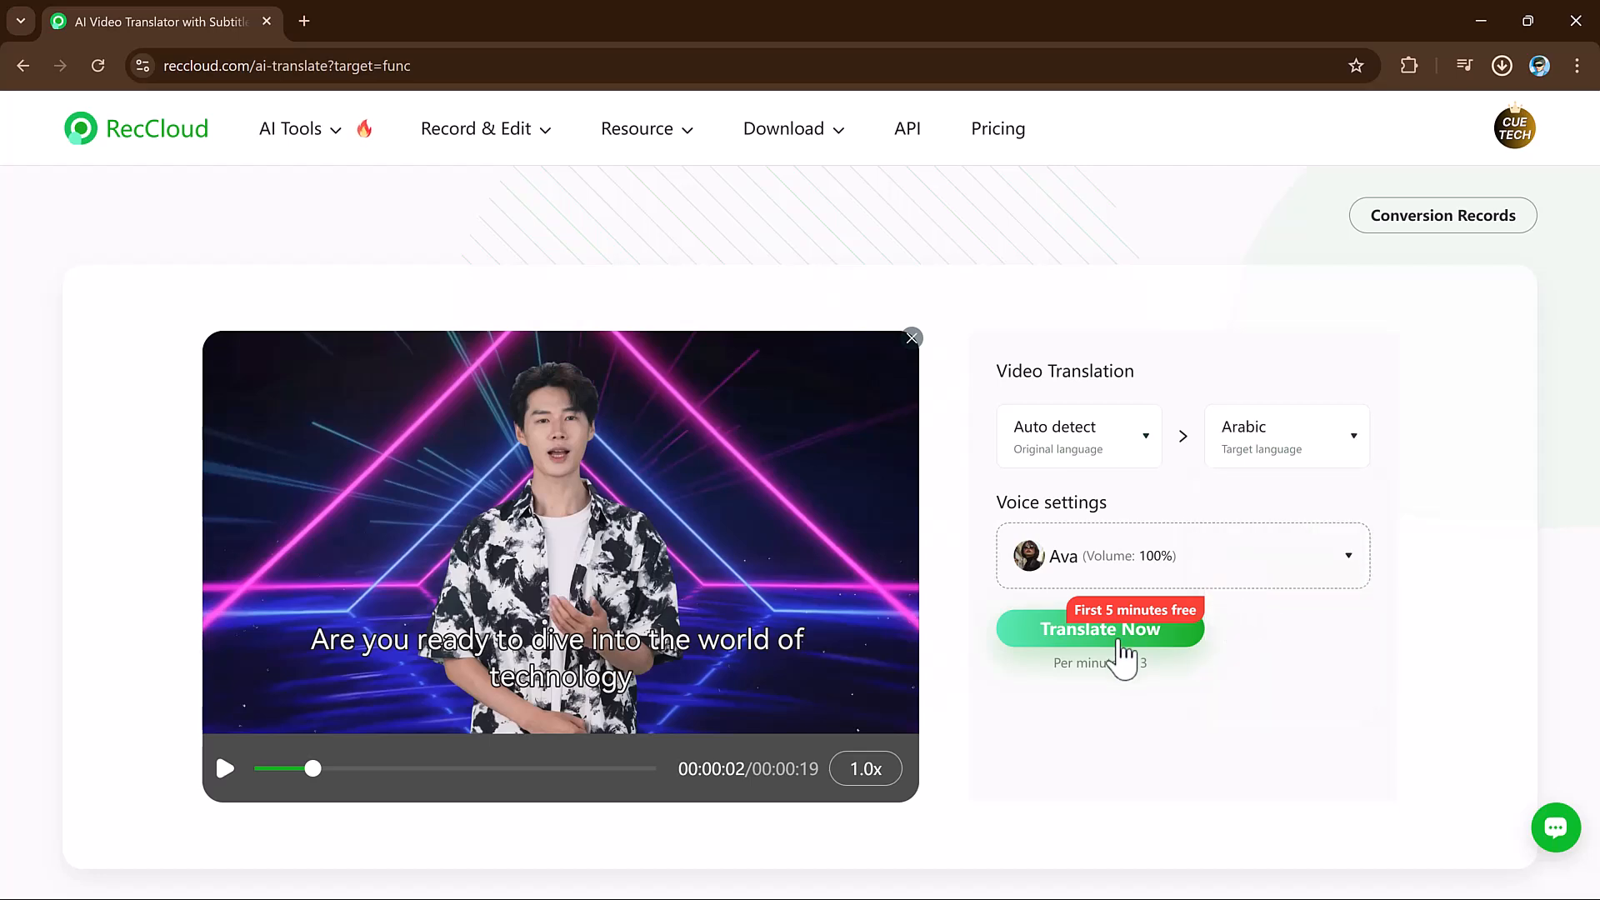
{"action": "left_click", "coordinate": [1101, 628]}
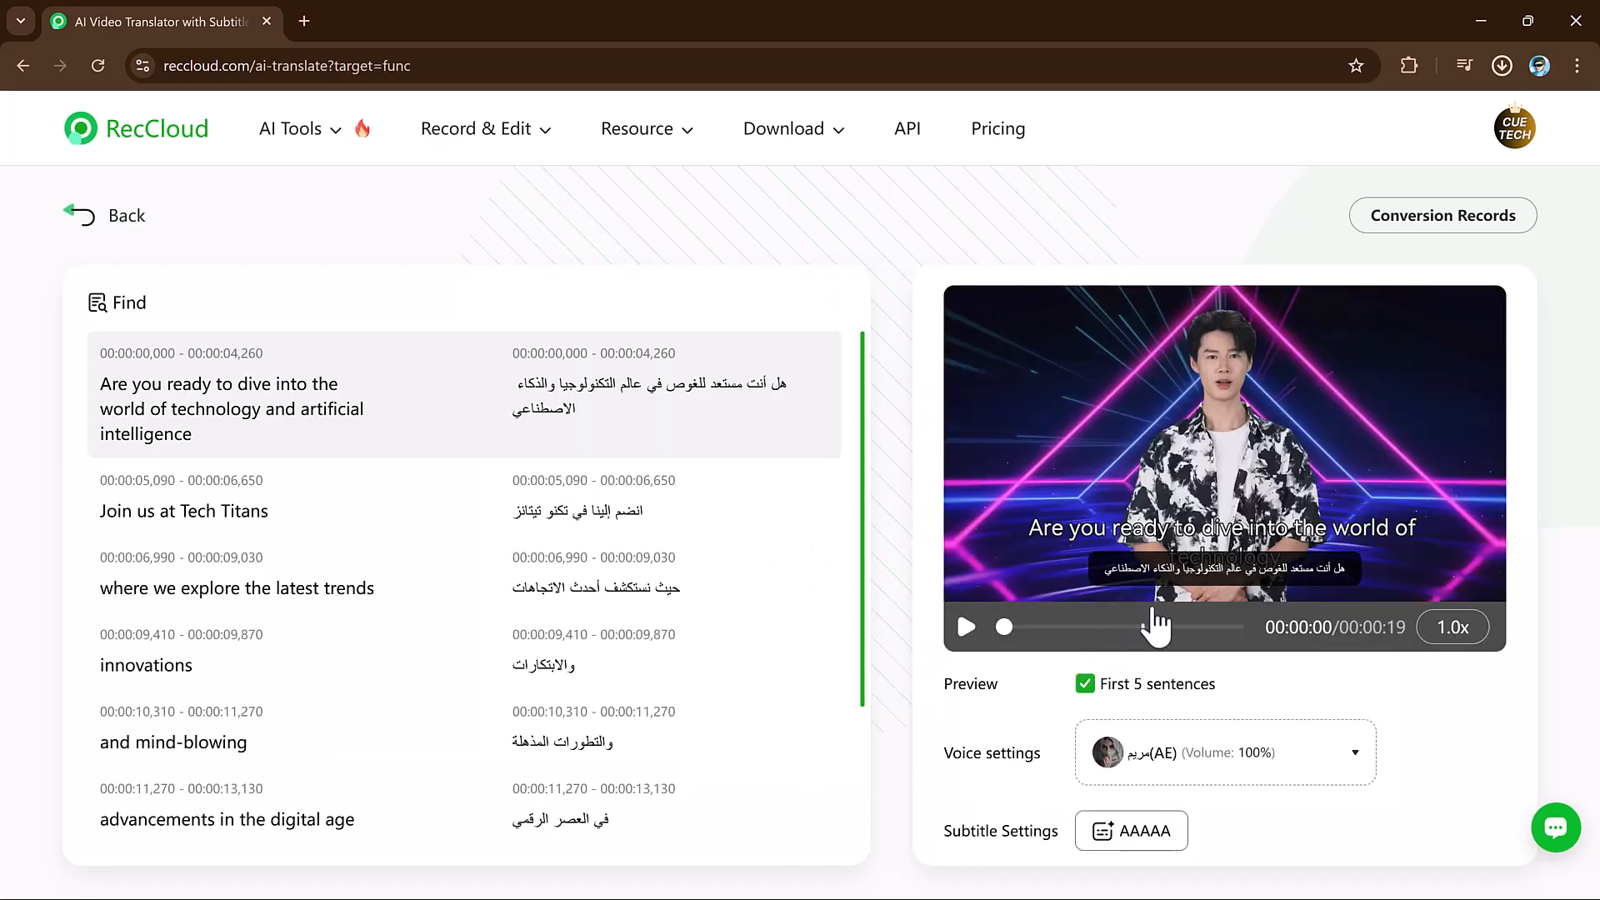
{"action": "mouse_move", "coordinate": [1051, 648]}
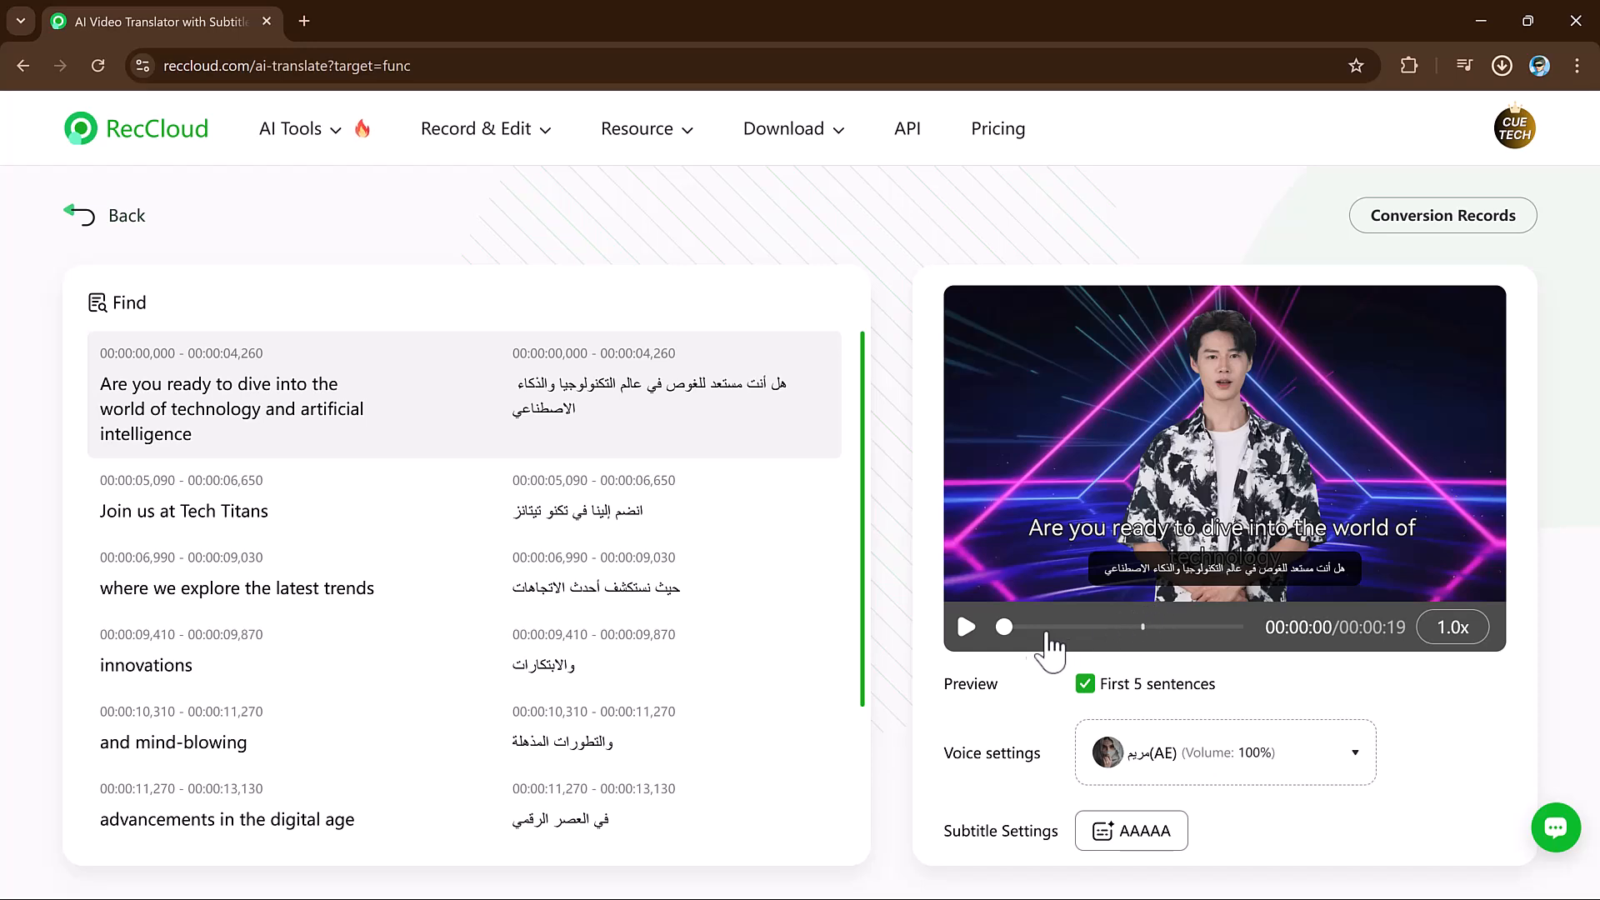
{"action": "mouse_move", "coordinate": [1224, 746]}
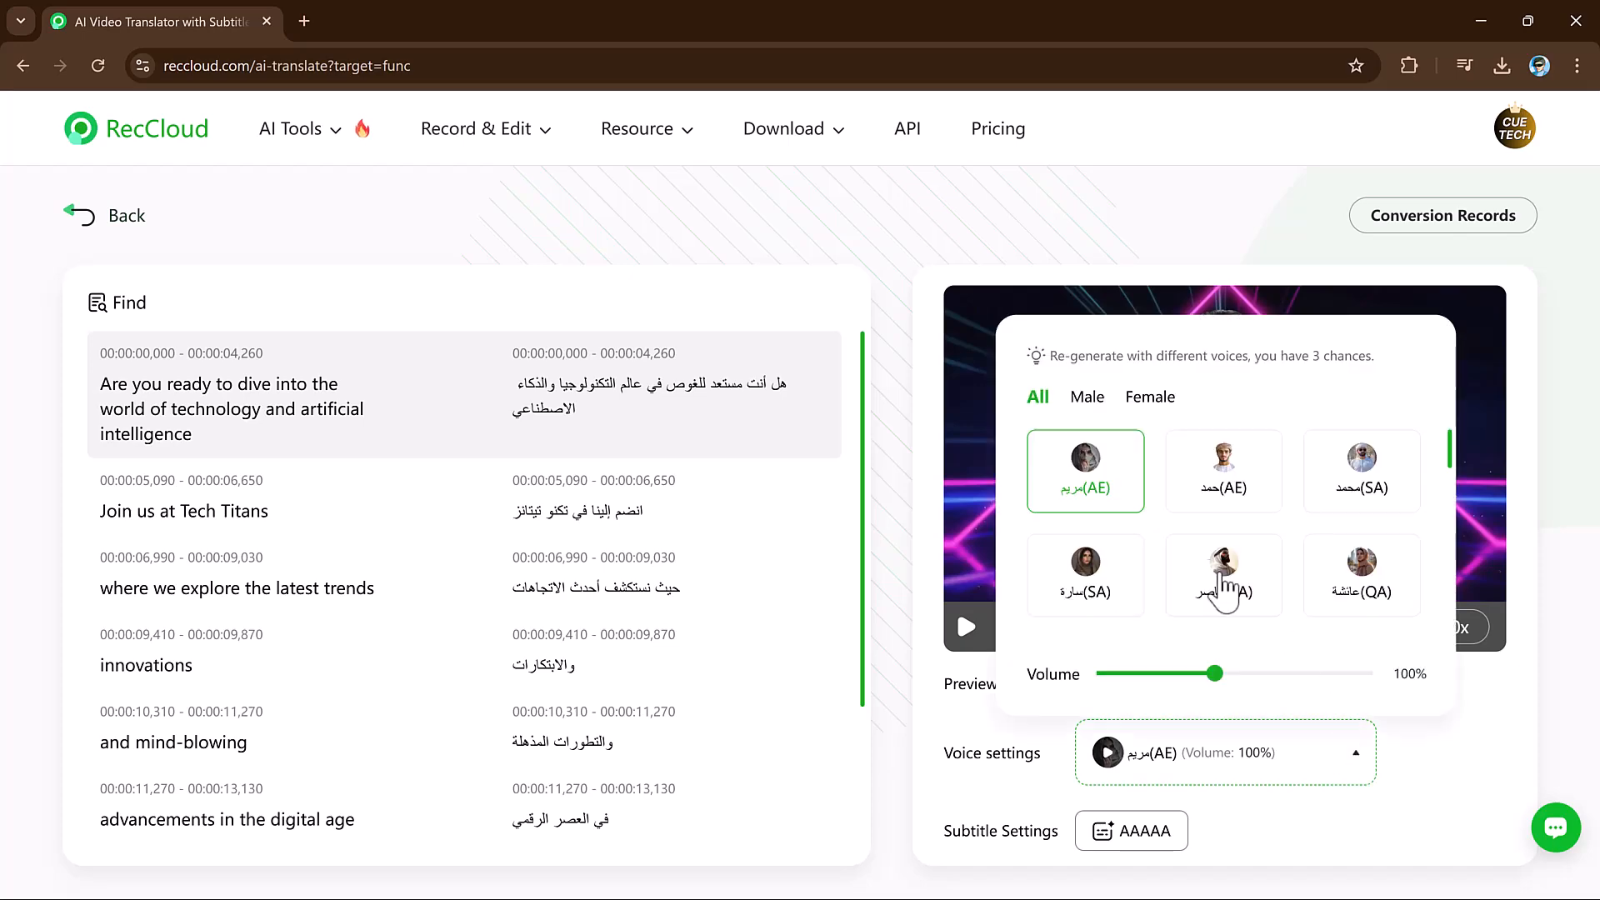
- Sample two alternative Arabic dub voices in Voice settings
{"action": "left_click", "coordinate": [1360, 472]}
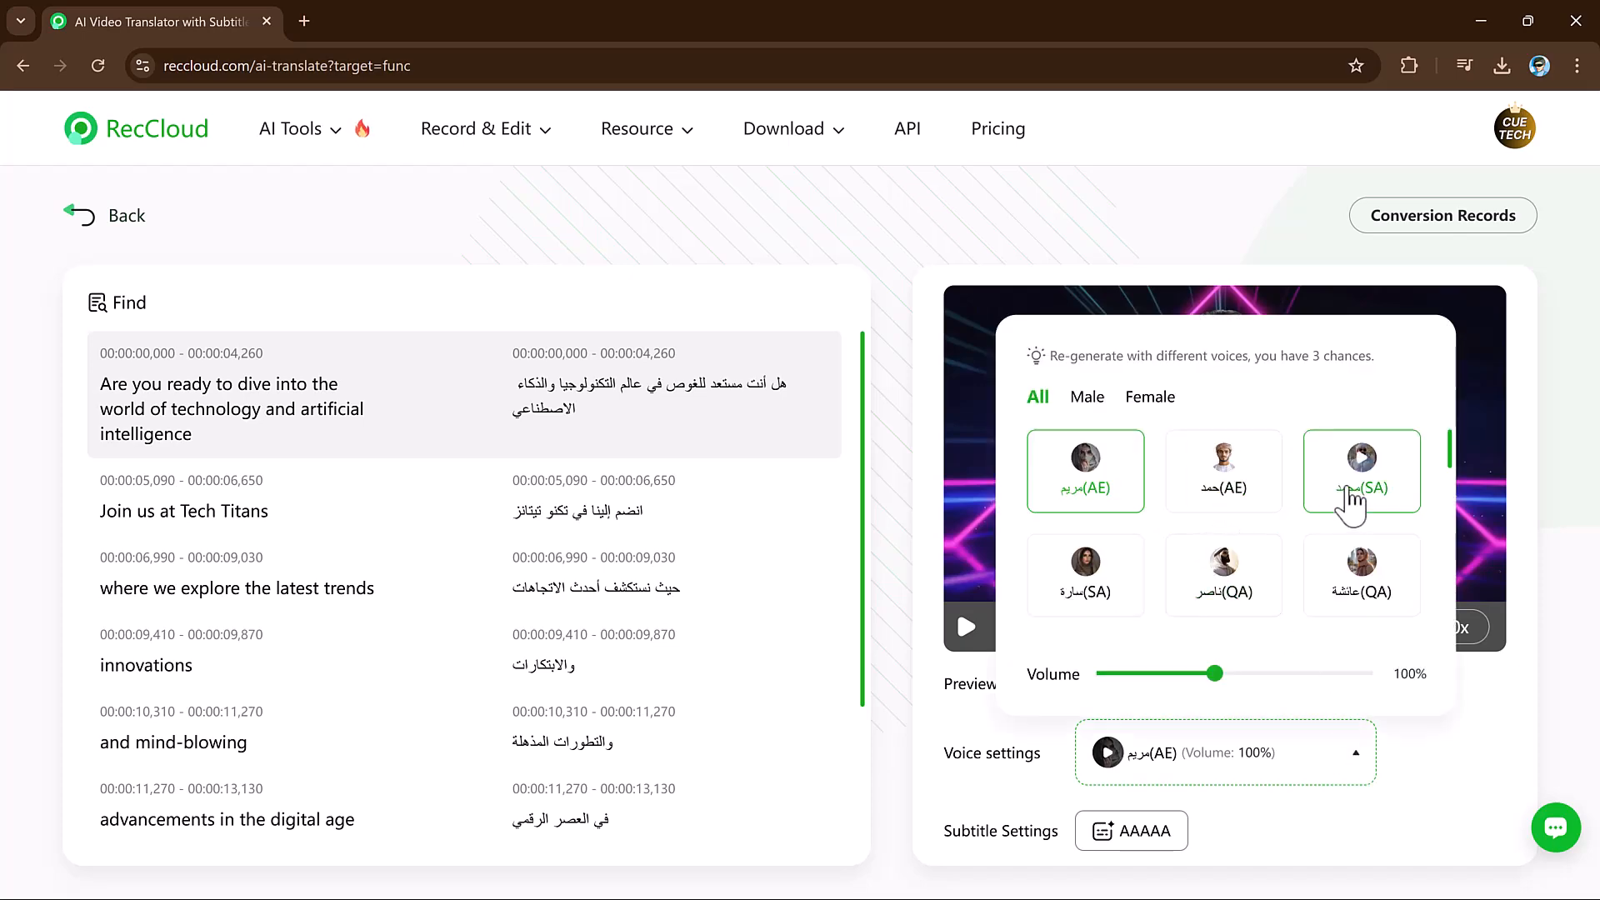
{"action": "left_click", "coordinate": [291, 128]}
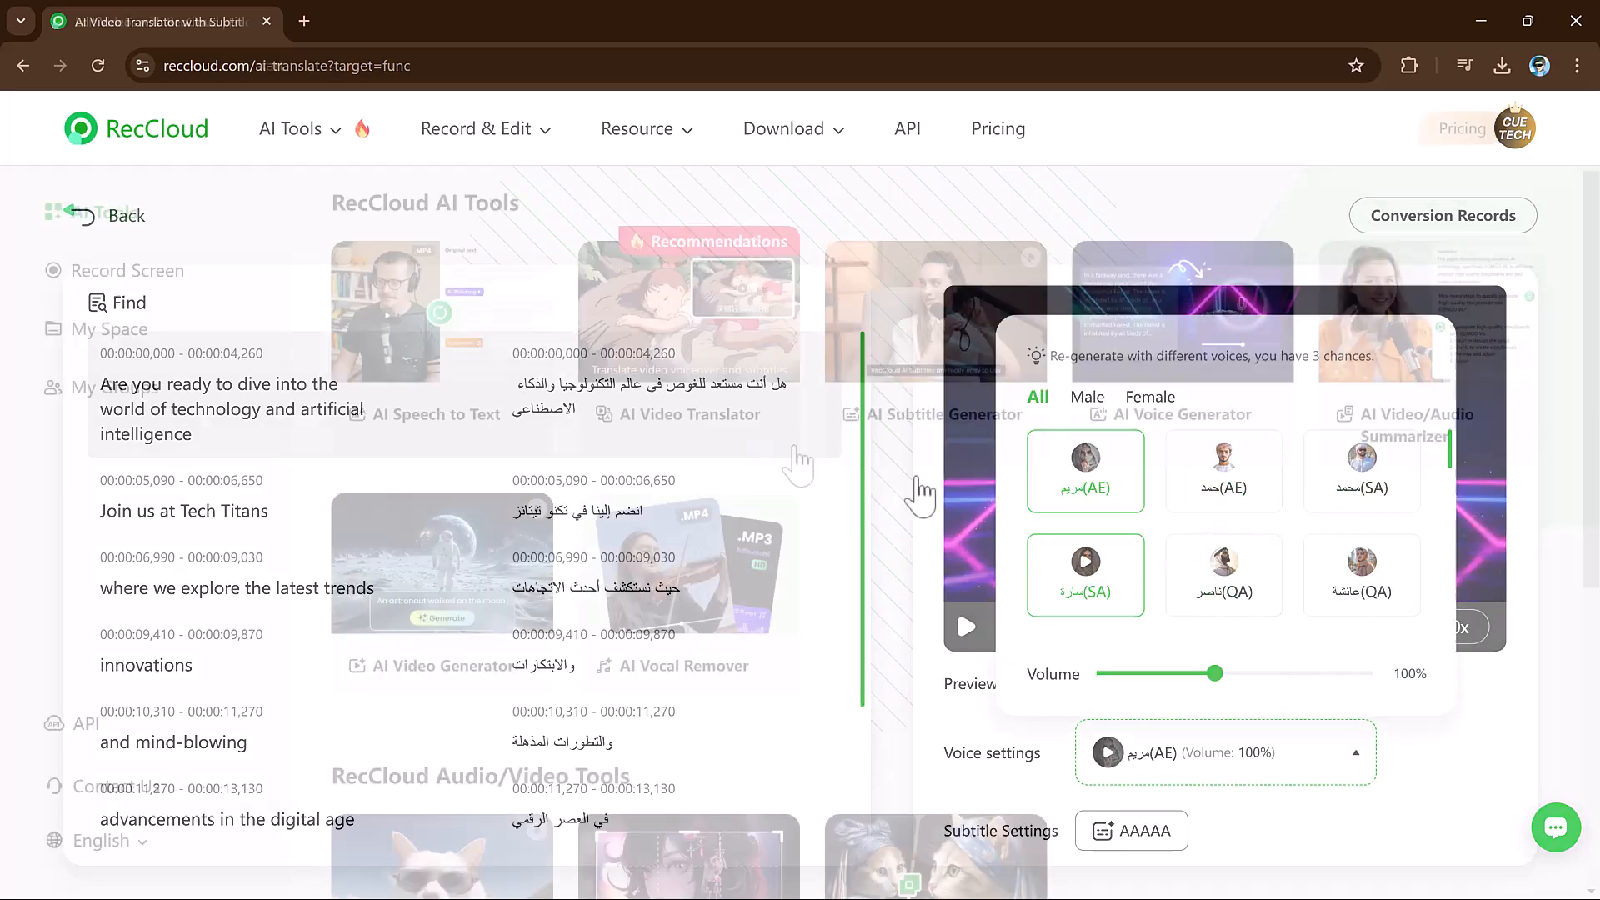
- Upload Hi, I'm no(1).mp4 to the AI Subtitle Generator and generate English subtitles
{"action": "left_click", "coordinate": [114, 215]}
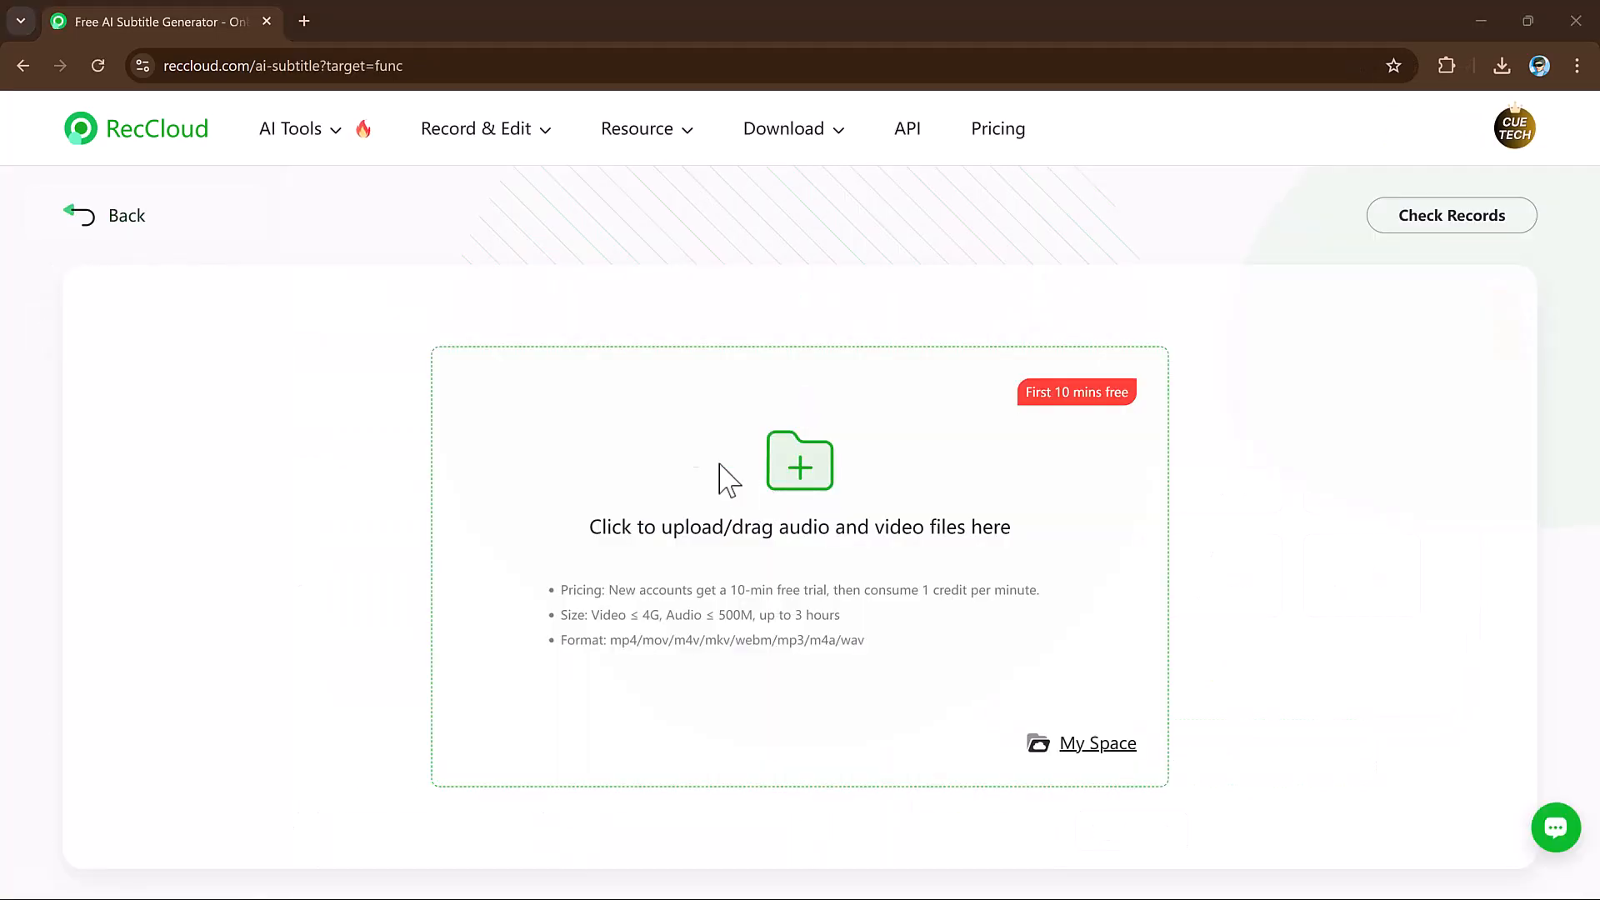
{"action": "left_click", "coordinate": [799, 460]}
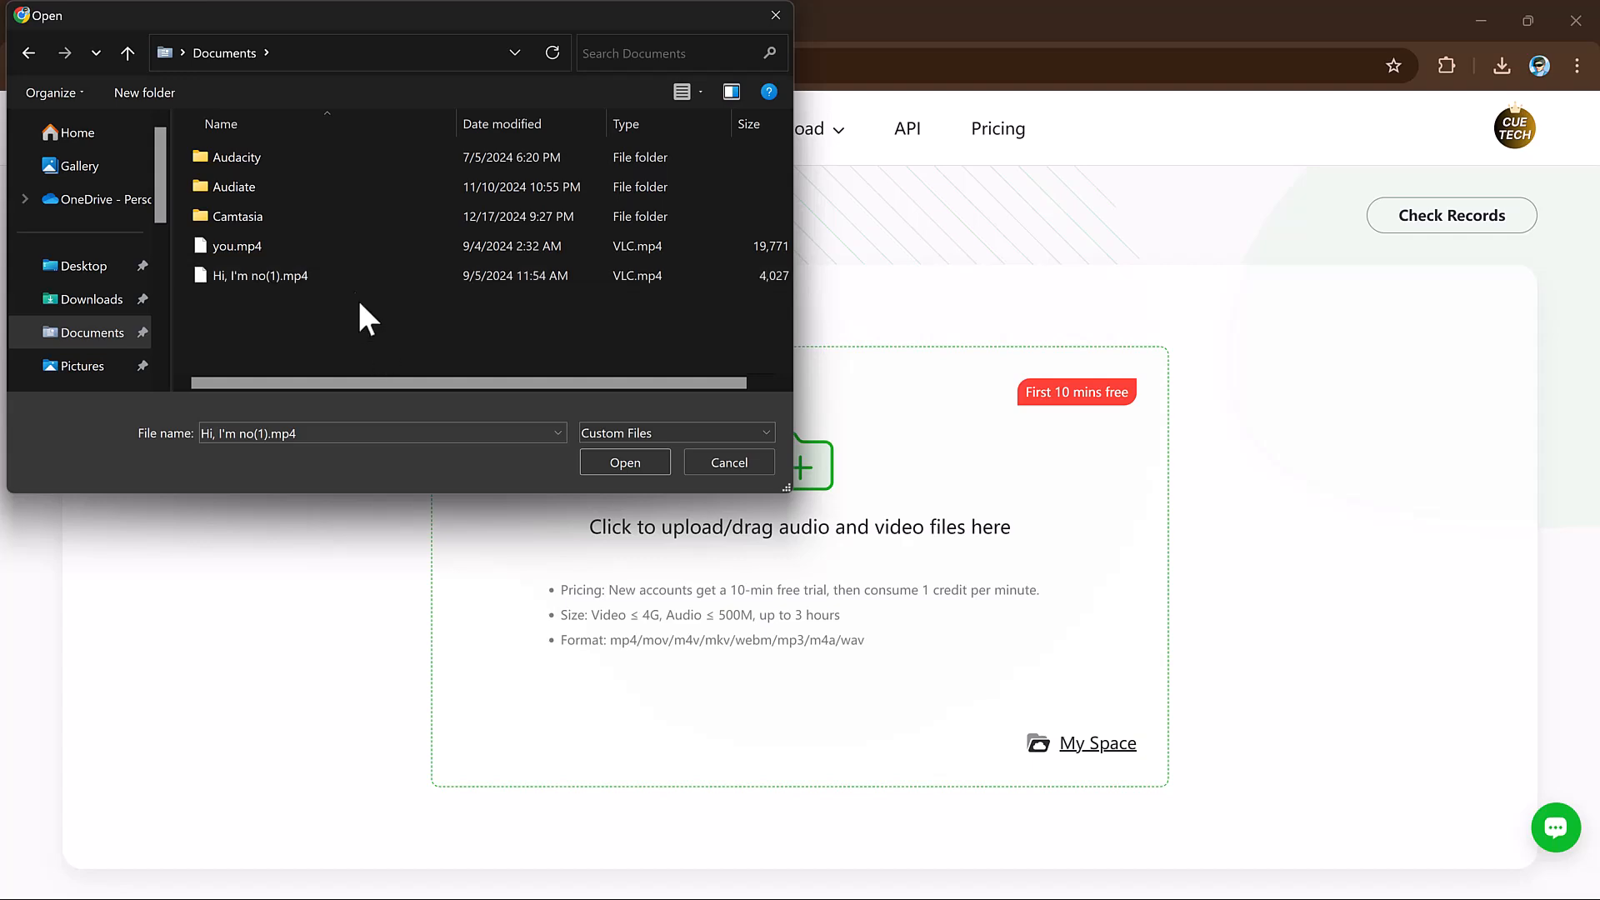
{"action": "left_click", "coordinate": [729, 463]}
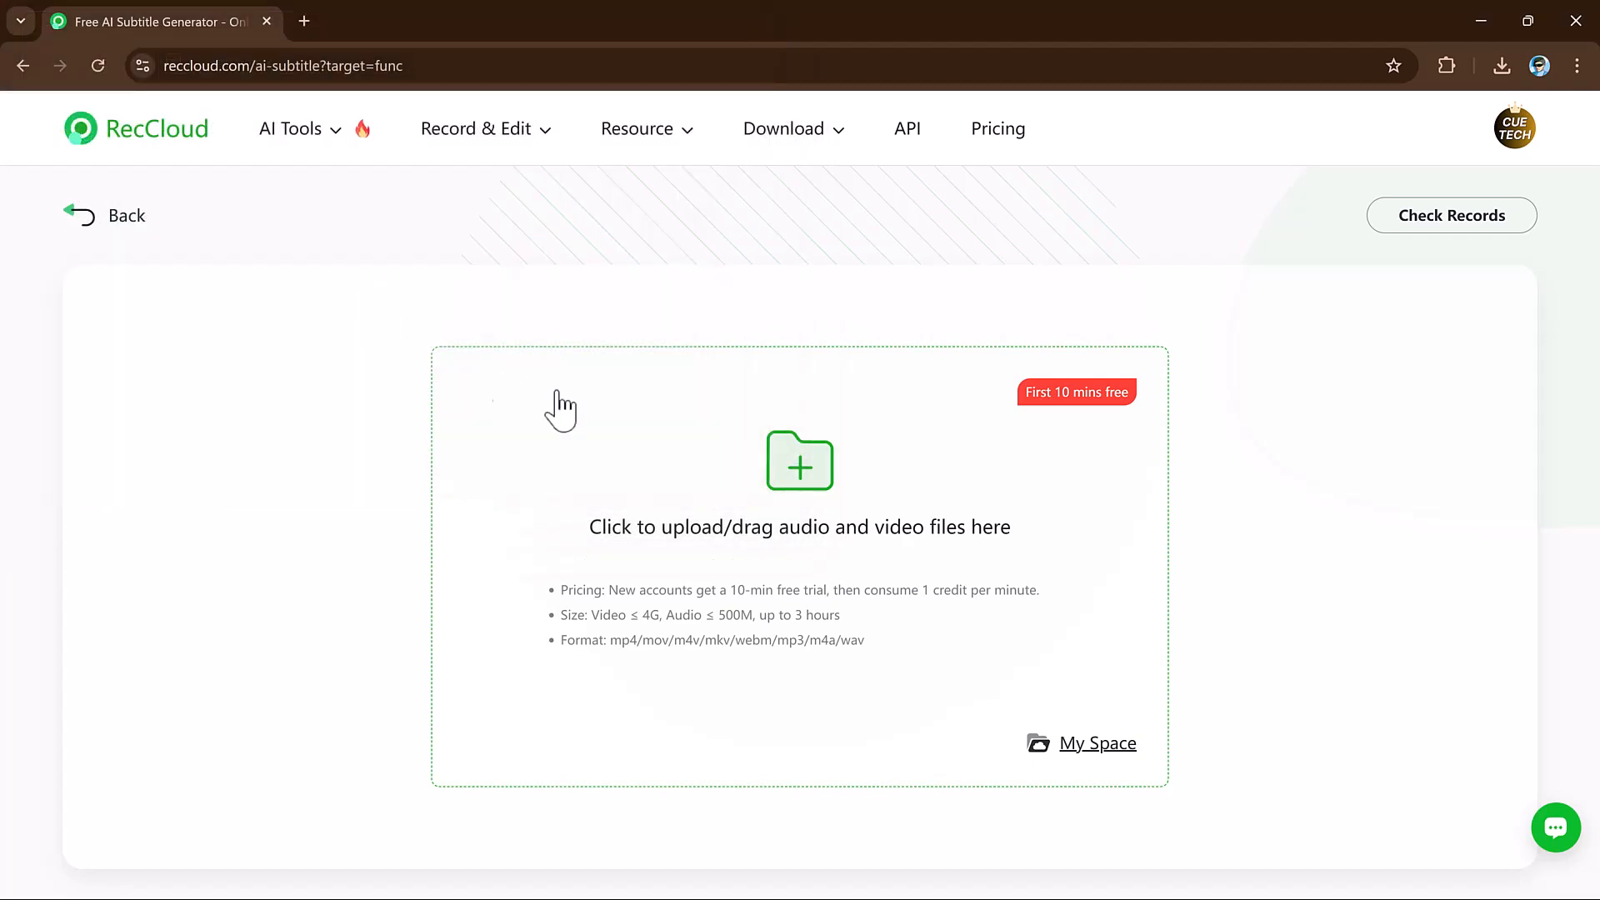
{"action": "left_click", "coordinate": [799, 463]}
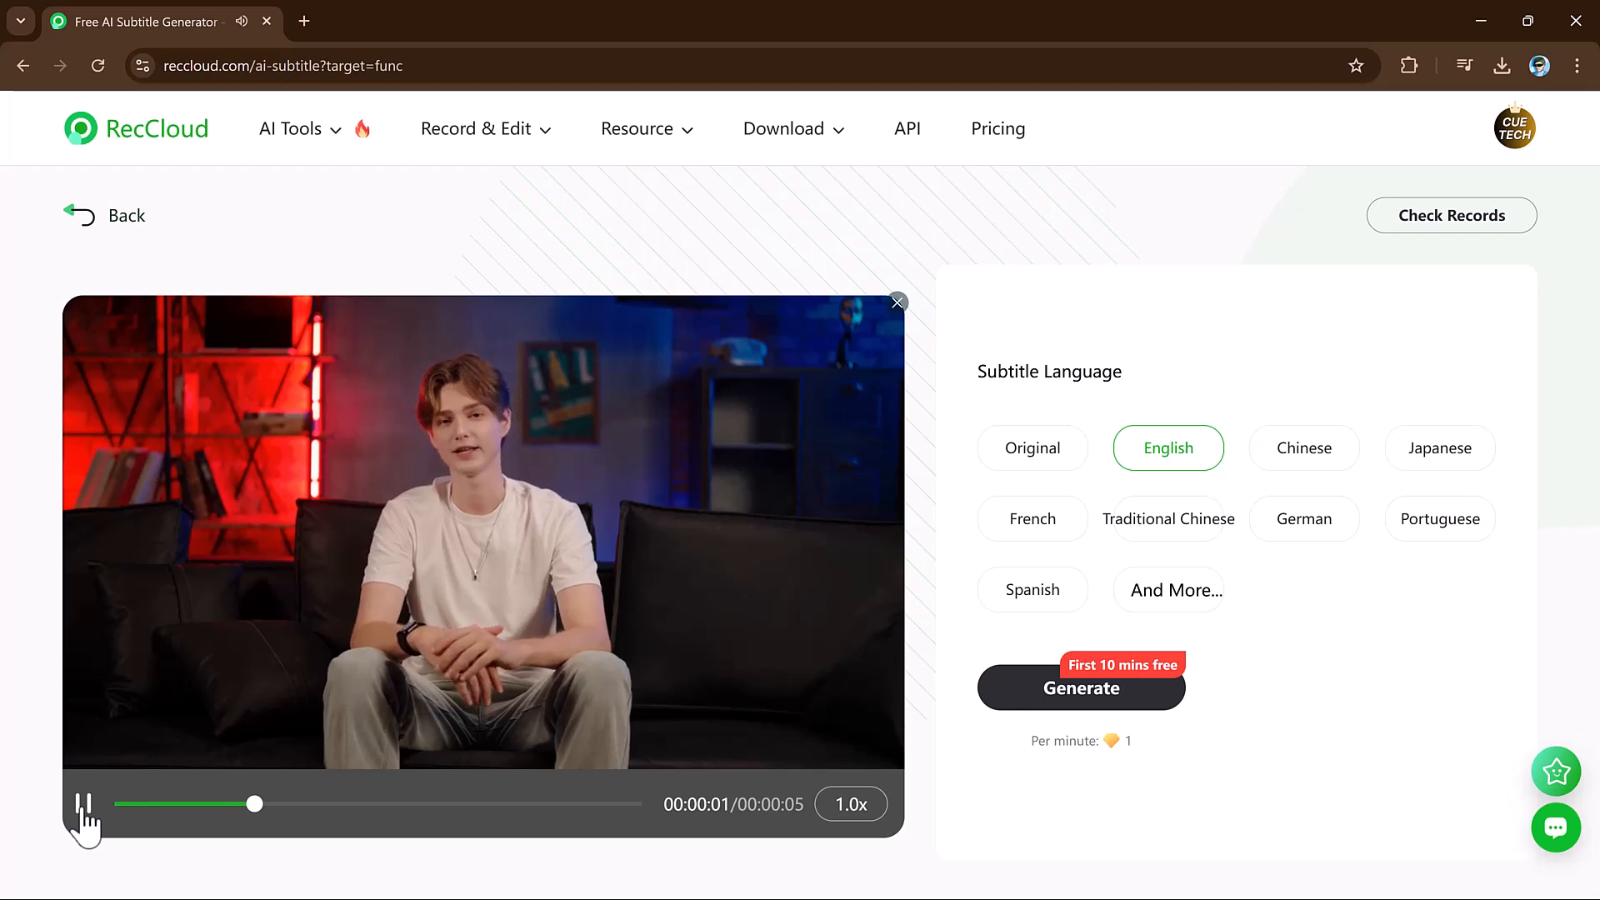
{"action": "left_click", "coordinate": [83, 803]}
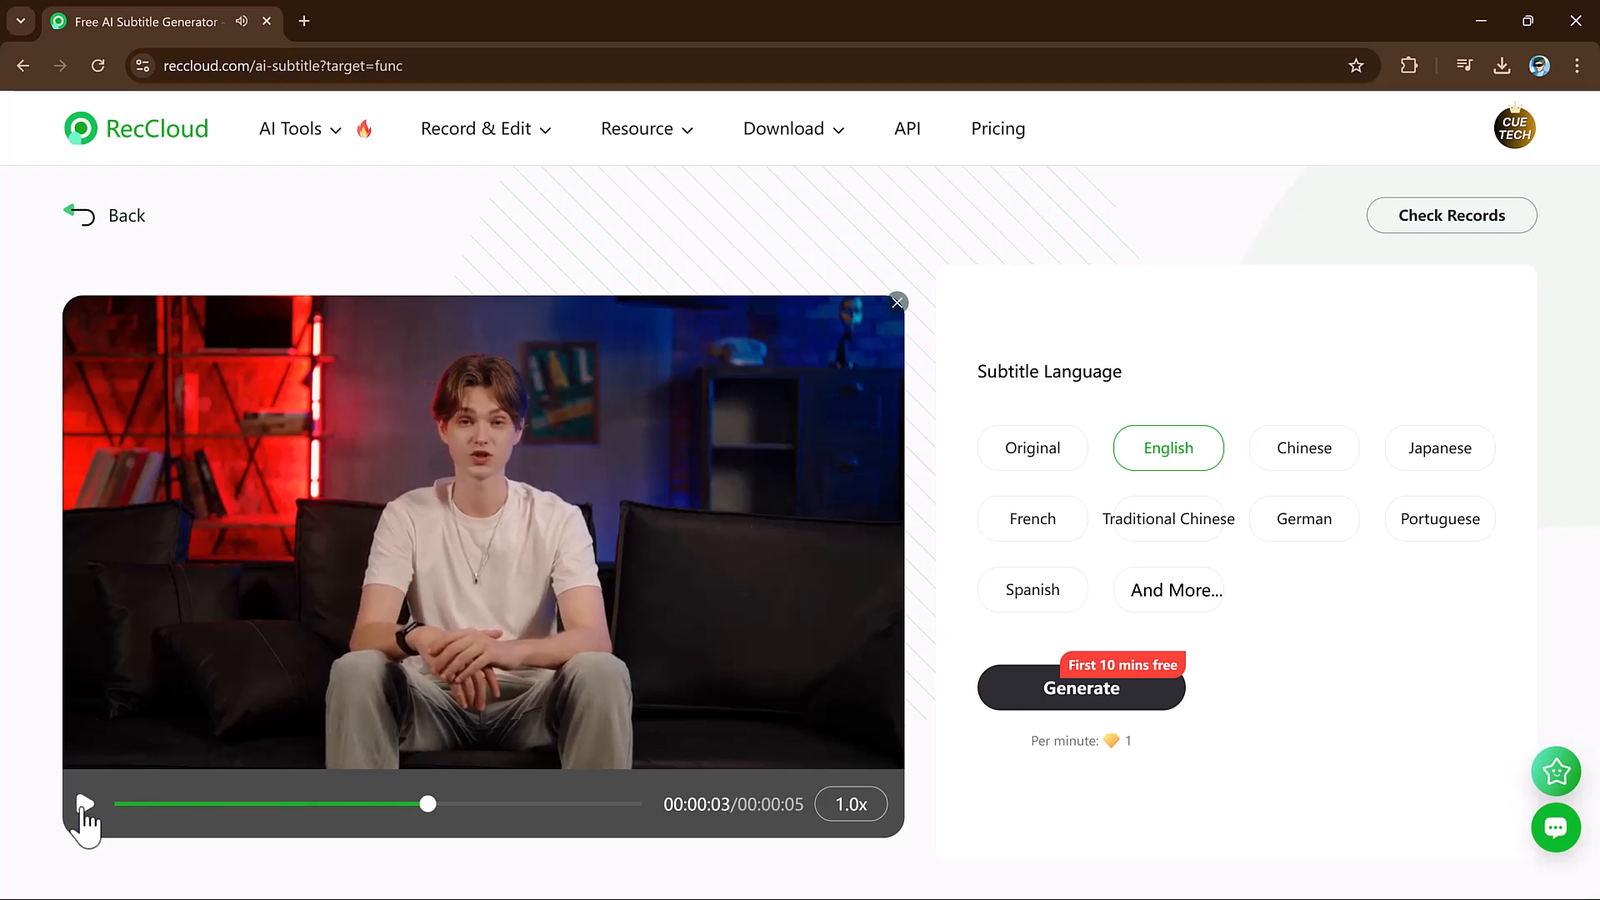
{"action": "mouse_move", "coordinate": [1081, 695]}
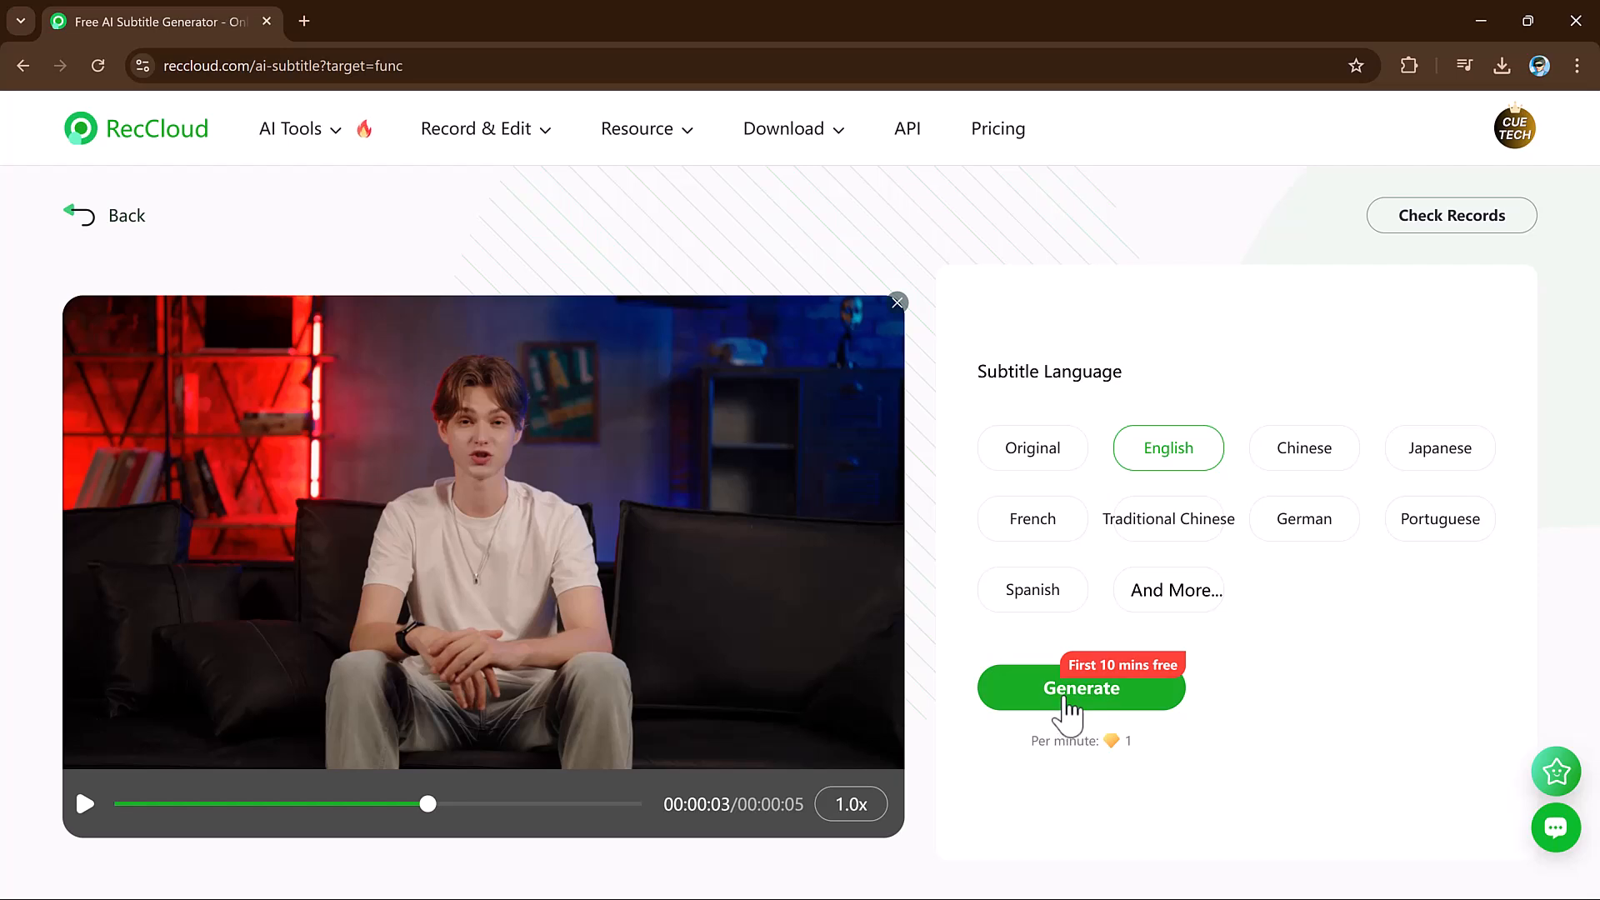
{"action": "left_click", "coordinate": [1081, 688]}
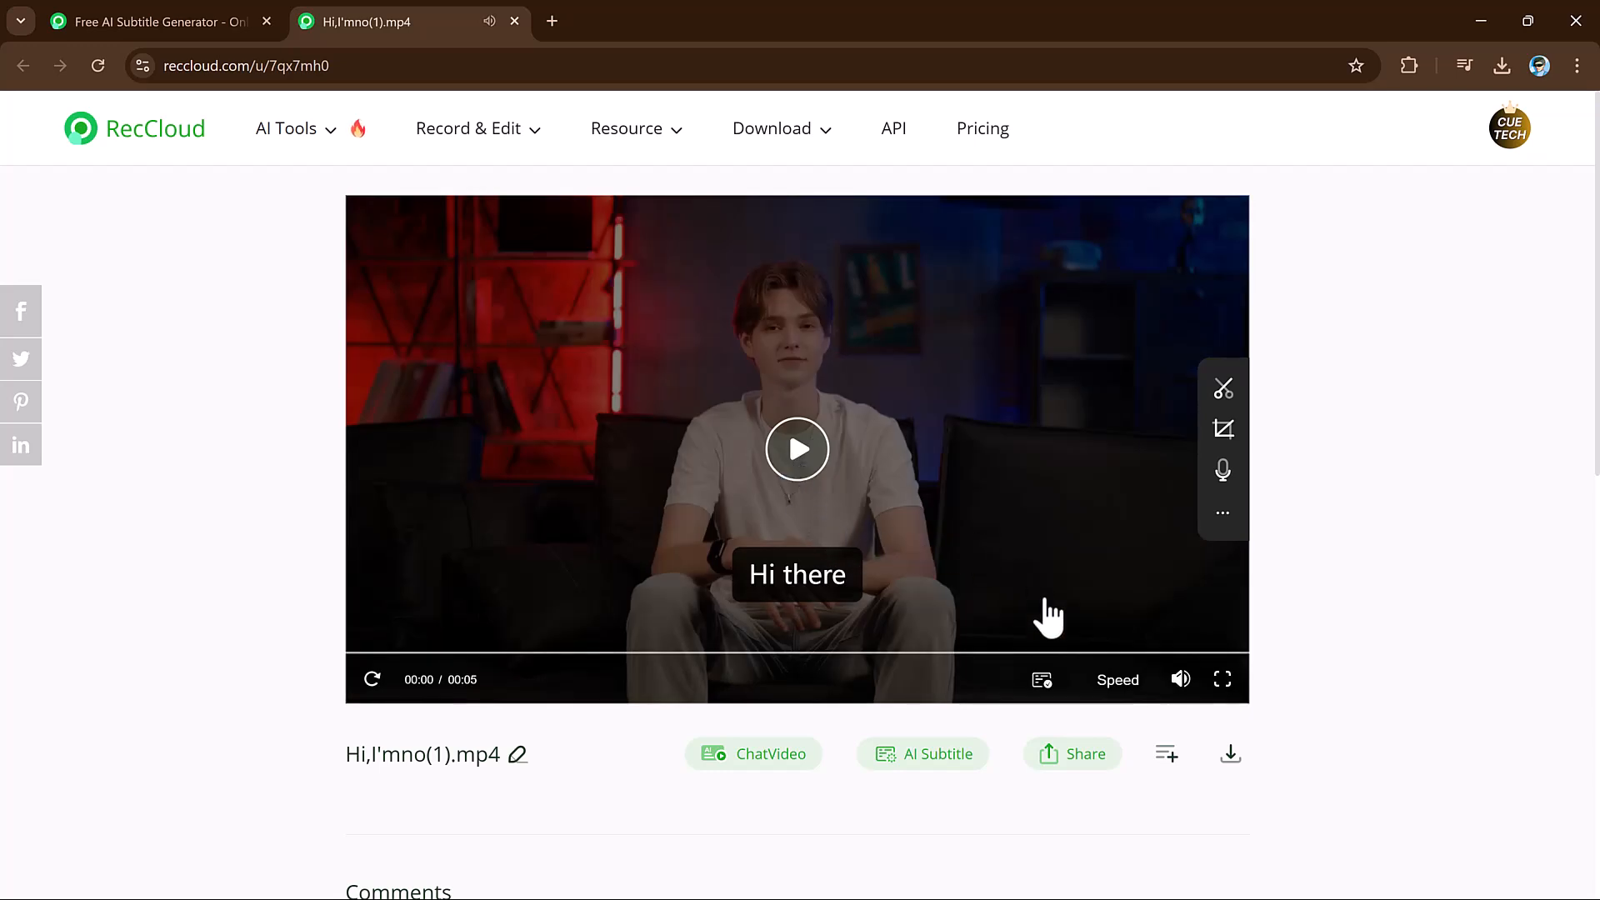
{"action": "mouse_move", "coordinate": [1164, 595]}
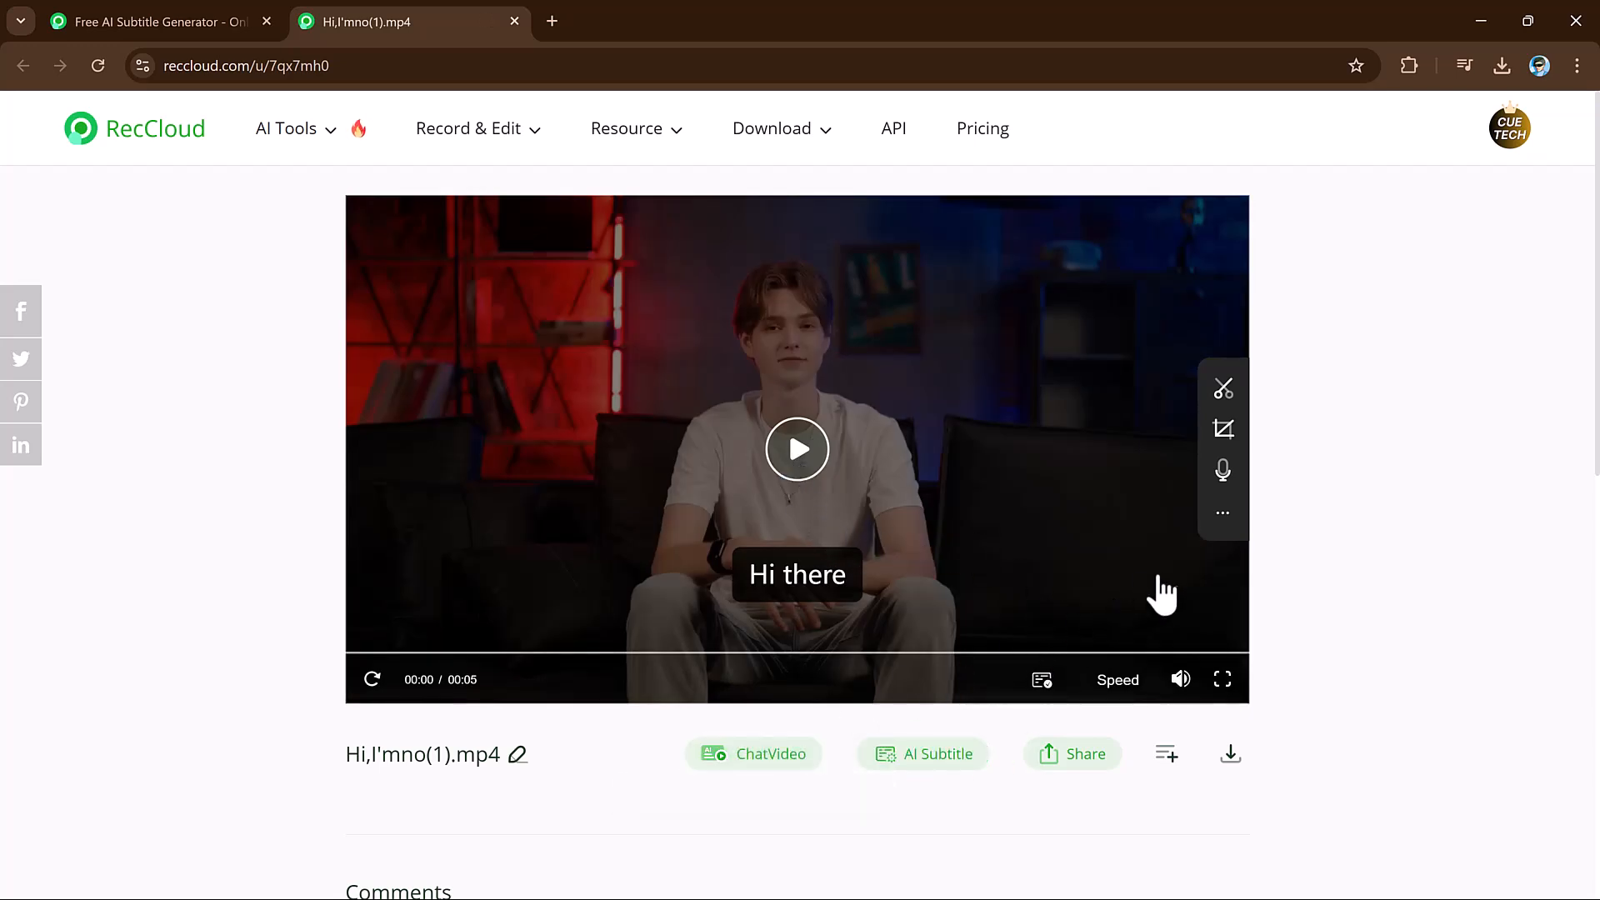
- Download the clip as video with subtitles, confirm it, and open the AI Summarizer
{"action": "left_click", "coordinate": [1230, 753]}
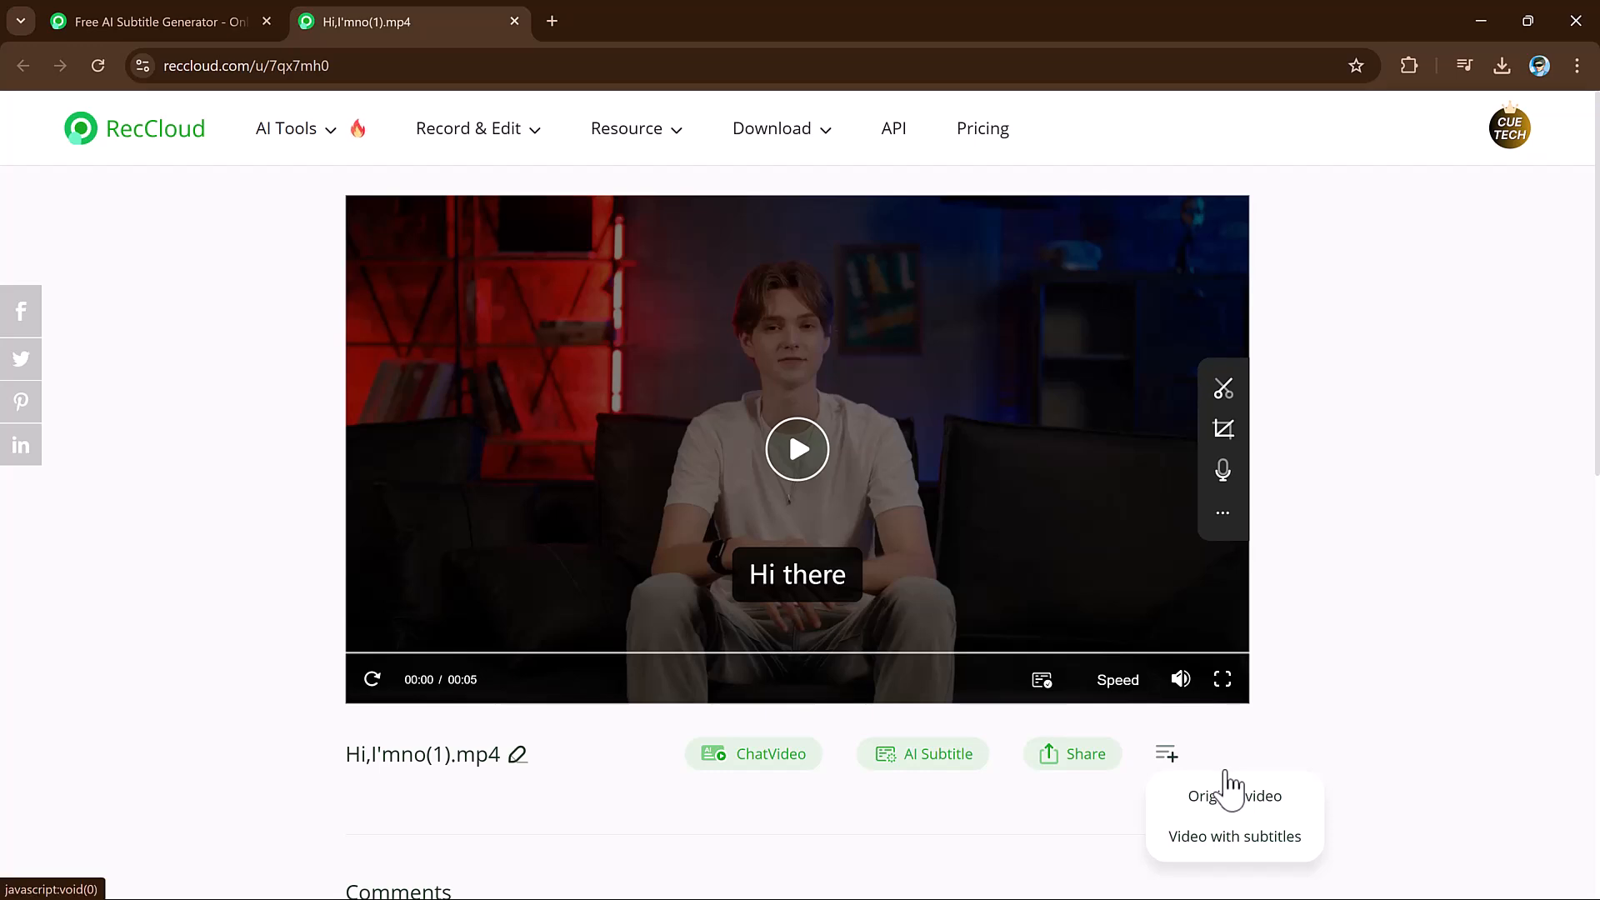
{"action": "mouse_move", "coordinate": [1233, 836]}
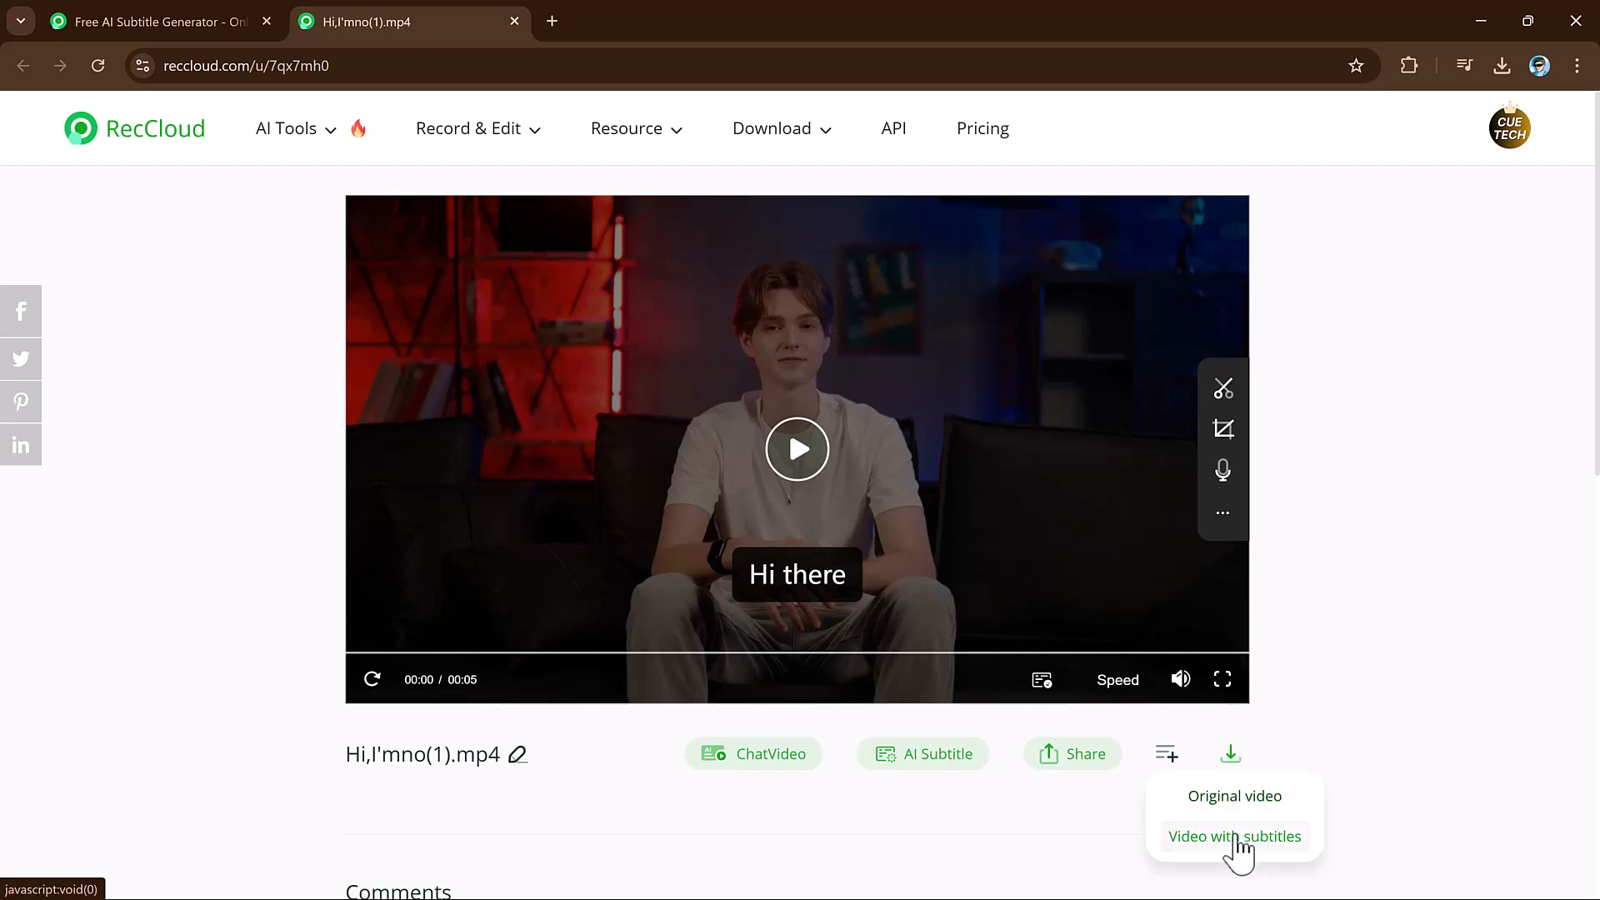
{"action": "left_click", "coordinate": [1234, 836]}
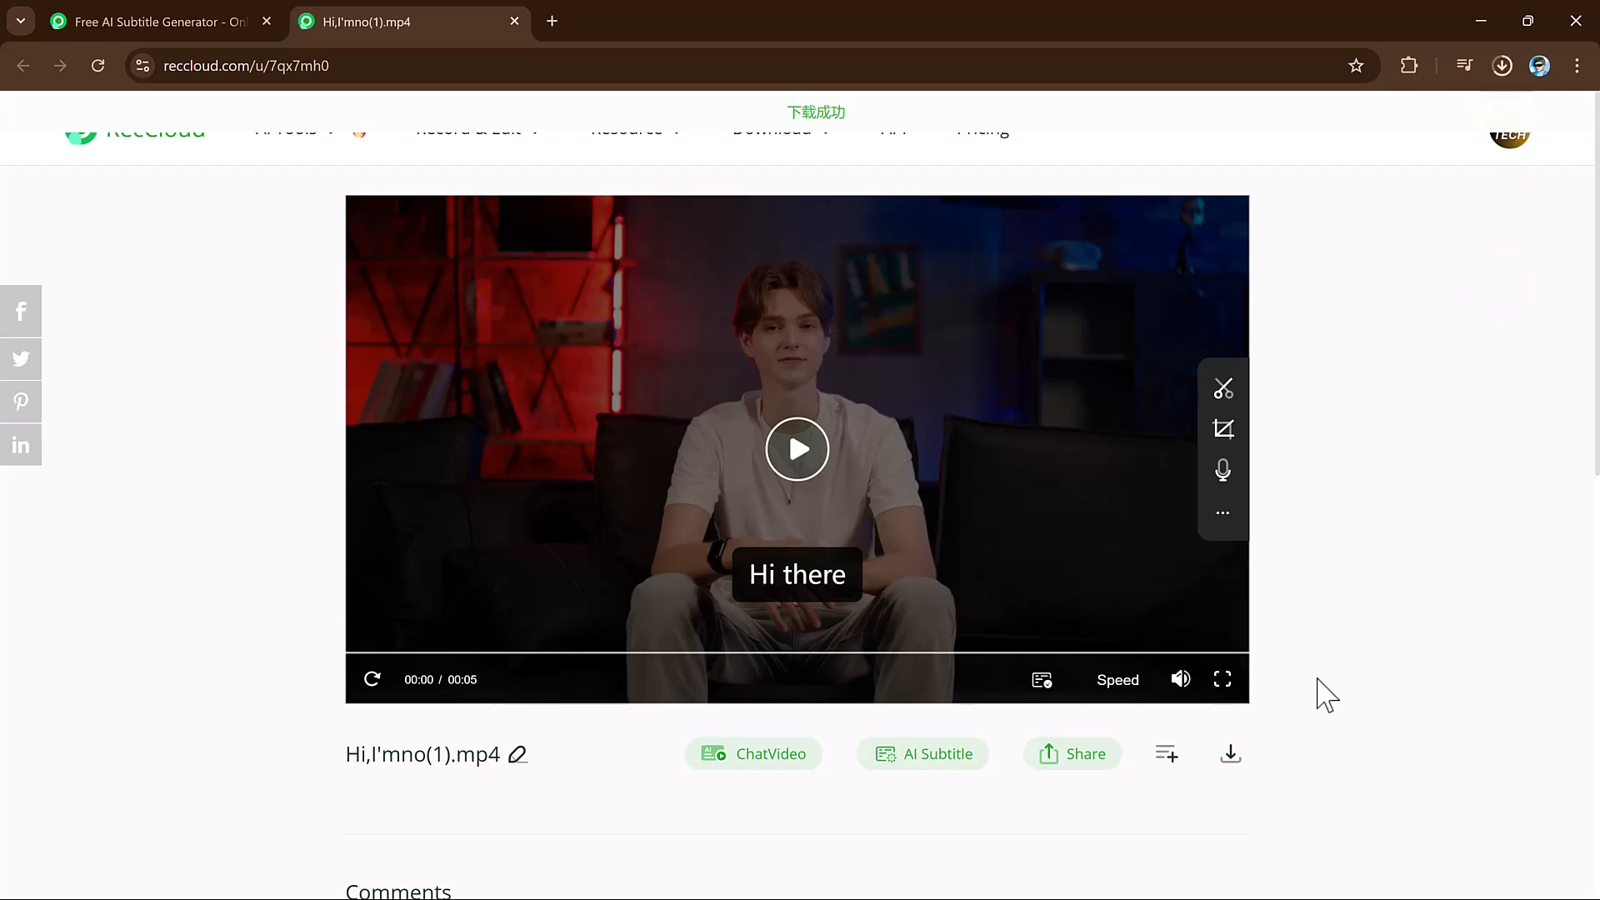
{"action": "left_click", "coordinate": [1501, 65]}
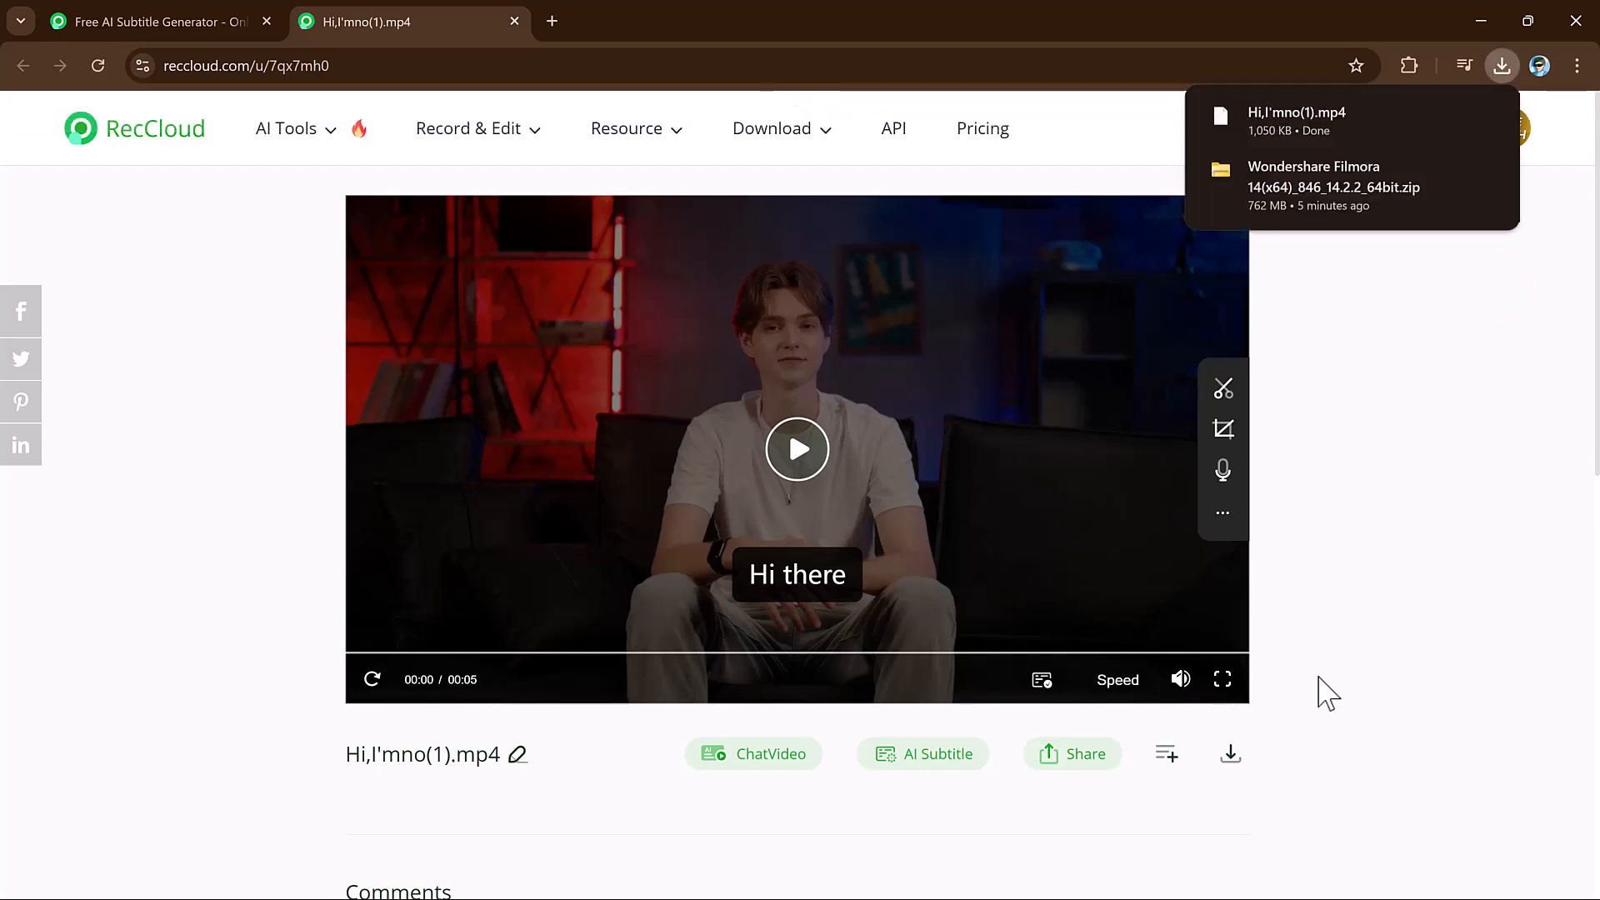
{"action": "left_click", "coordinate": [752, 753]}
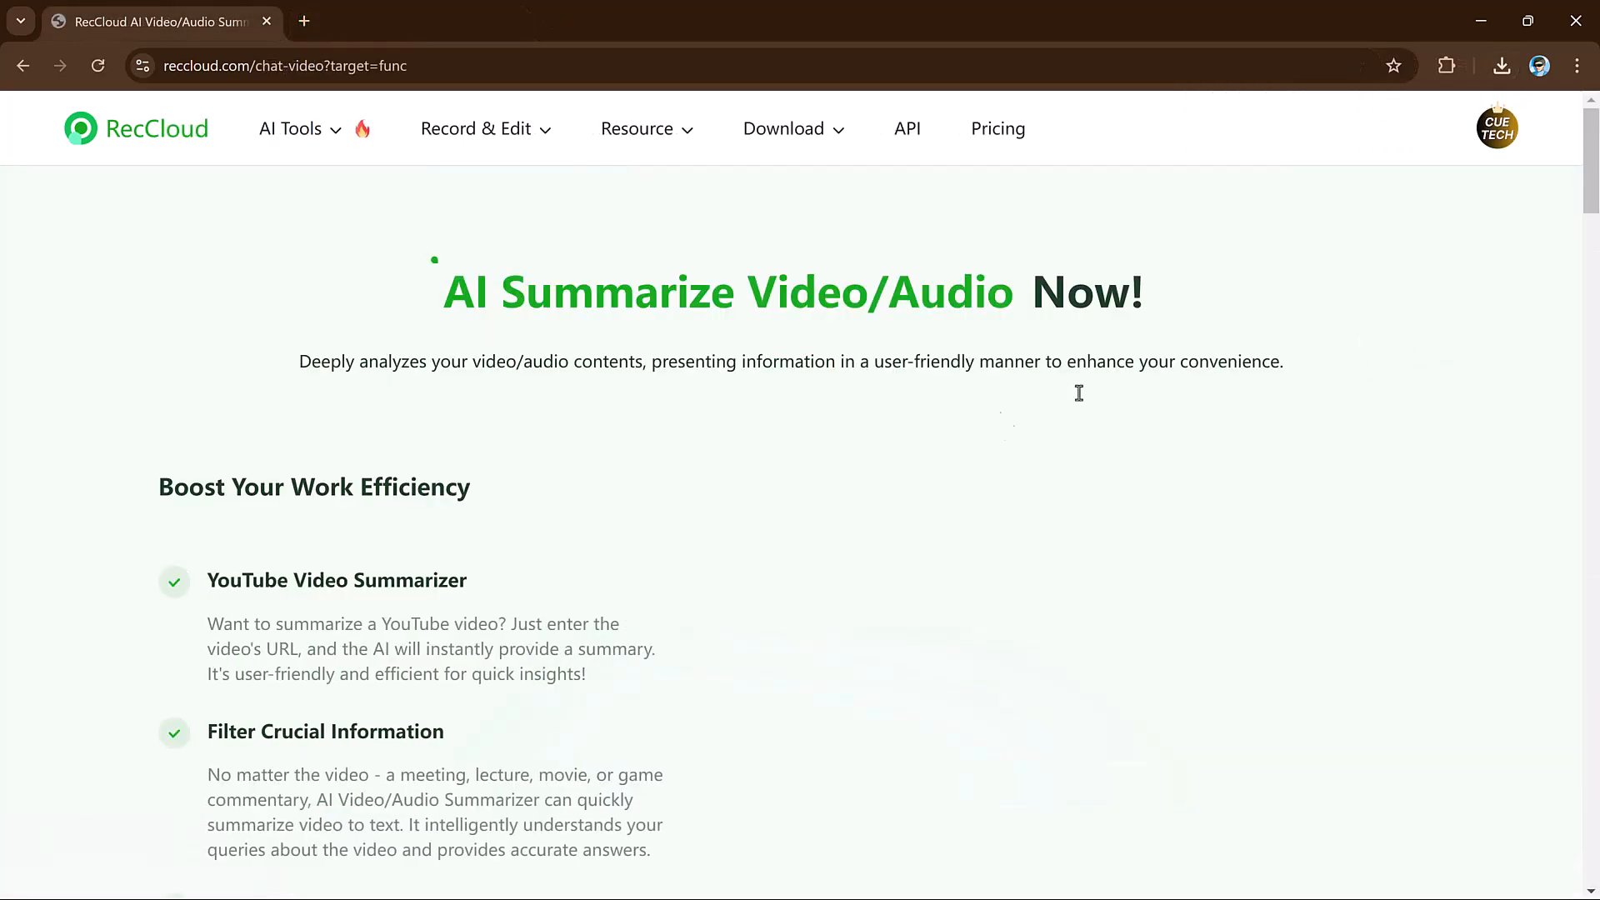
- Add the Remove Apple ID video from cloud storage to the summarizer
{"action": "scroll", "scroll_direction": "down", "scroll_amount": 3}
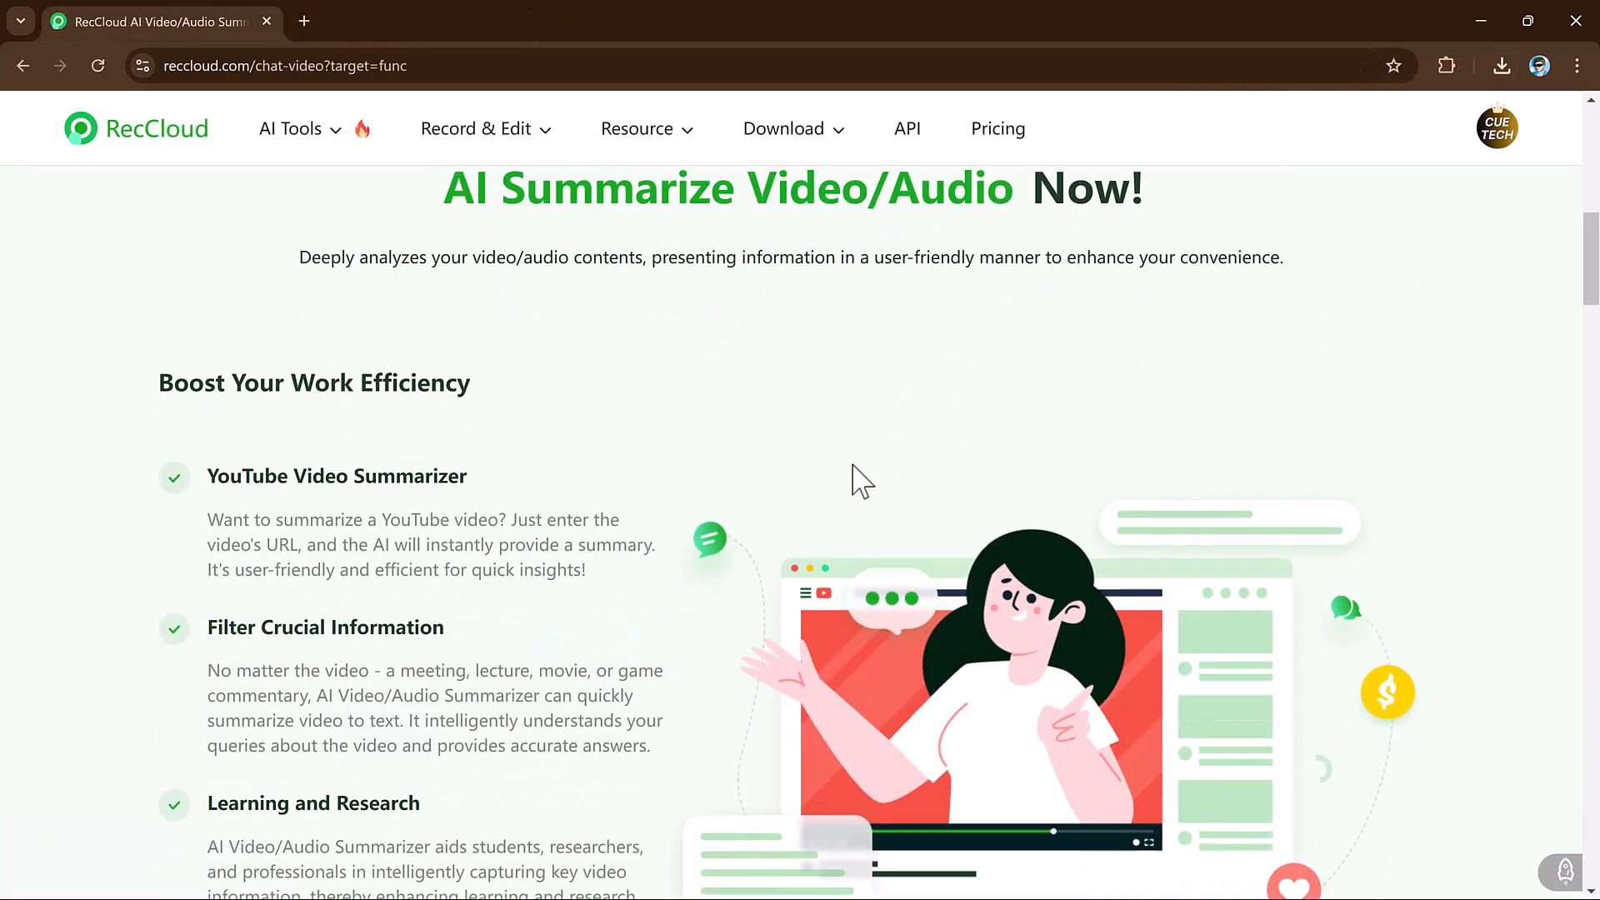
{"action": "scroll", "scroll_direction": "down", "scroll_amount": 3}
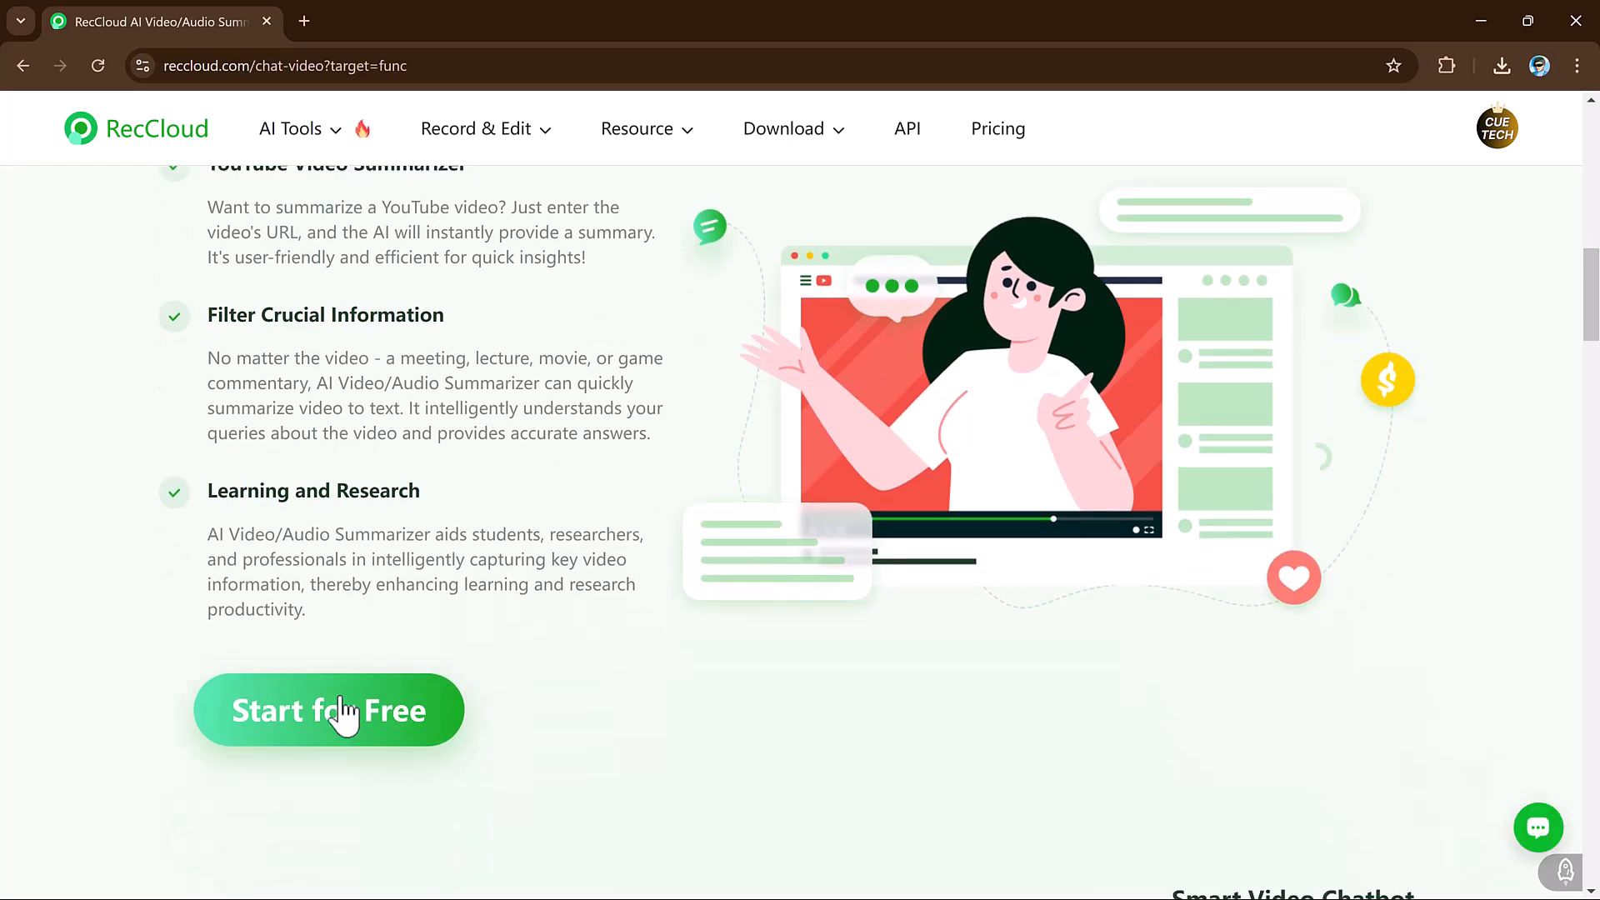
{"action": "left_click", "coordinate": [328, 711]}
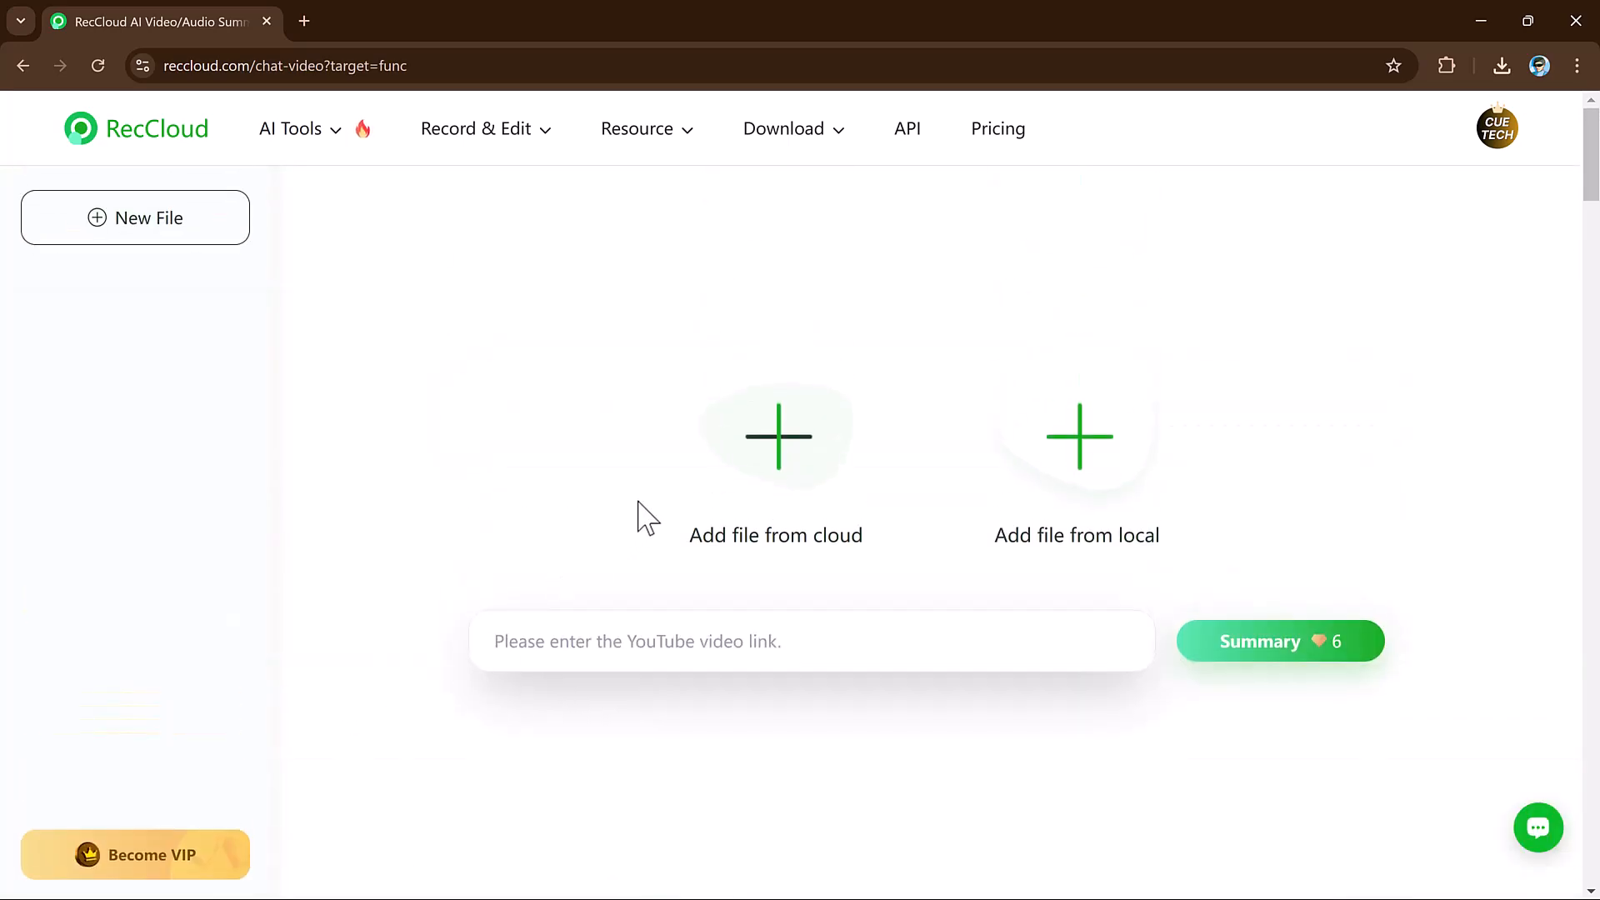
{"action": "left_click", "coordinate": [1076, 436]}
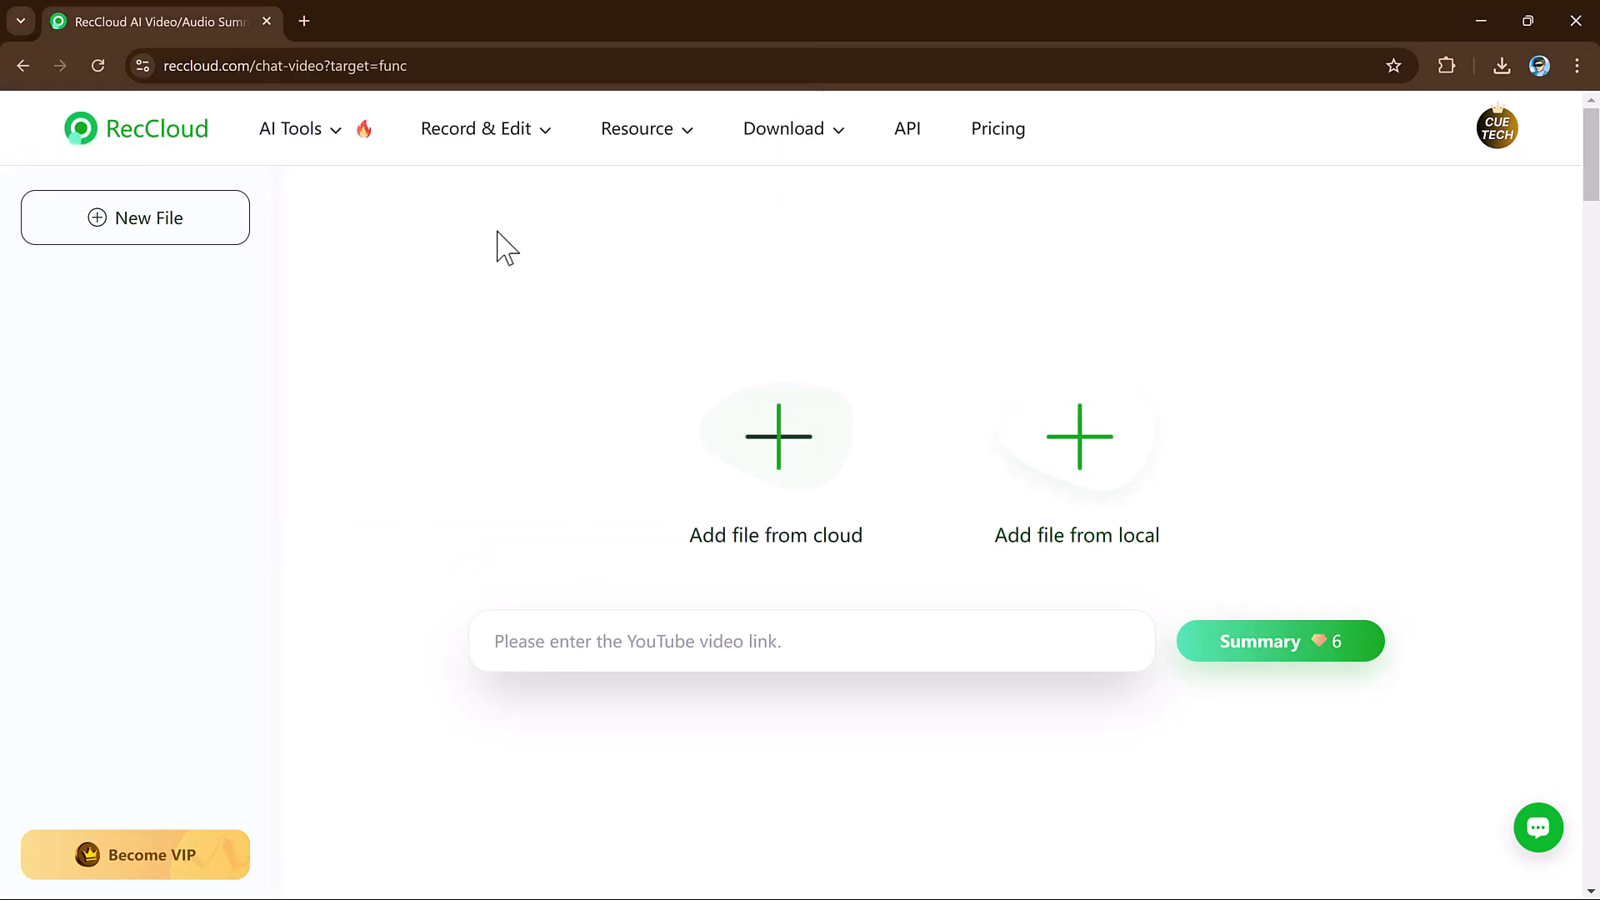
{"action": "left_click", "coordinate": [1279, 641]}
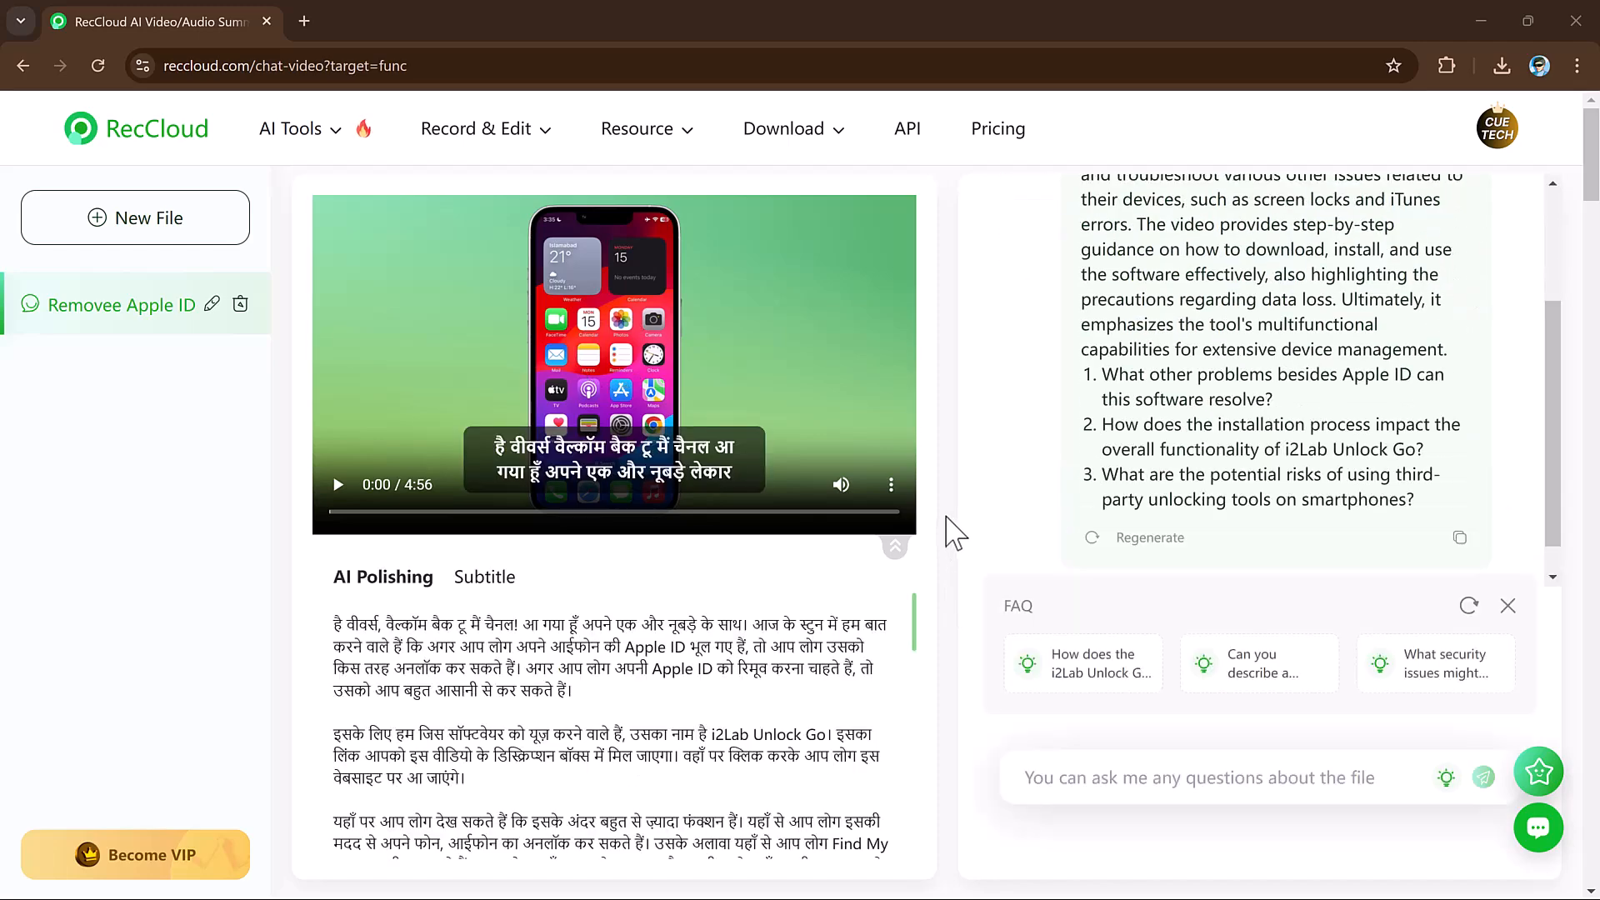
- Review the polished Hindi transcript, English summary and suggested questions
{"action": "scroll", "scroll_direction": "down", "scroll_amount": 3}
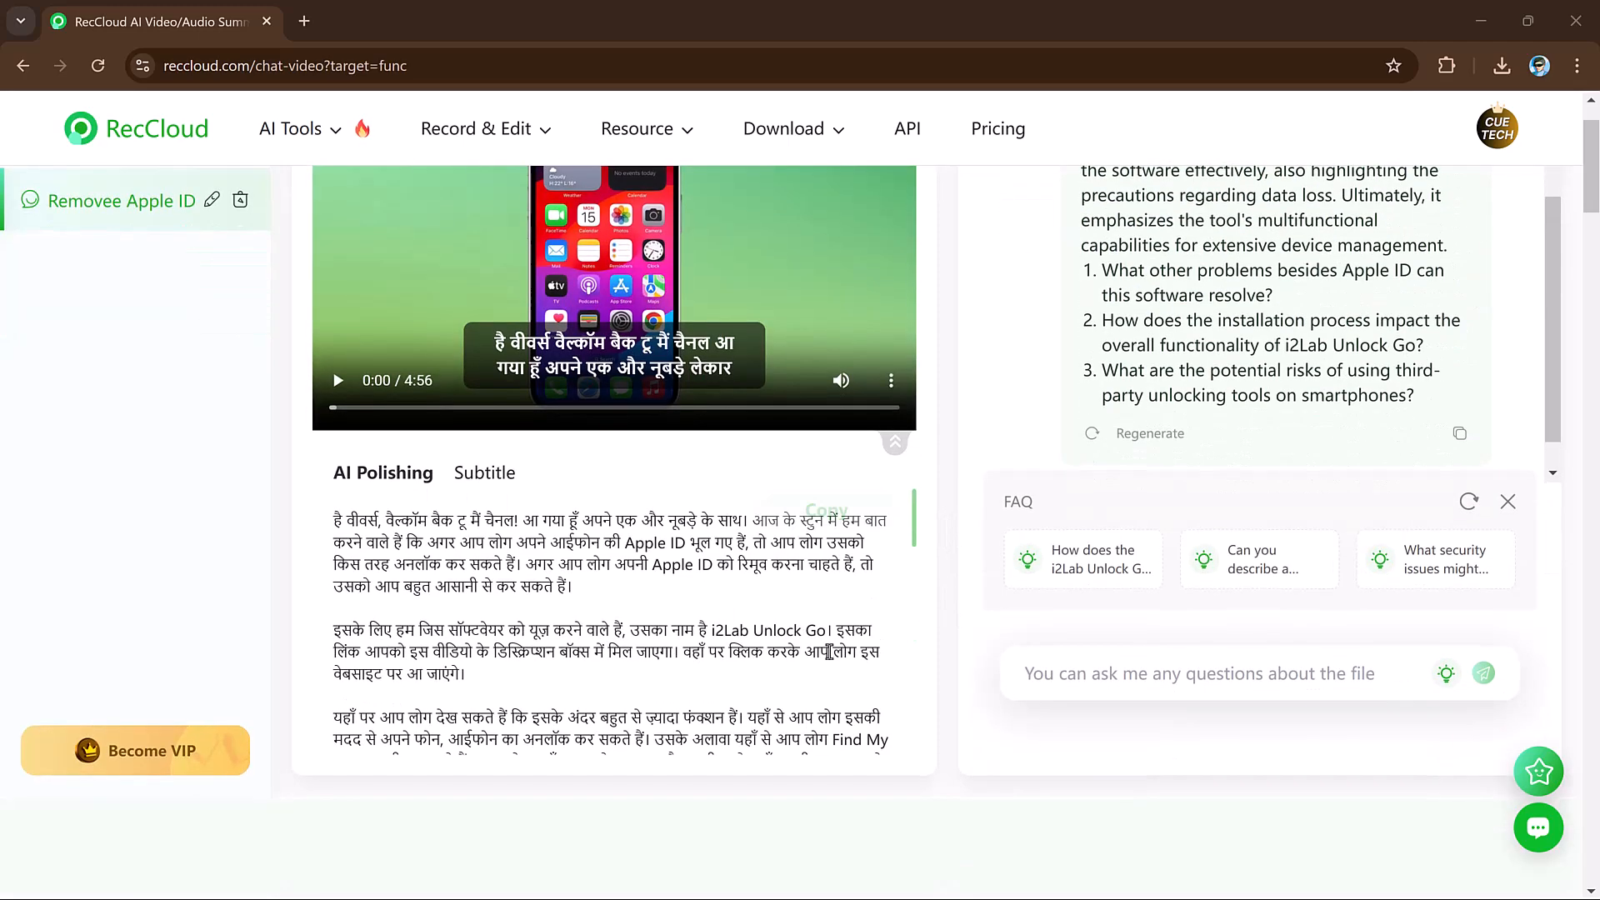
{"action": "scroll", "scroll_direction": "up", "scroll_amount": 3}
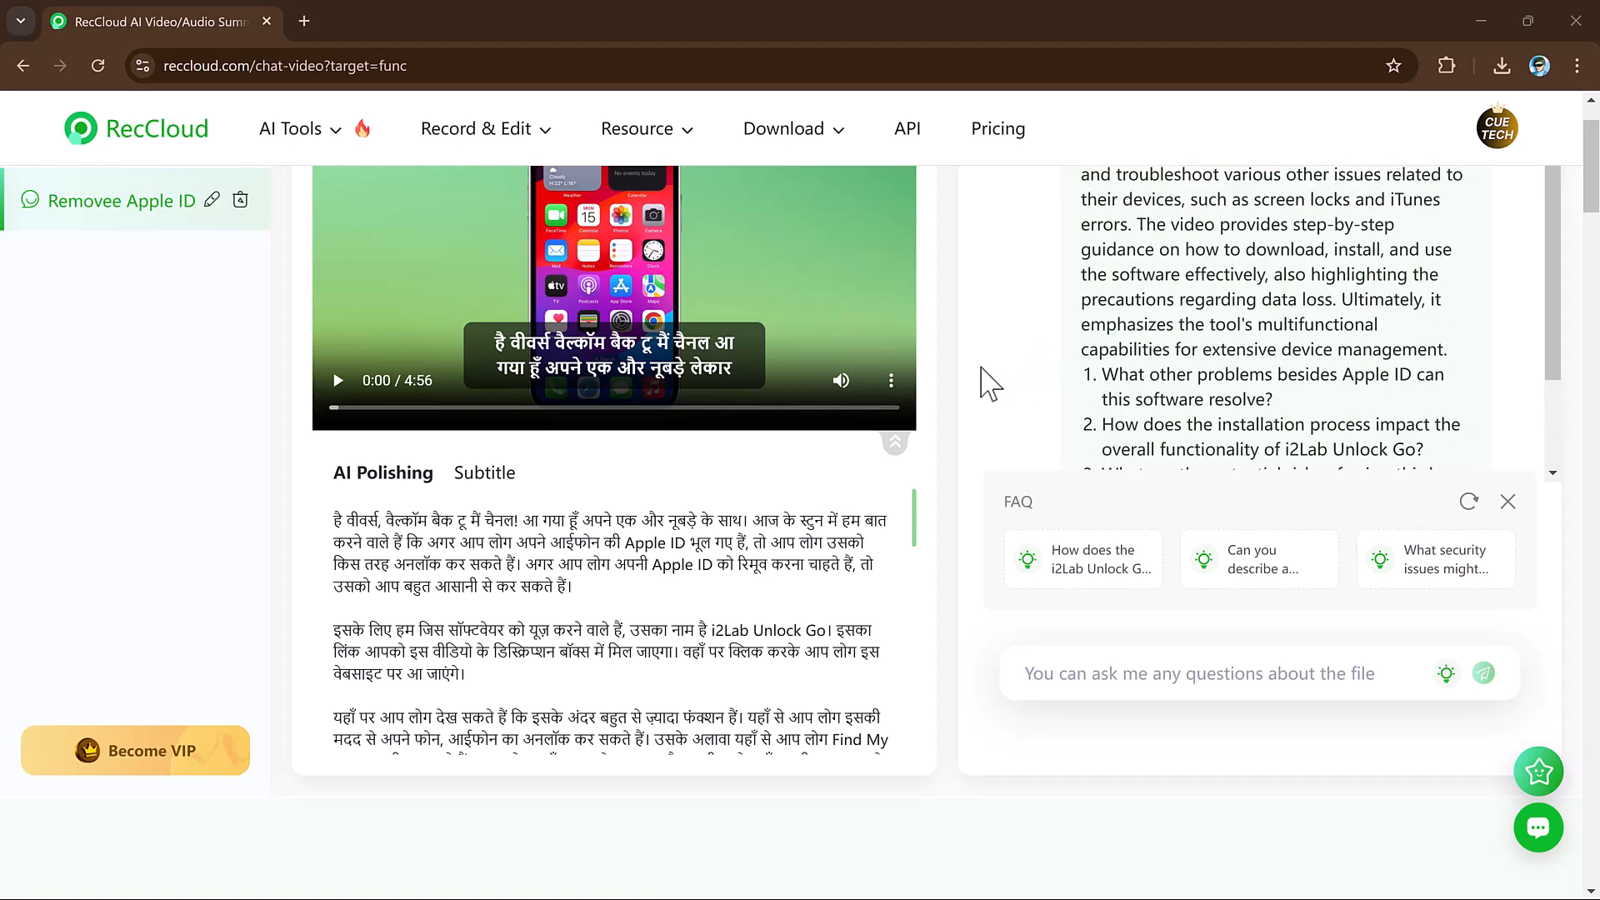
{"action": "scroll", "scroll_direction": "up", "scroll_amount": 3}
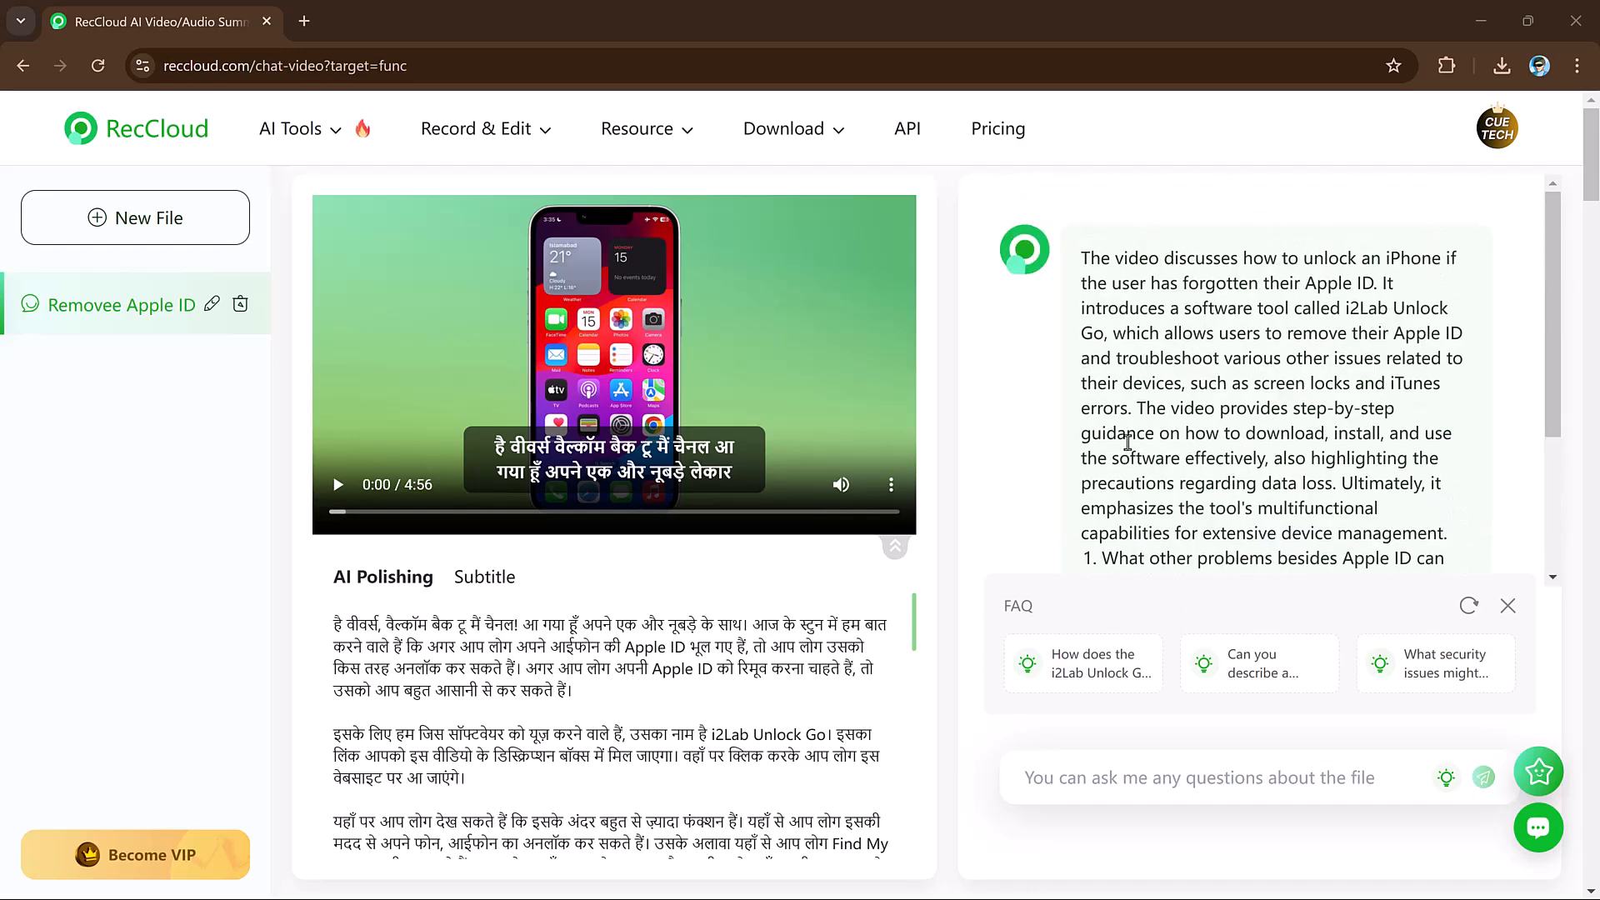
{"action": "mouse_move", "coordinate": [1068, 461]}
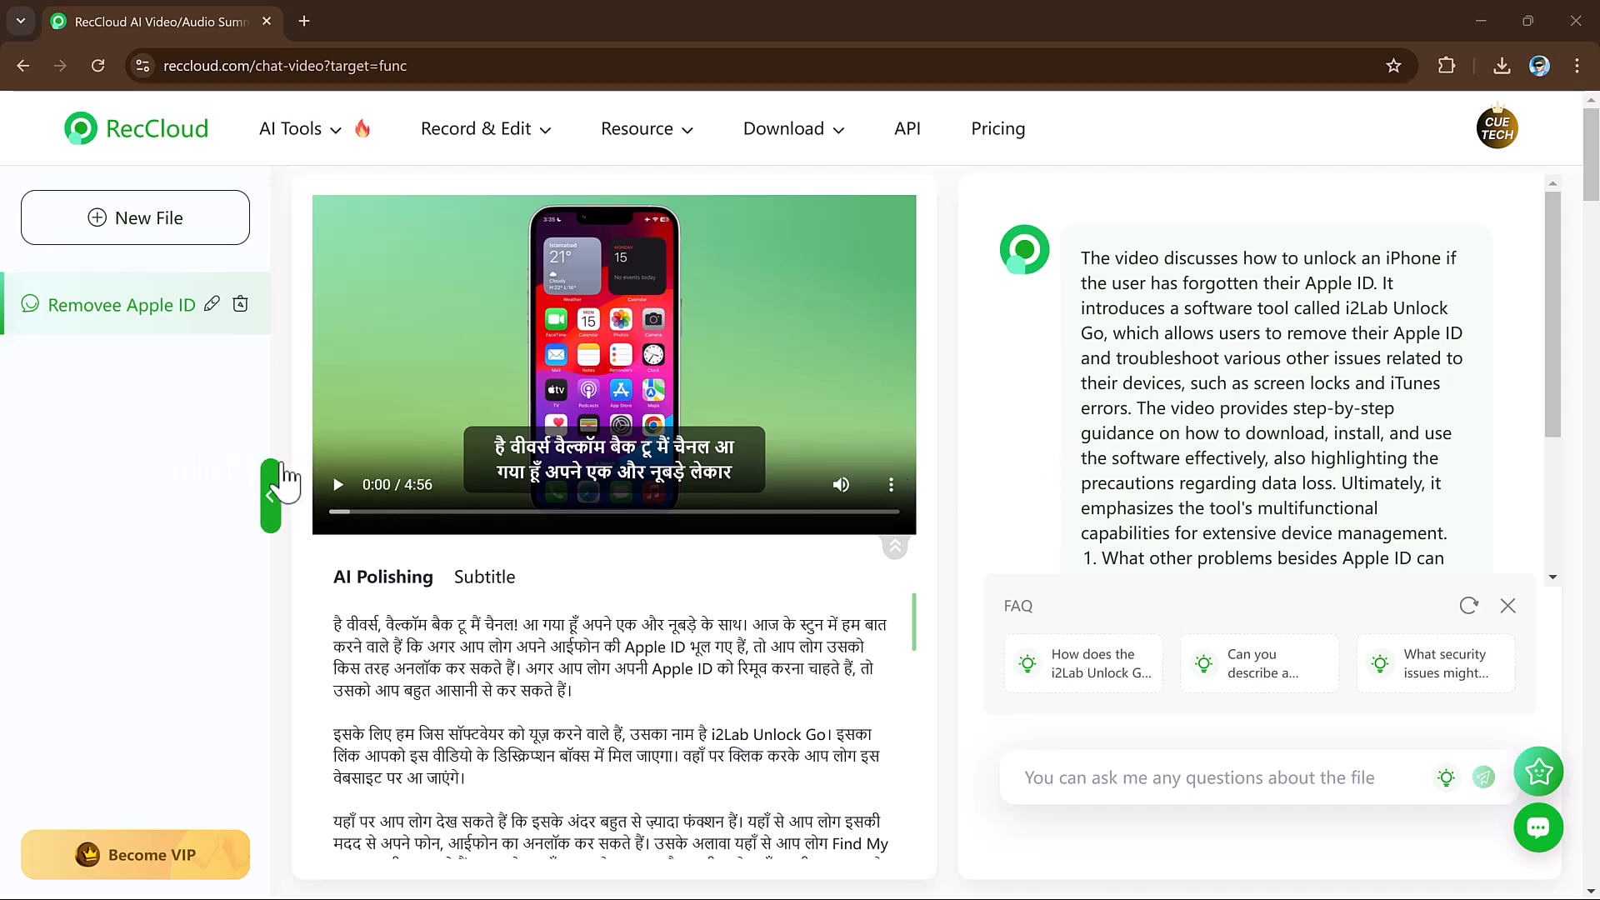
{"action": "scroll", "scroll_direction": "down", "scroll_amount": 3}
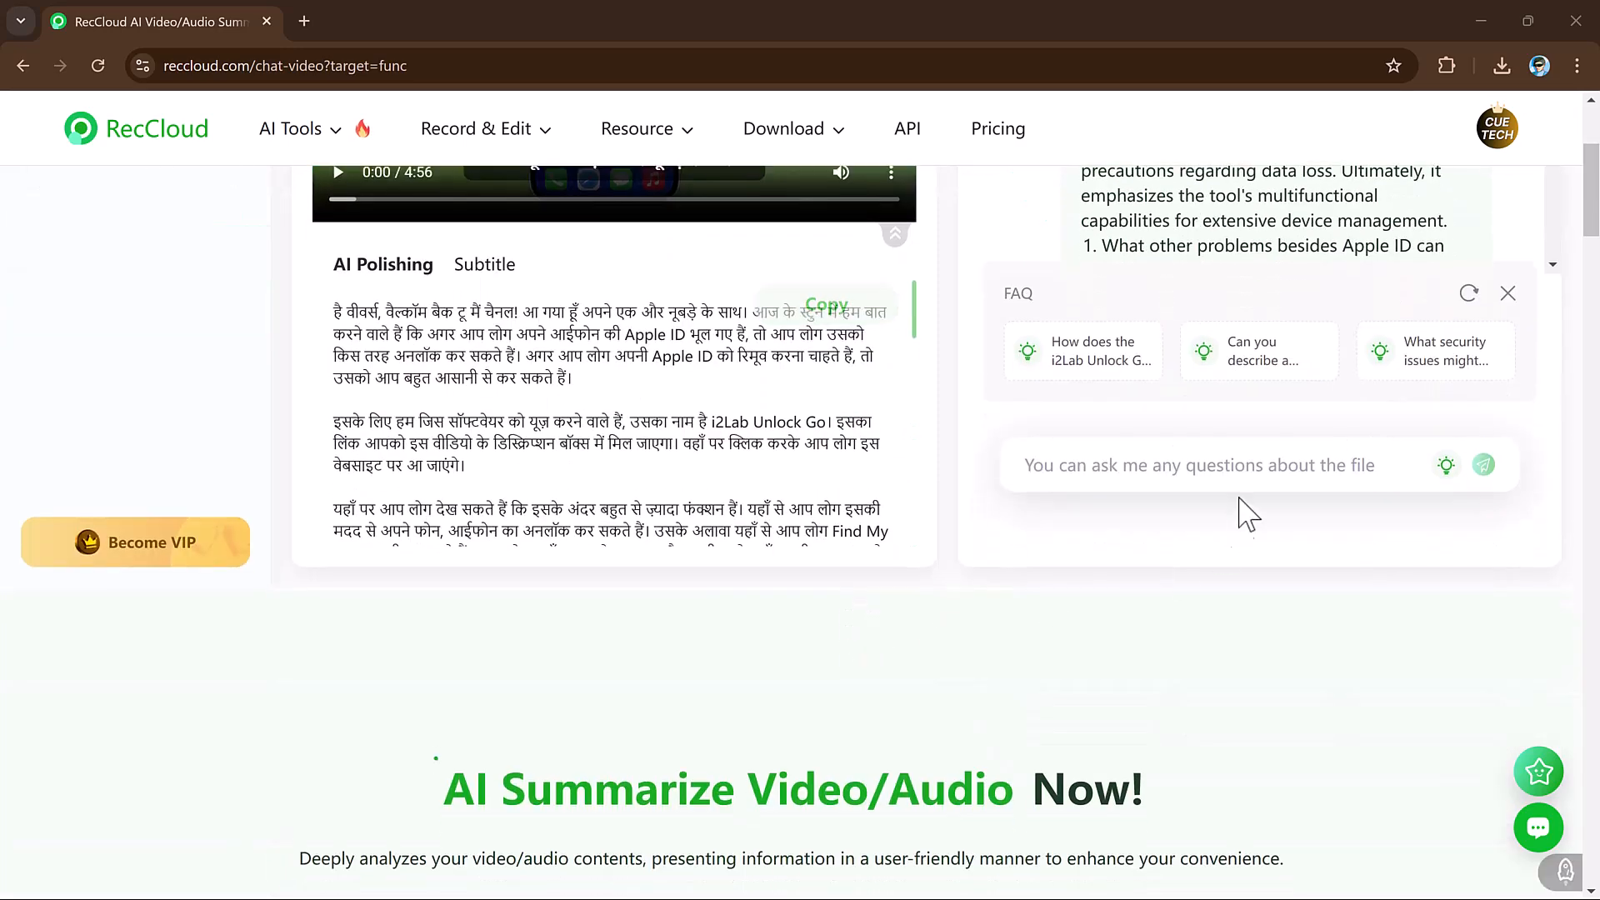
{"action": "scroll", "scroll_direction": "up", "scroll_amount": 3}
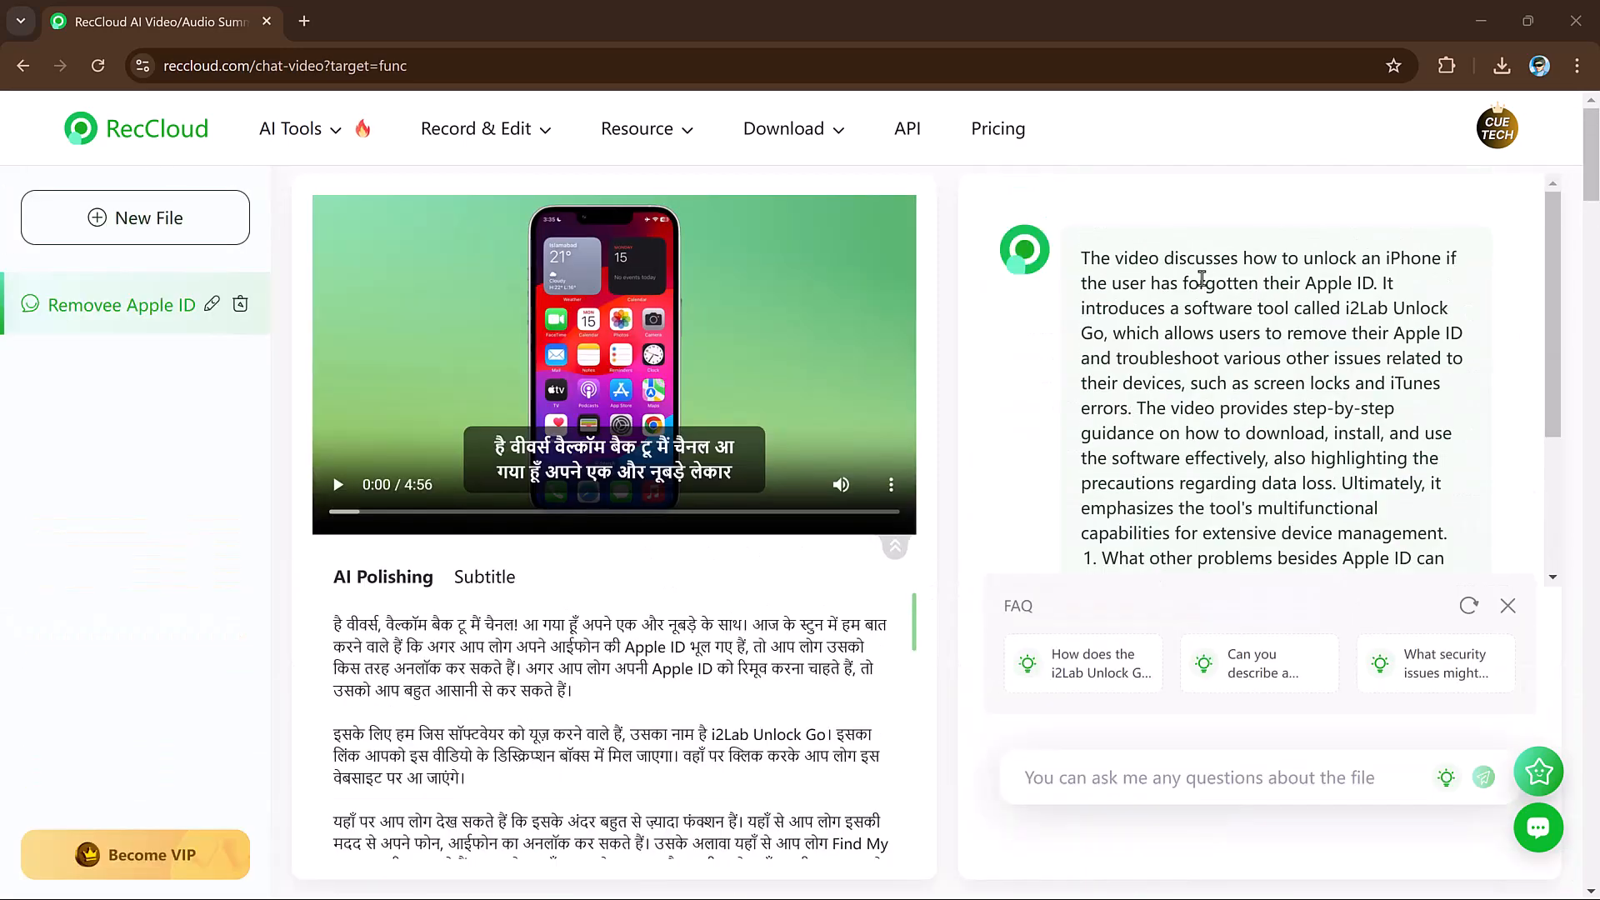
{"action": "mouse_move", "coordinate": [1268, 462]}
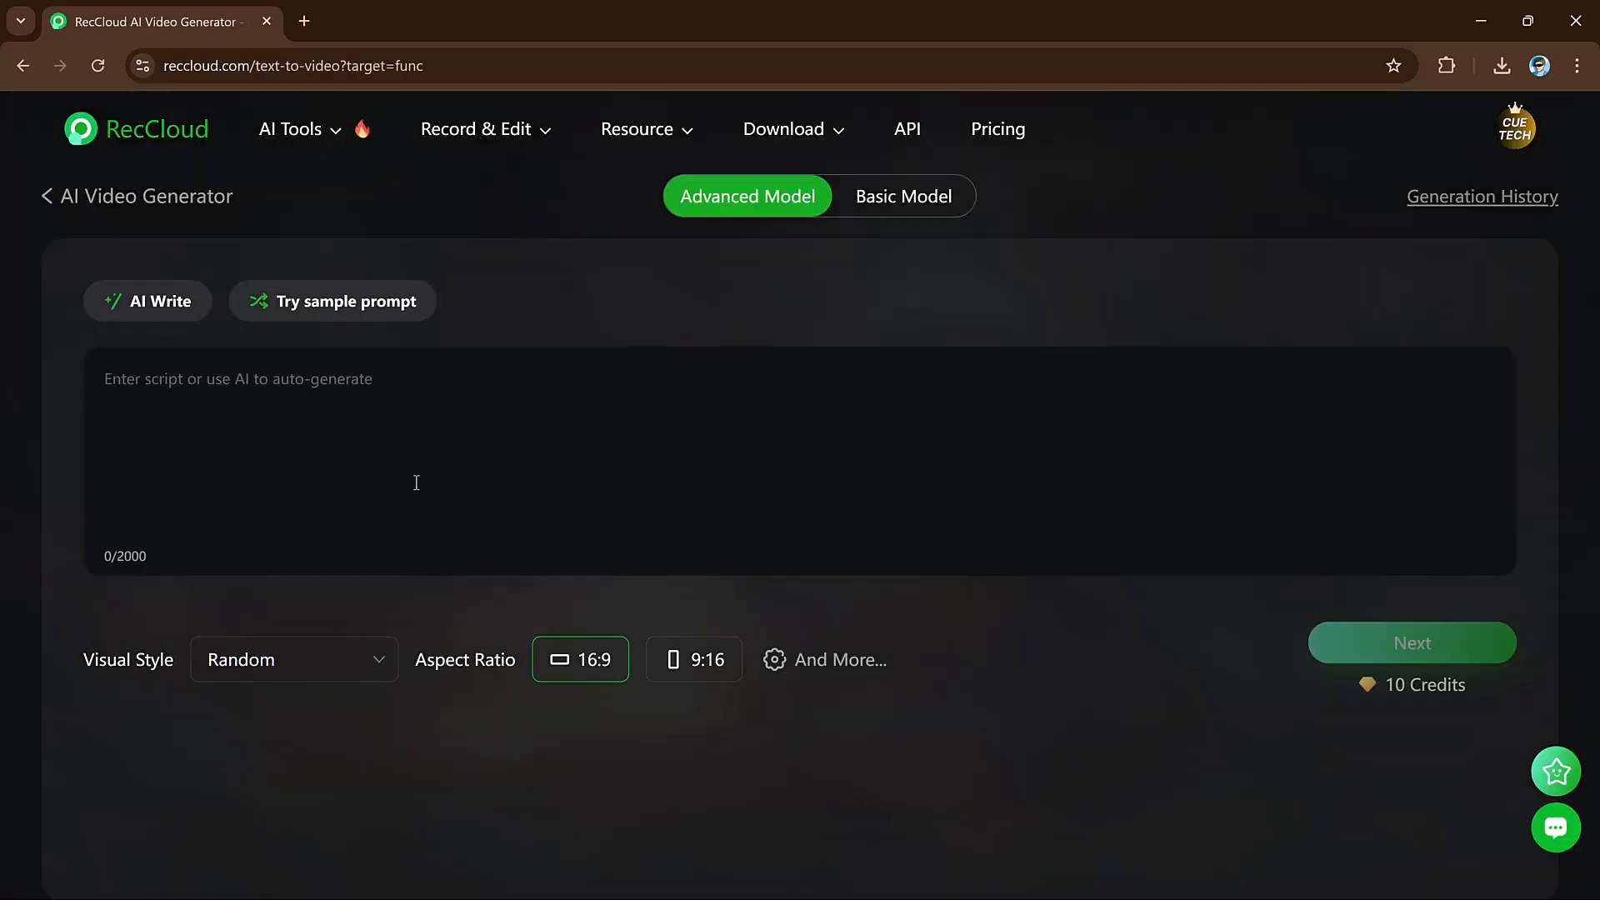
- Fill in the Little Prince sample story, pick 3D style and 9:16, and generate scenes
{"action": "left_click", "coordinate": [1412, 642]}
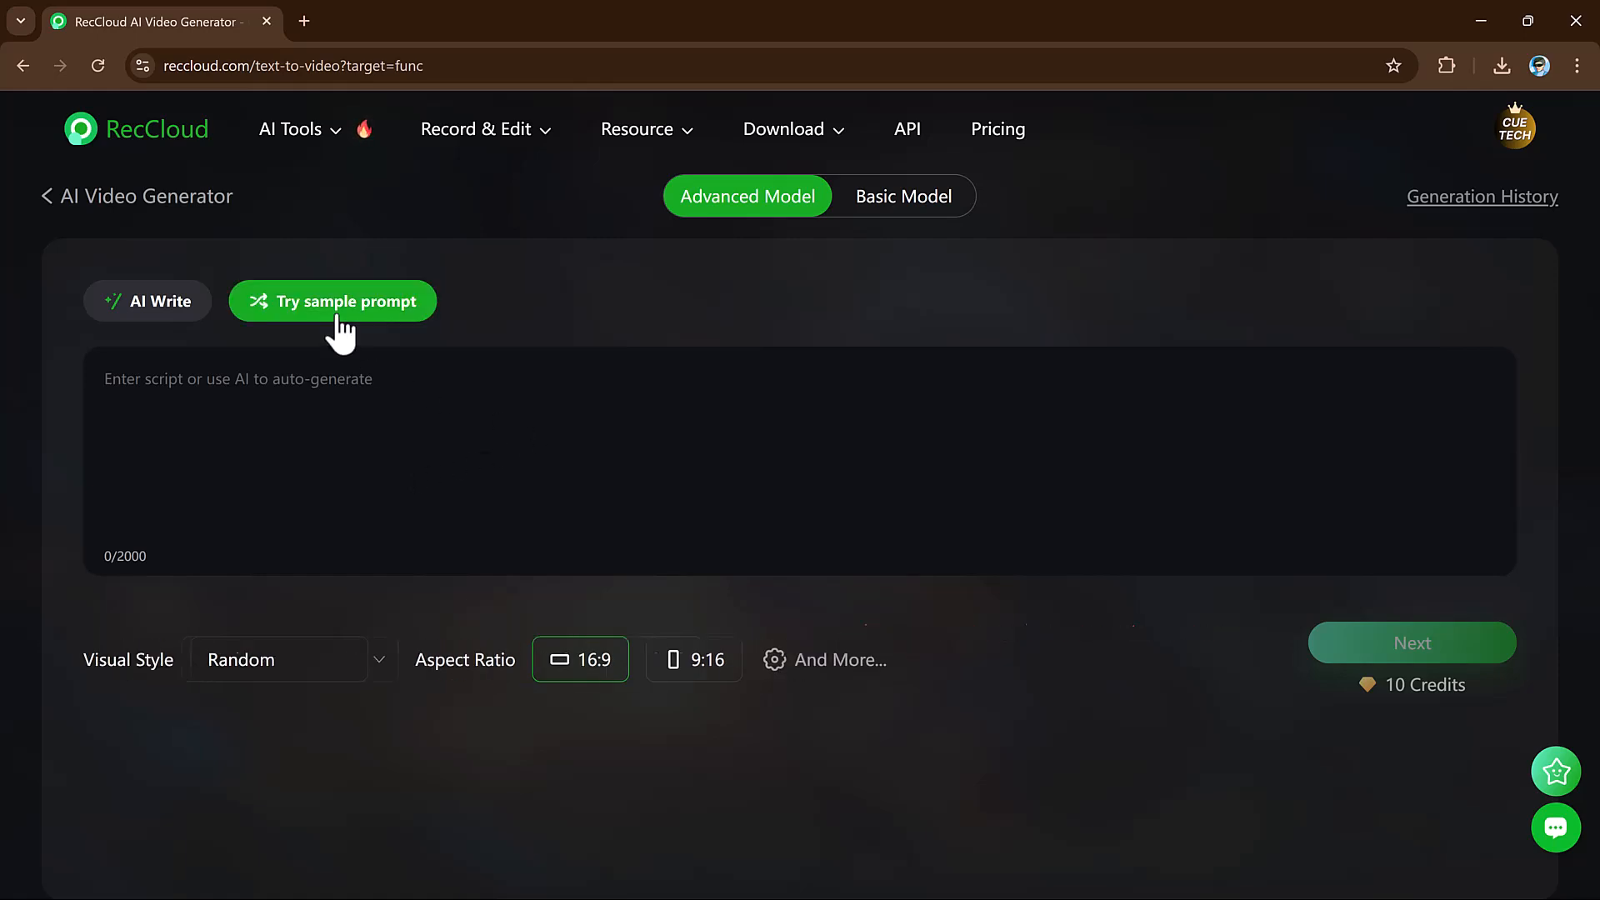
{"action": "left_click", "coordinate": [332, 301]}
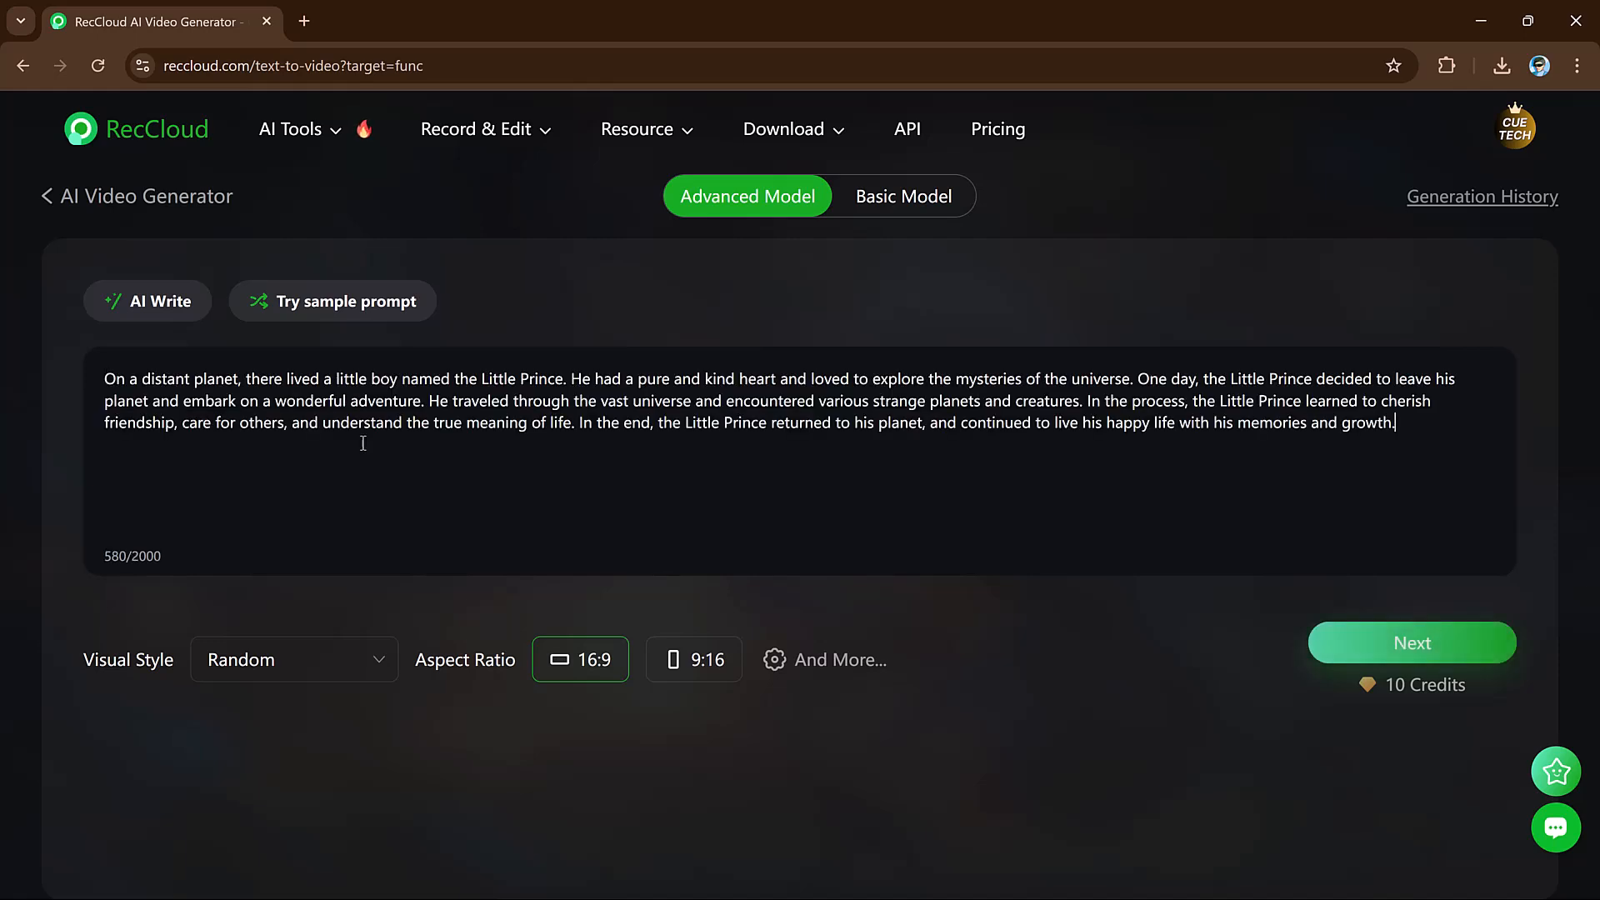
{"action": "mouse_move", "coordinate": [313, 691]}
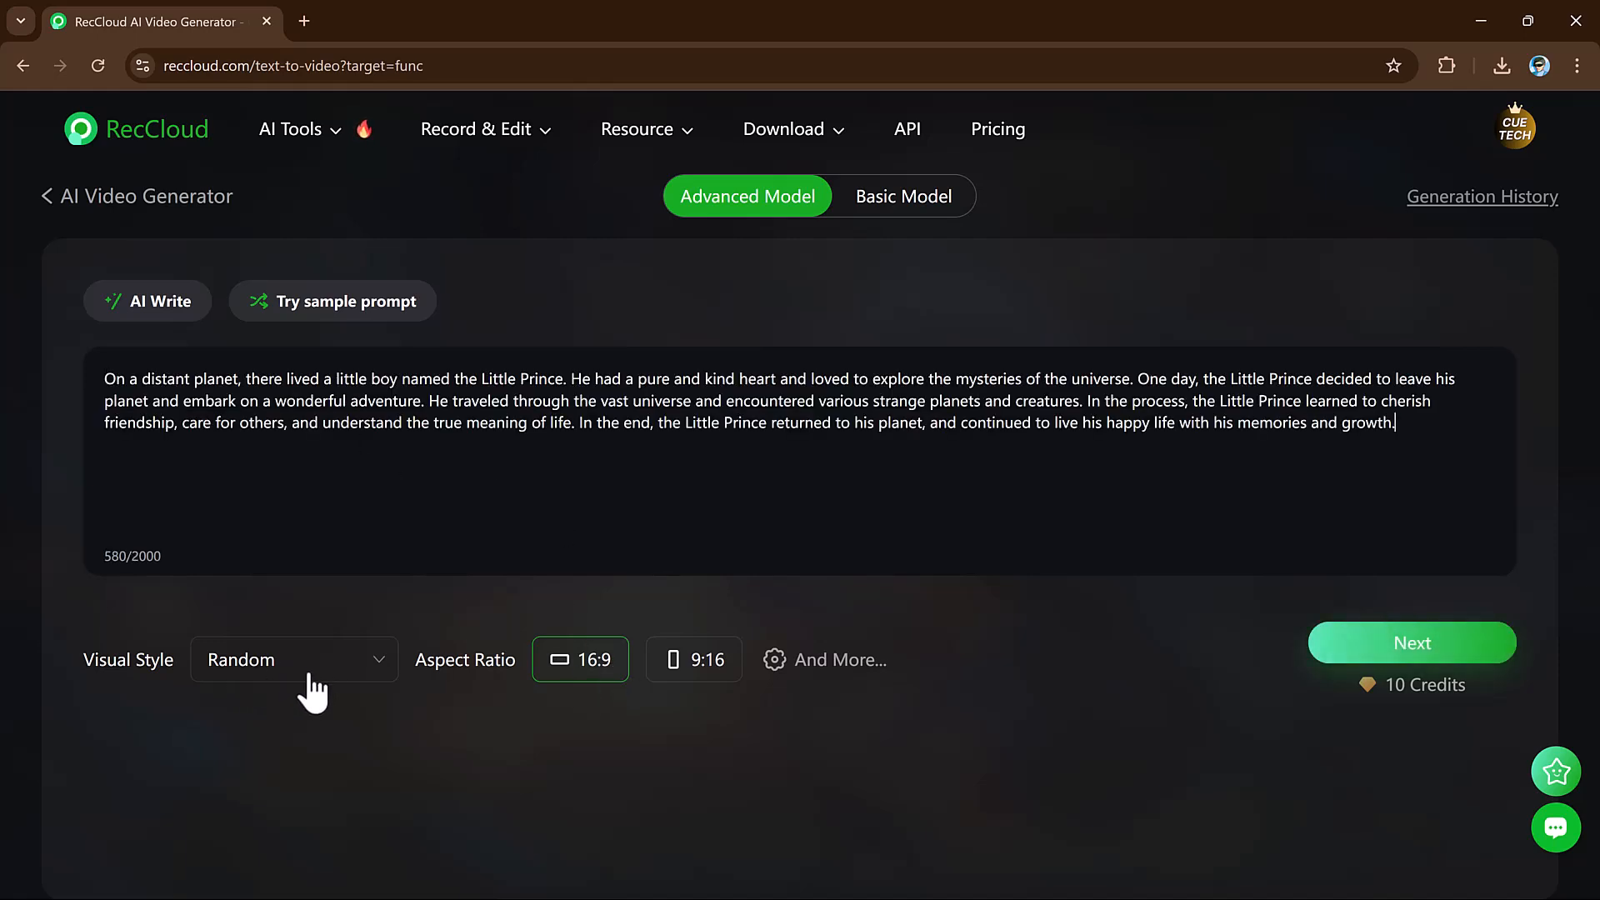
{"action": "left_click", "coordinate": [293, 659]}
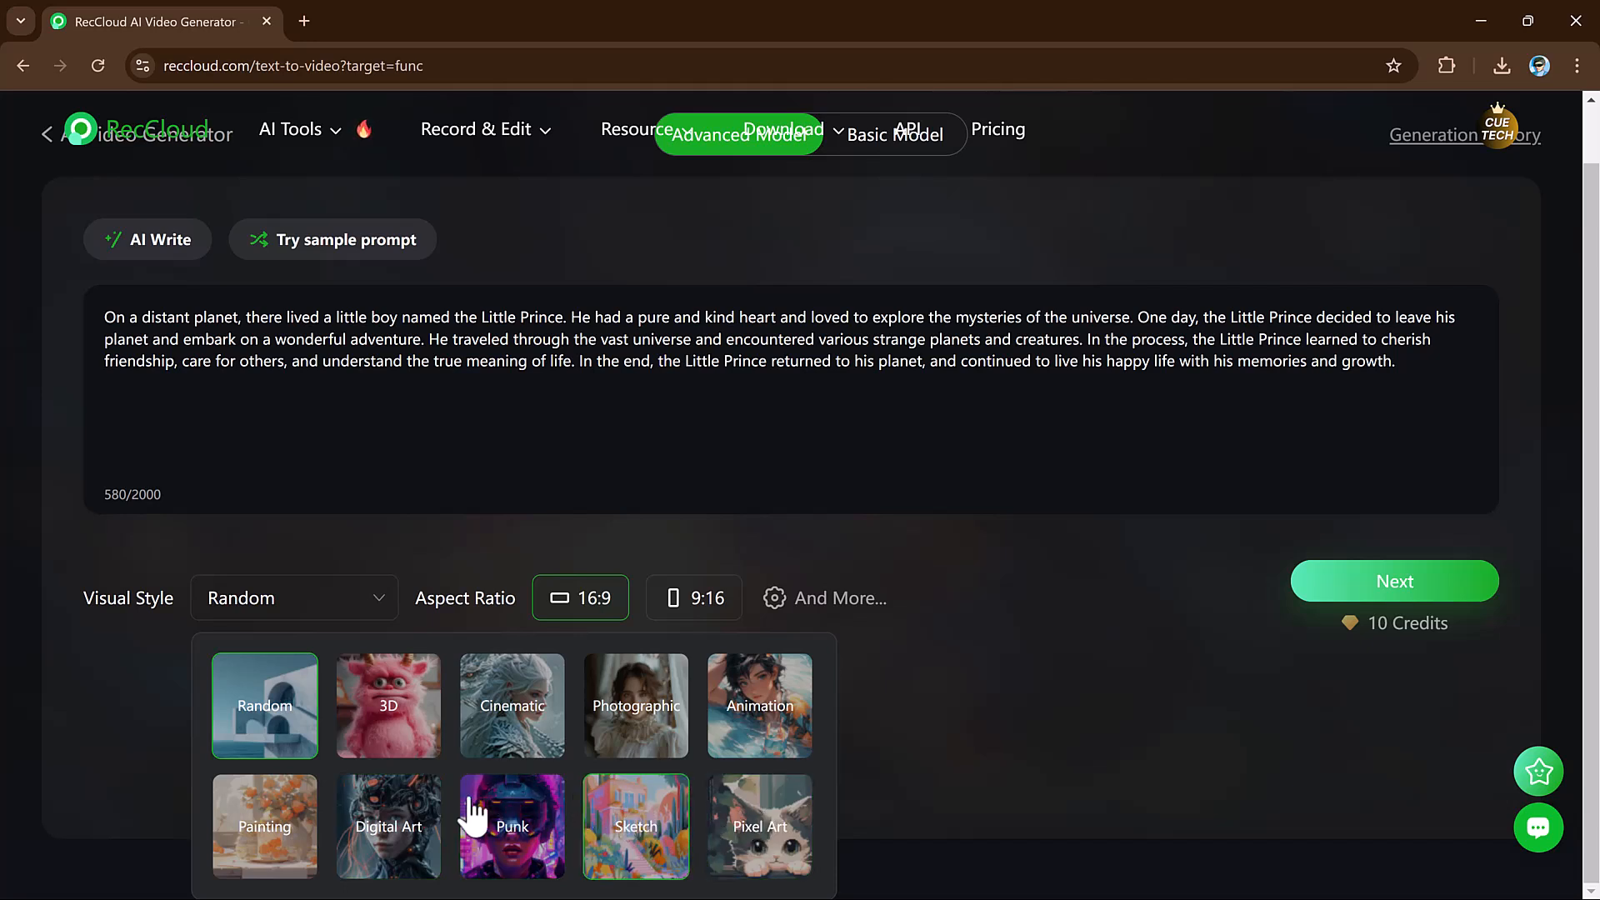
{"action": "mouse_move", "coordinate": [342, 735]}
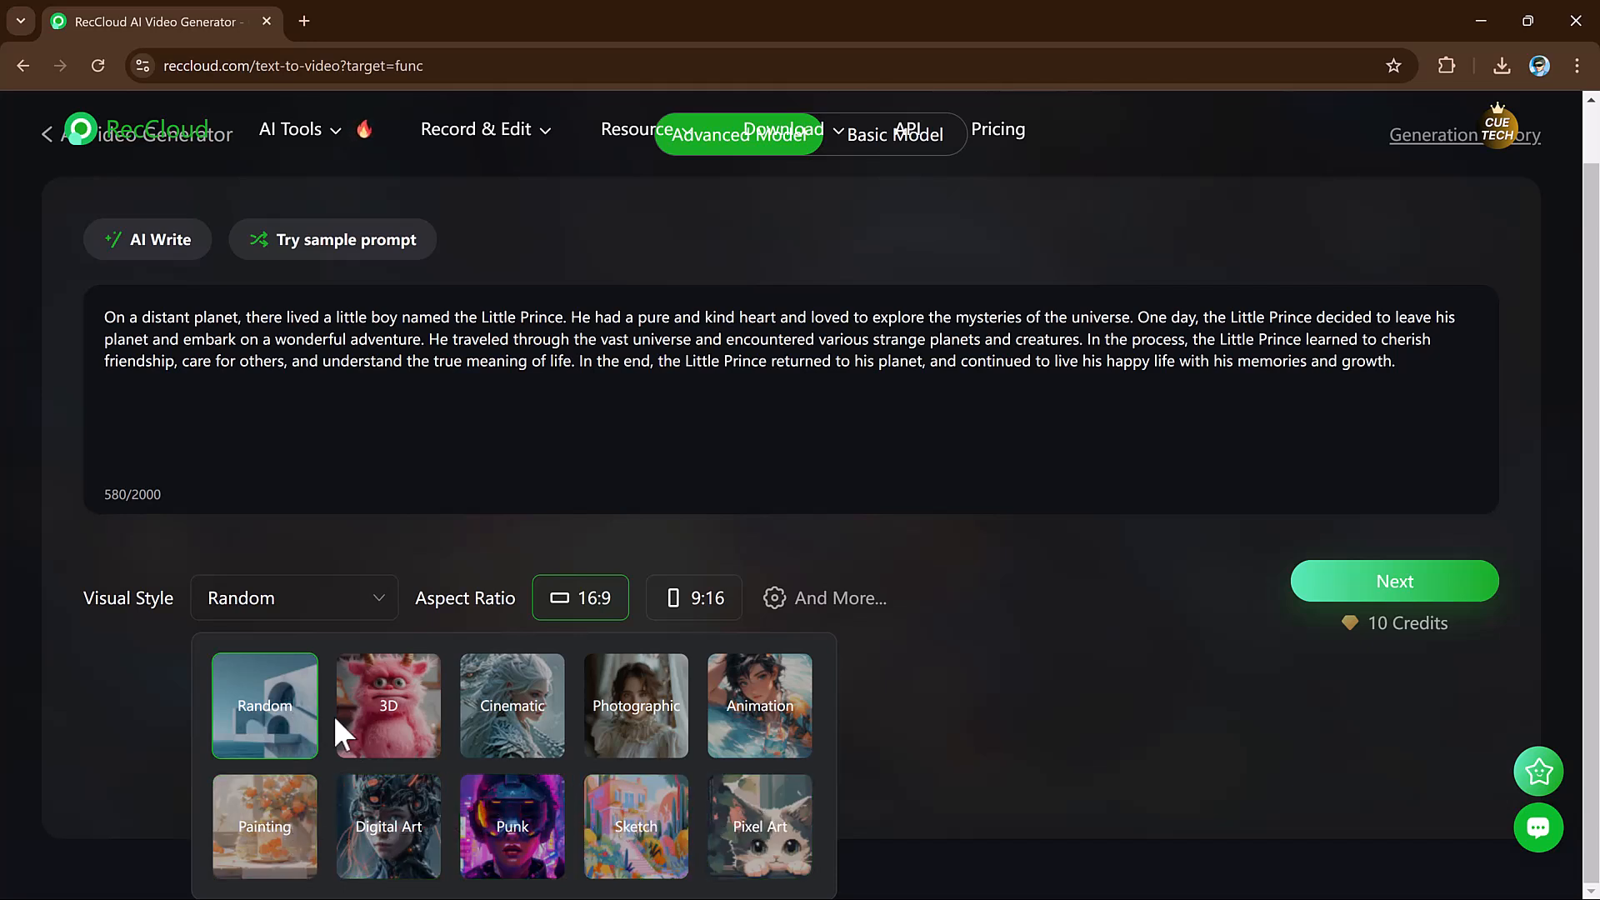
{"action": "mouse_move", "coordinate": [387, 724]}
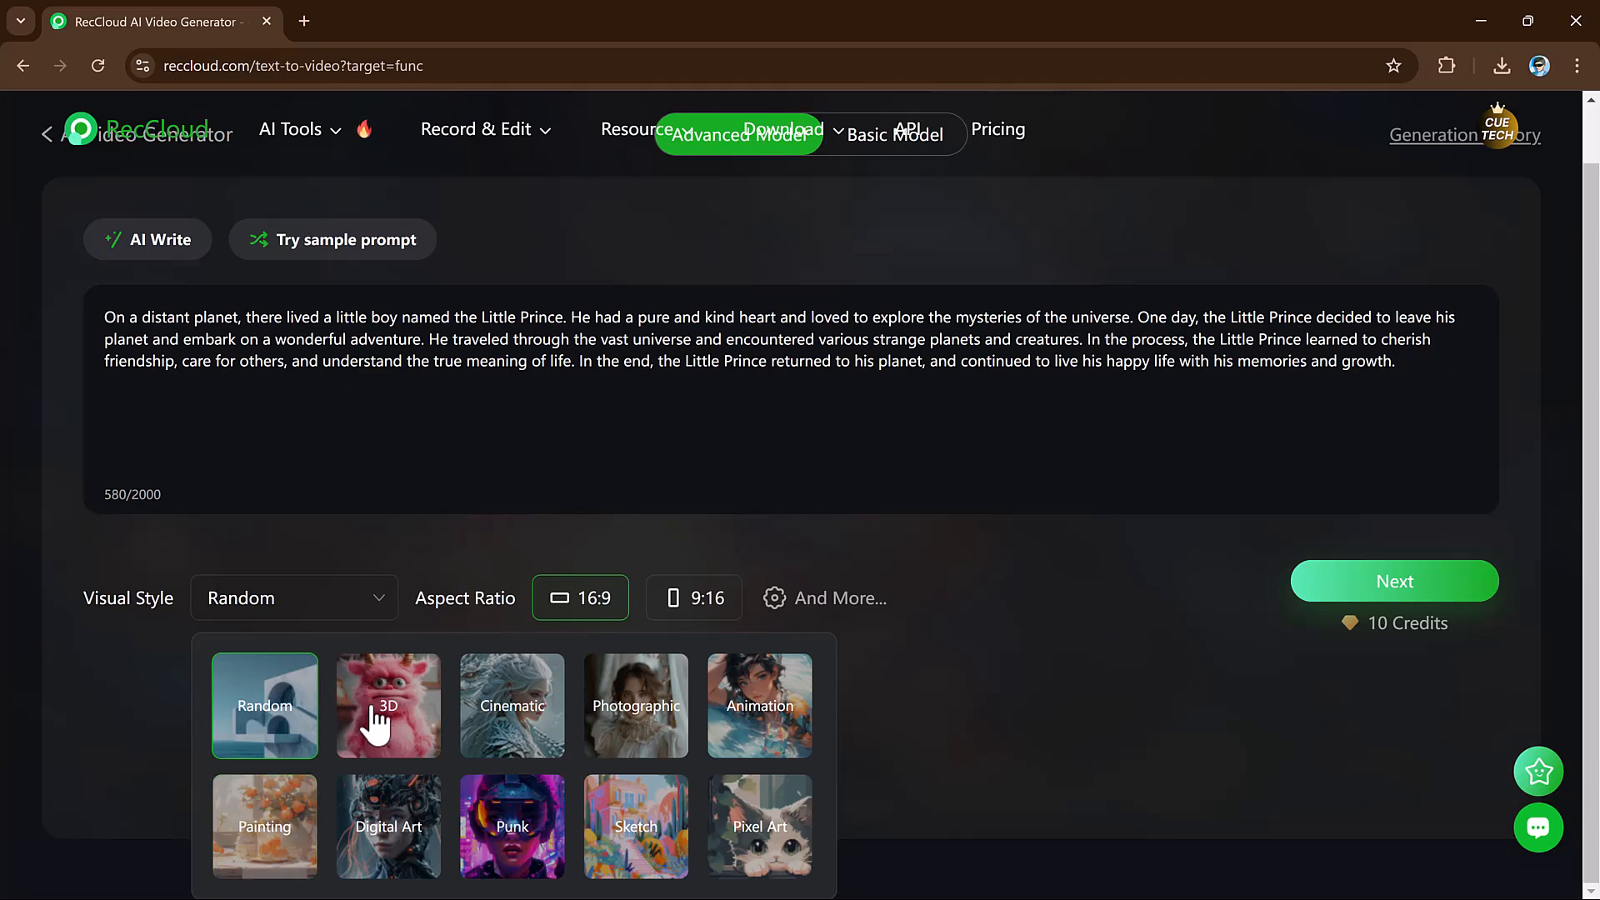
{"action": "left_click", "coordinate": [386, 706]}
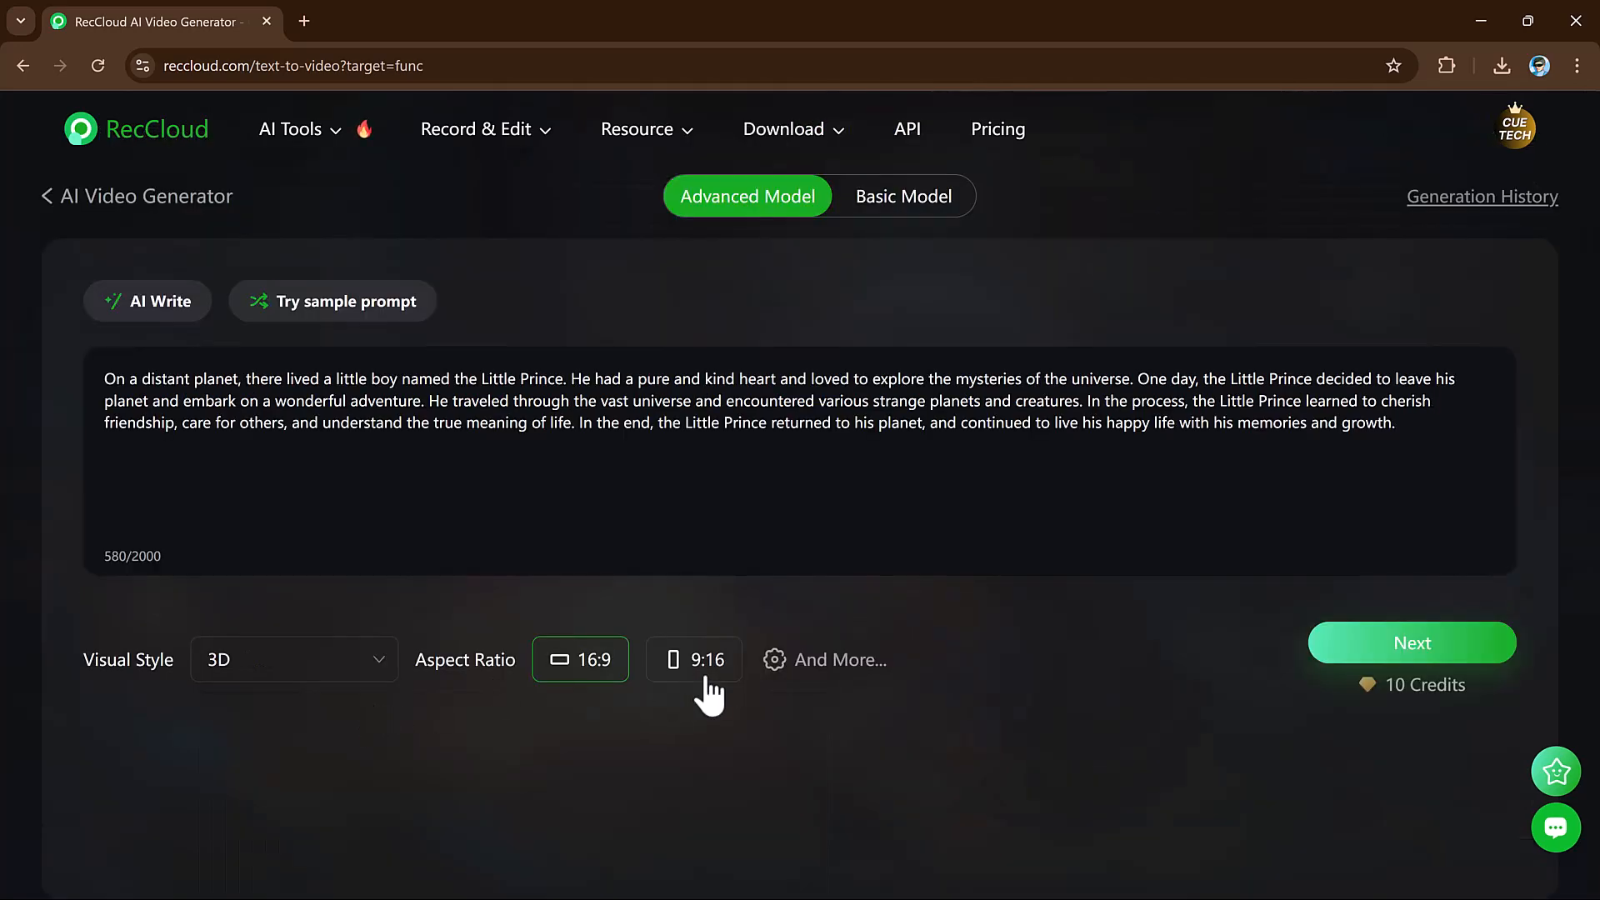
{"action": "left_click", "coordinate": [694, 659]}
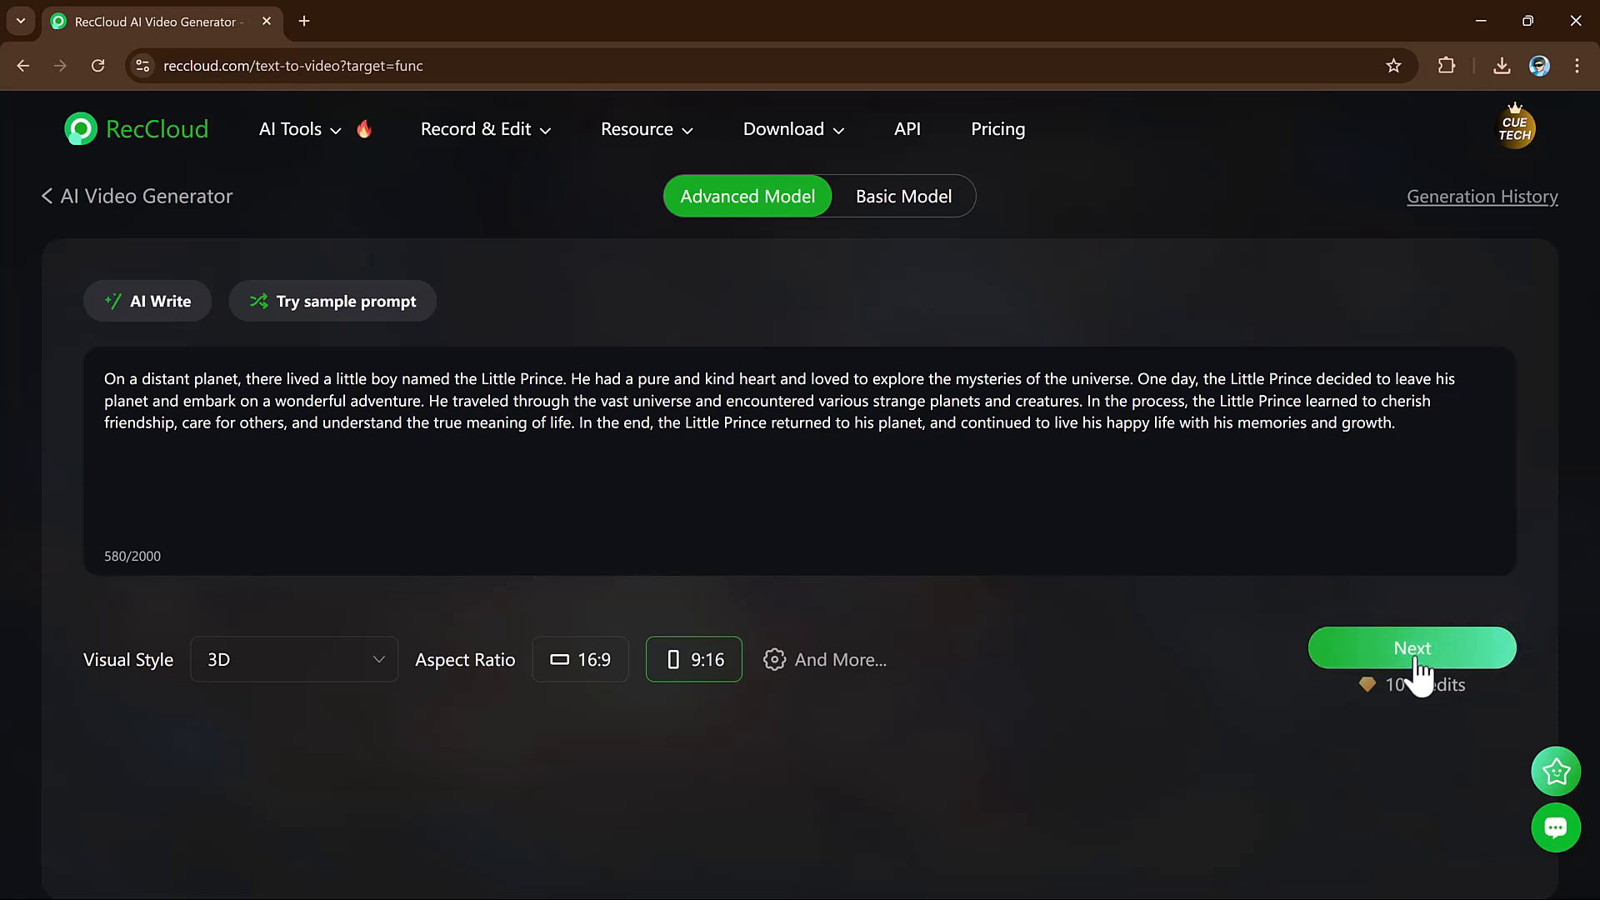
{"action": "left_click", "coordinate": [1411, 647]}
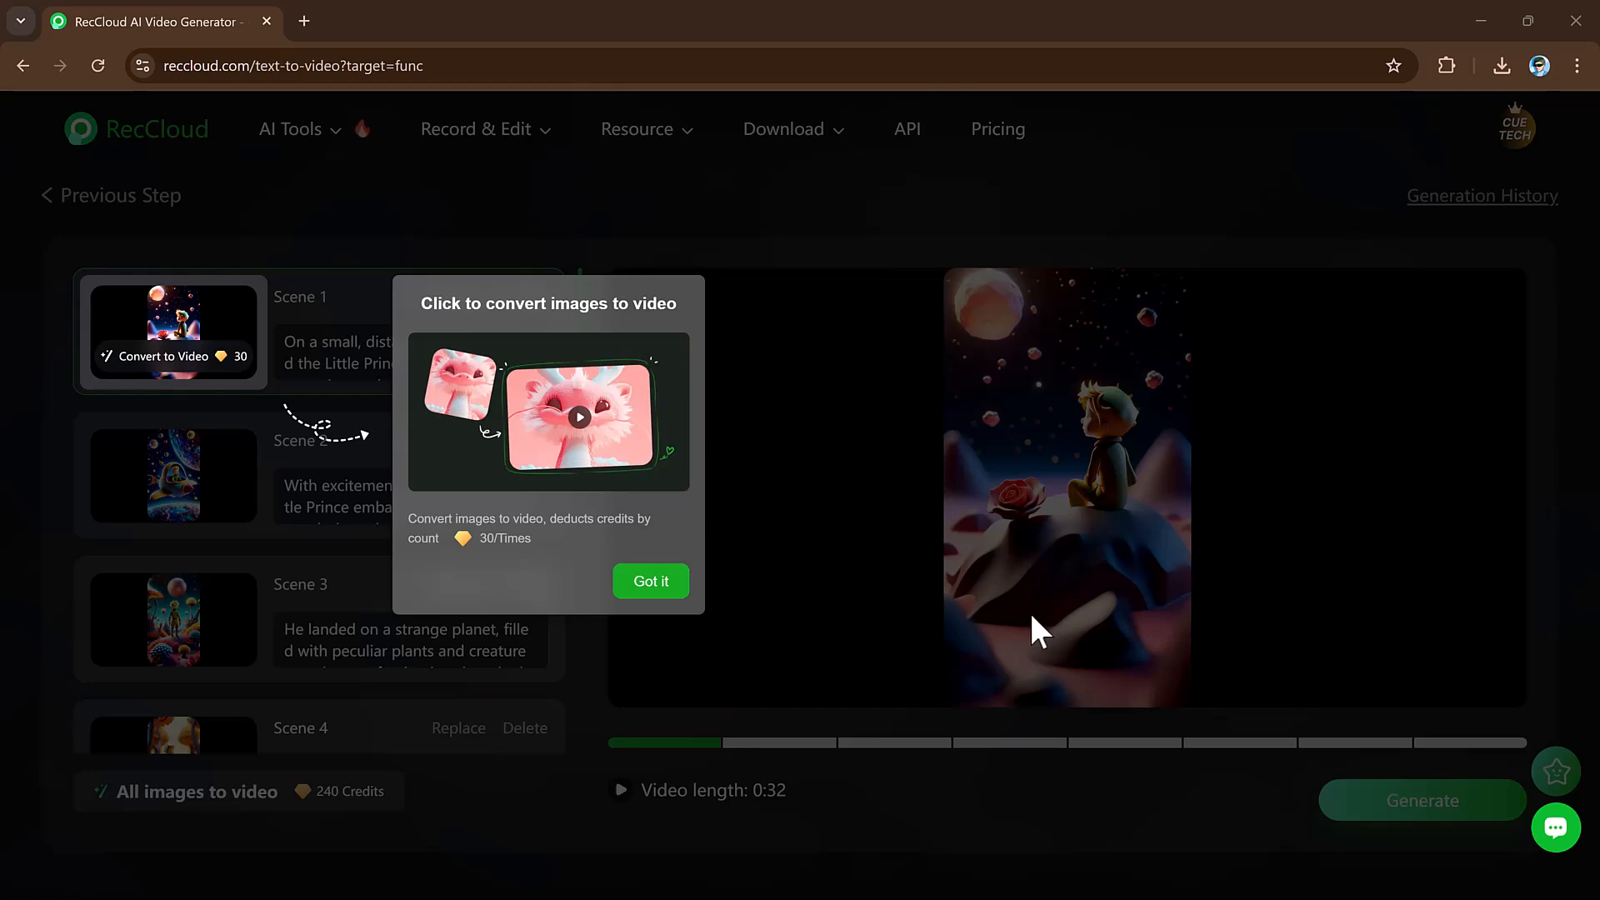
- Dismiss the image-to-video tip and scroll through the Little Prince storyboard scenes
{"action": "left_click", "coordinate": [650, 581]}
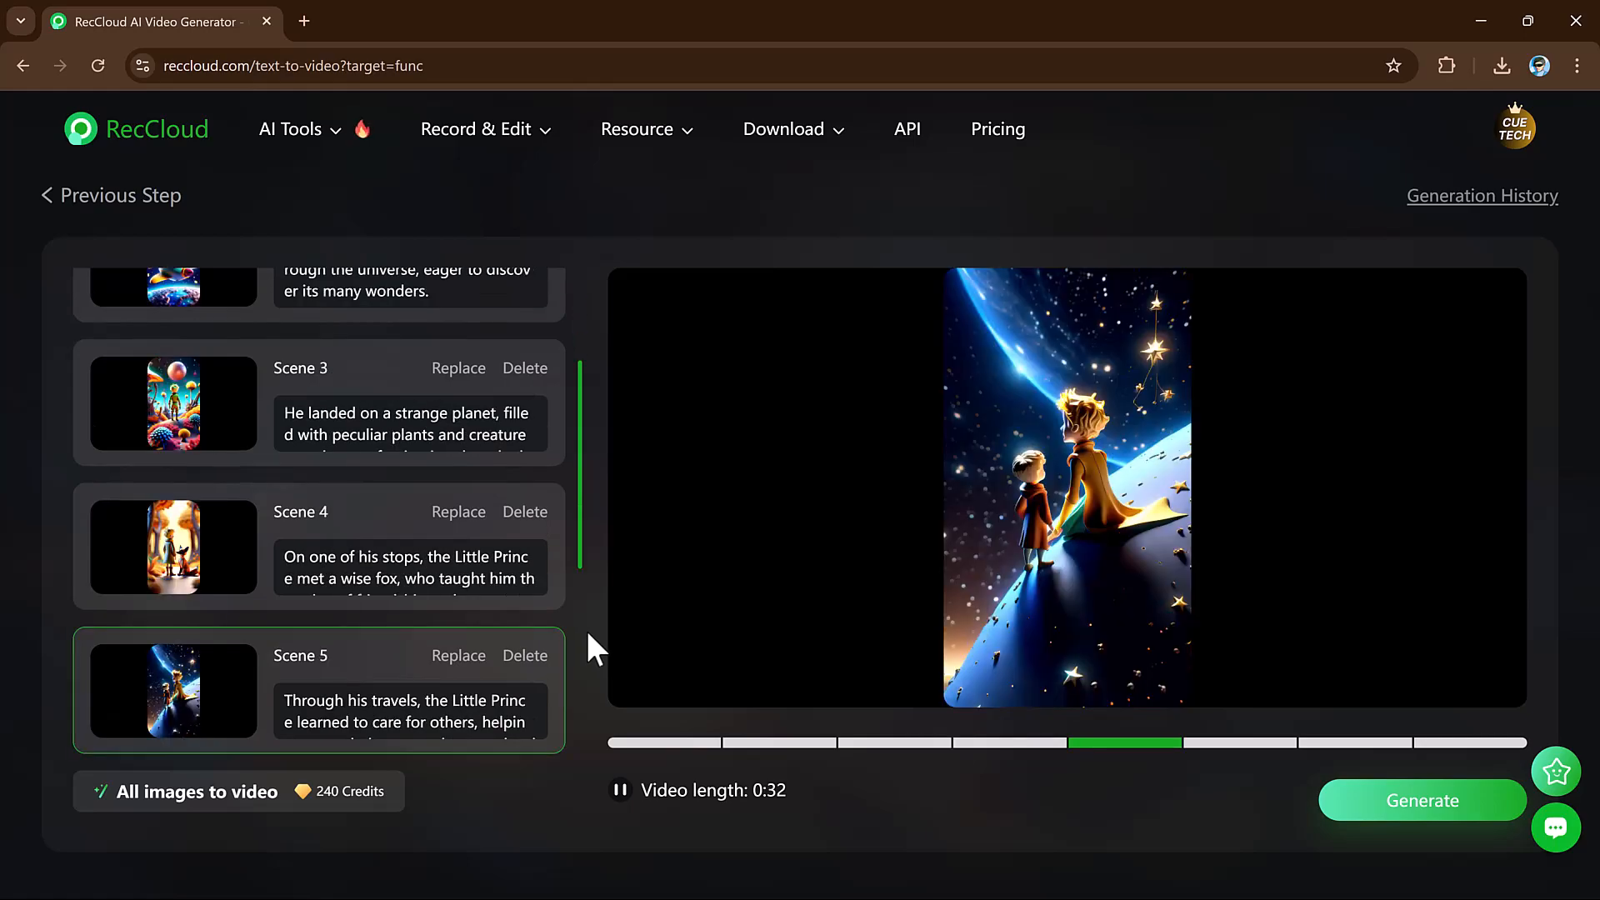
{"action": "scroll", "scroll_direction": "down", "scroll_amount": 3}
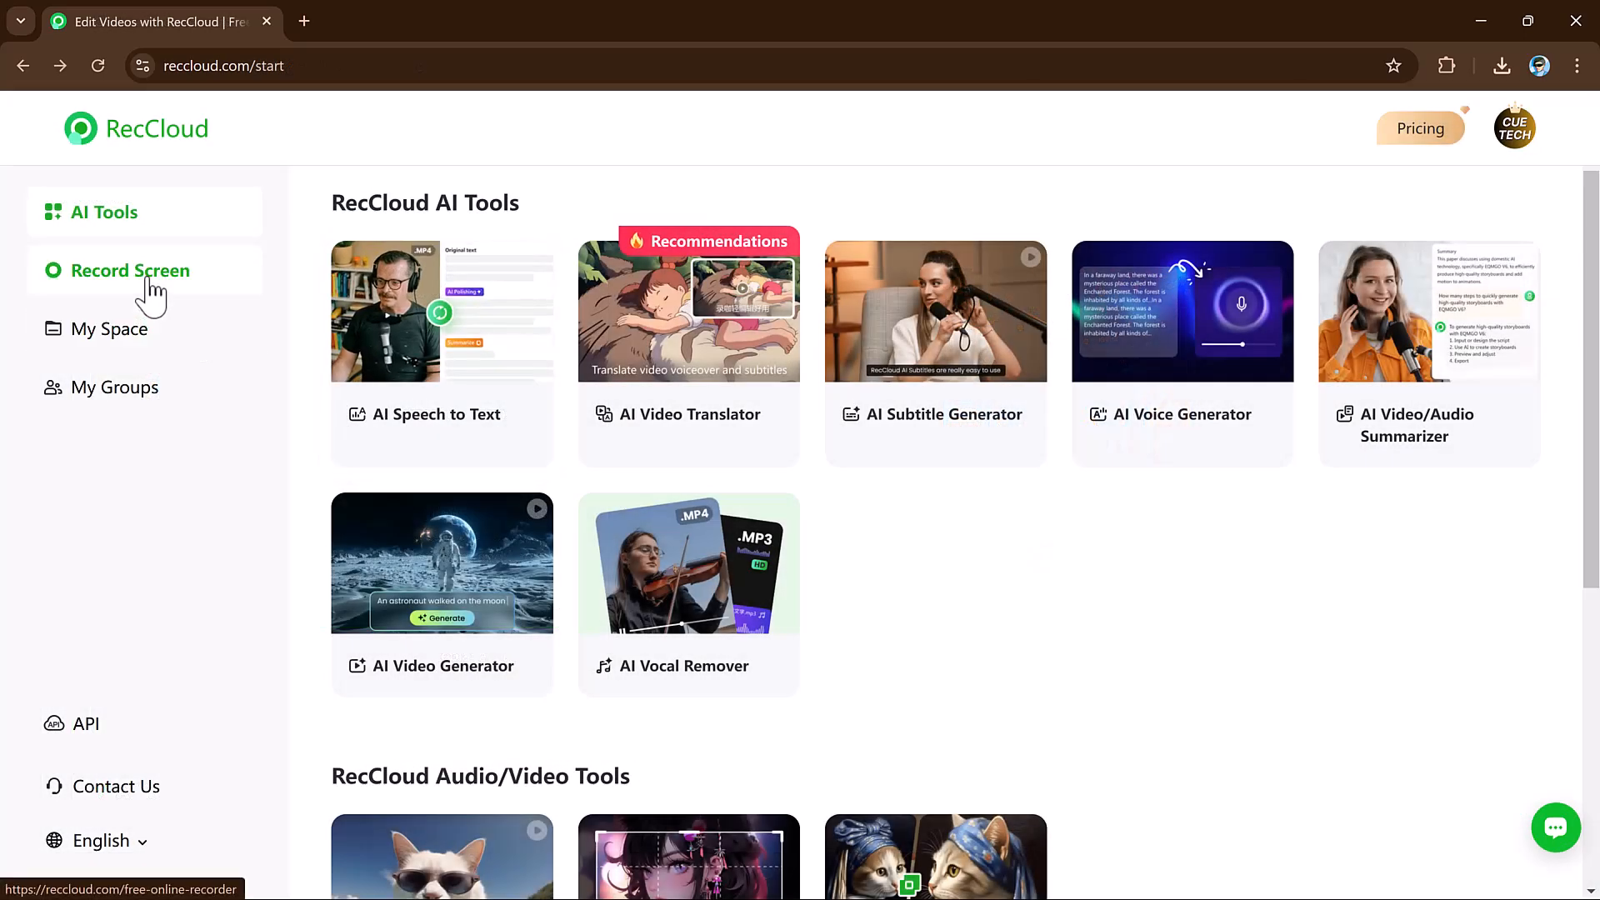
- Start a webcam-free screen recording, allow microphone access, then cancel screen sharing
{"action": "left_click", "coordinate": [131, 270]}
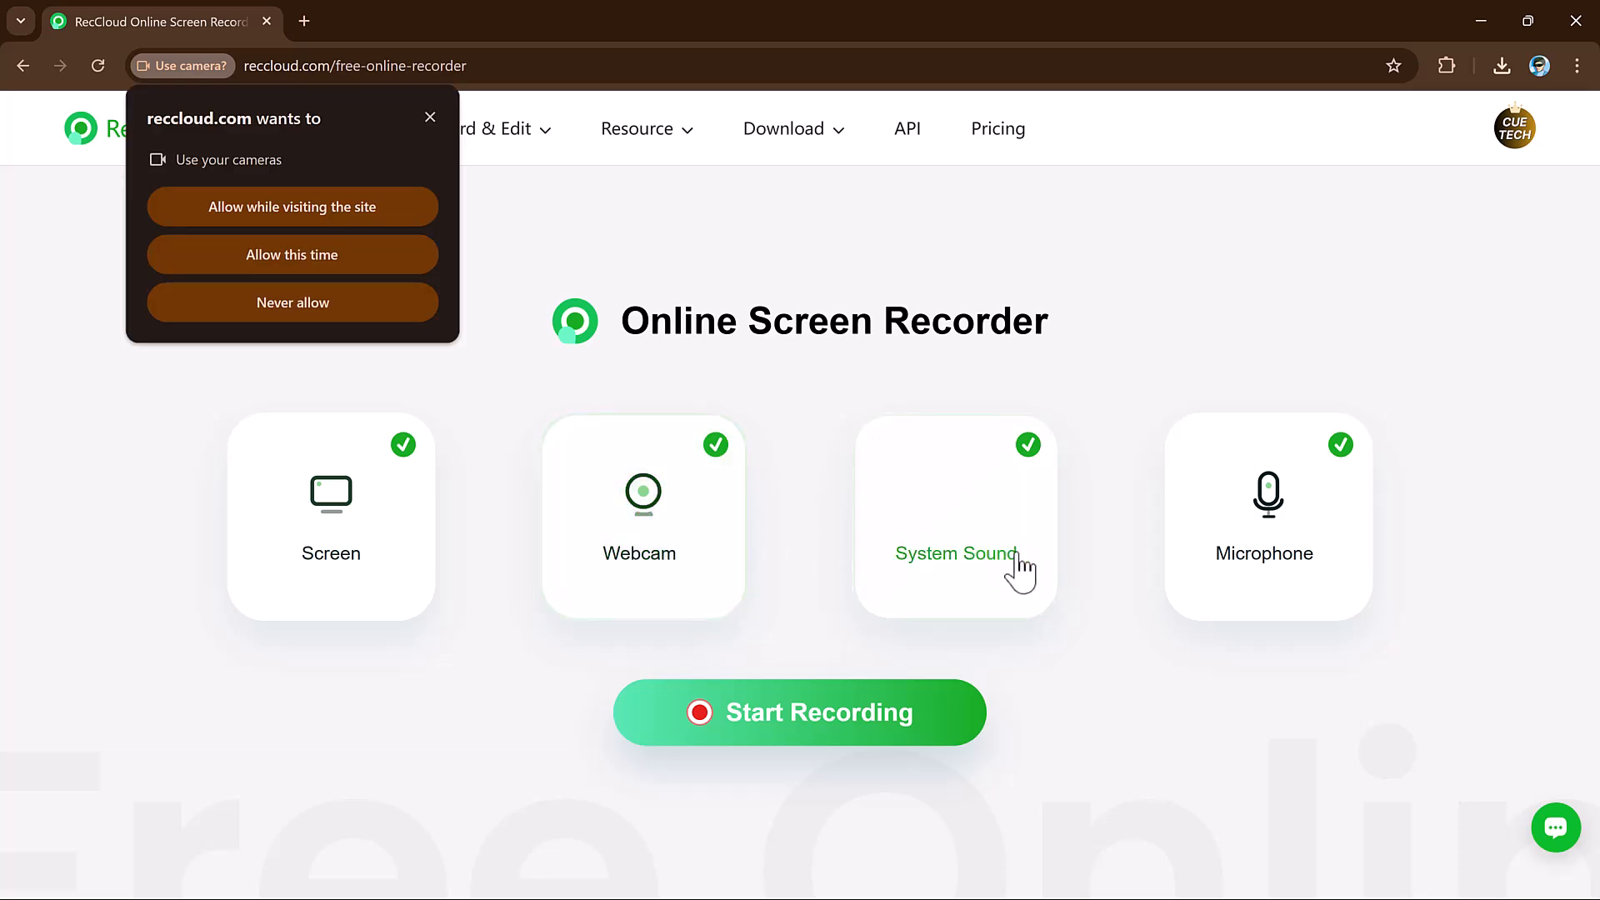
{"action": "left_click", "coordinate": [293, 302]}
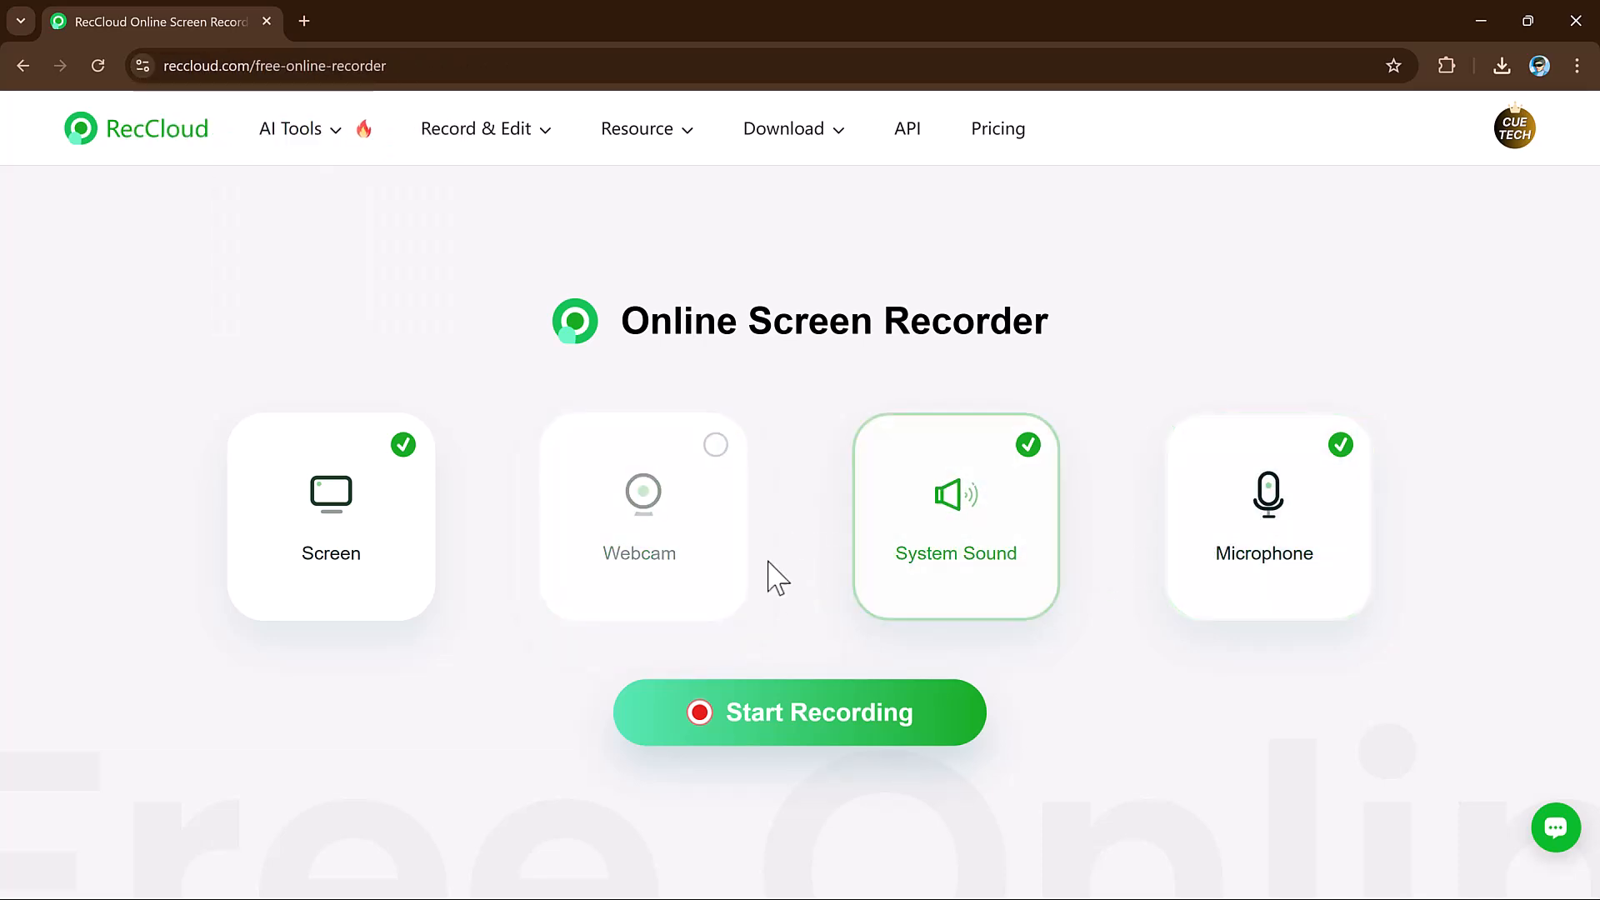
{"action": "mouse_move", "coordinate": [917, 574]}
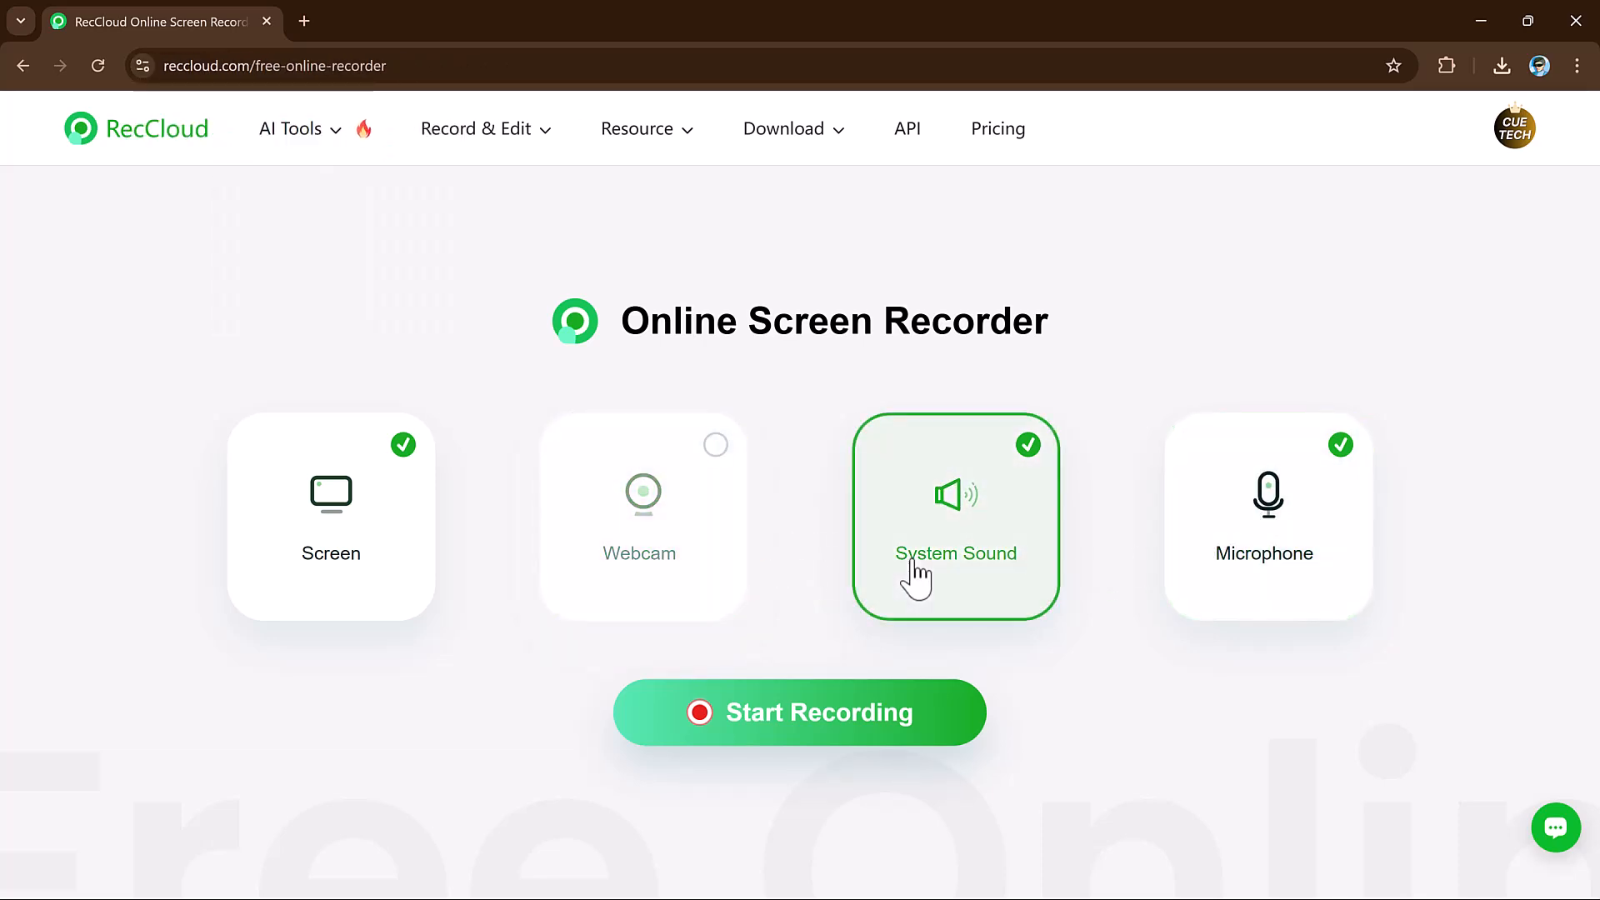
{"action": "mouse_move", "coordinate": [755, 730]}
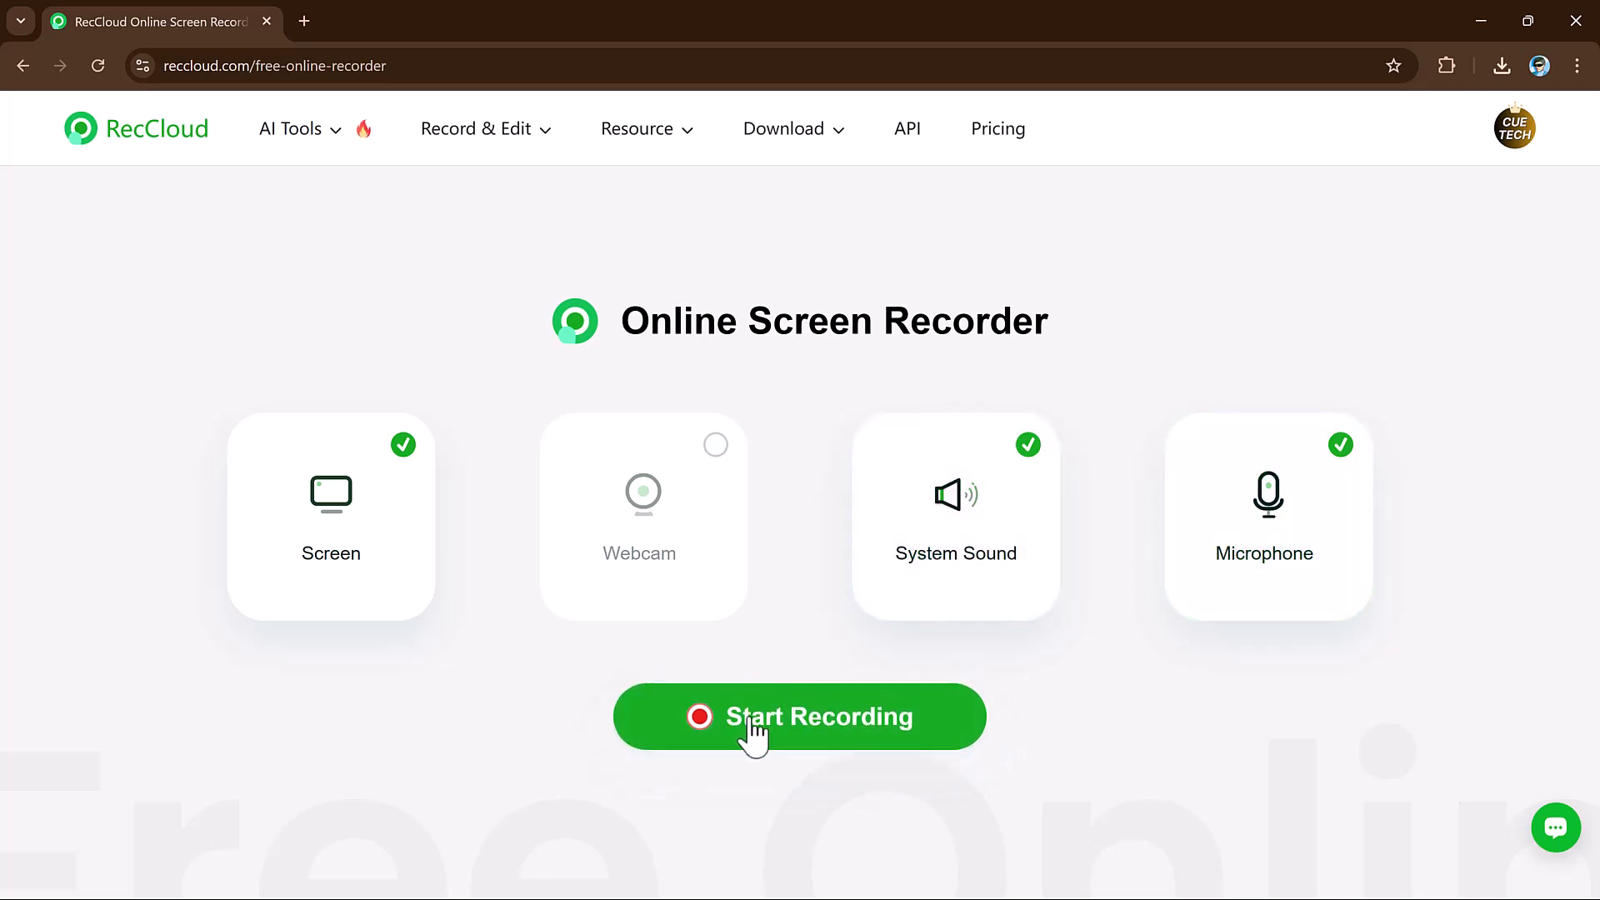
{"action": "left_click", "coordinate": [799, 715]}
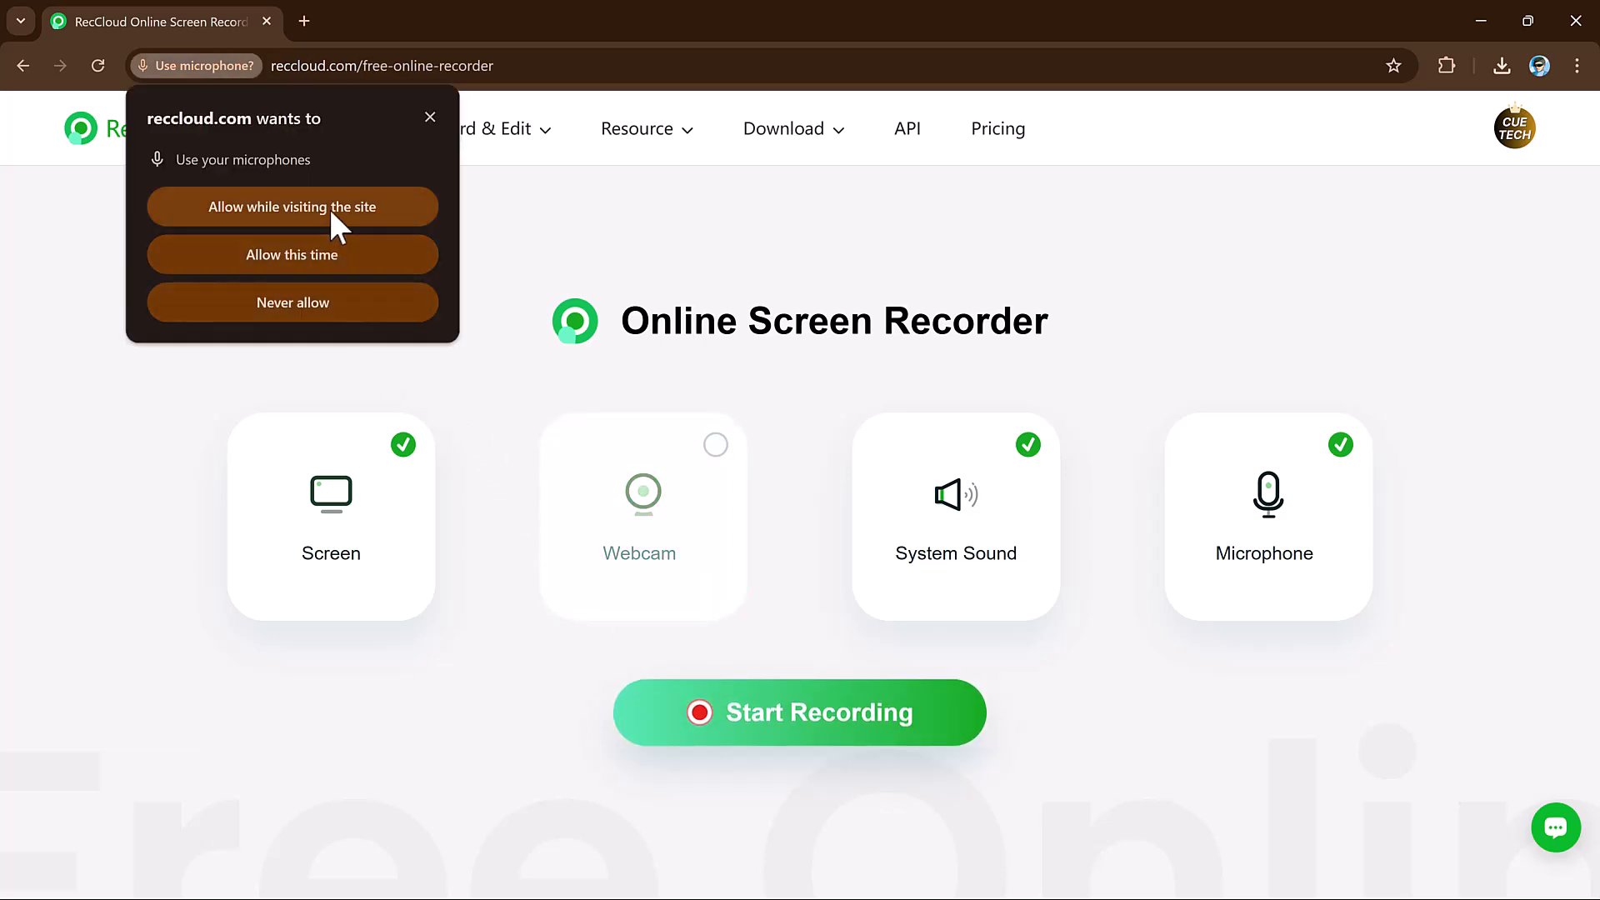
{"action": "left_click", "coordinate": [292, 208]}
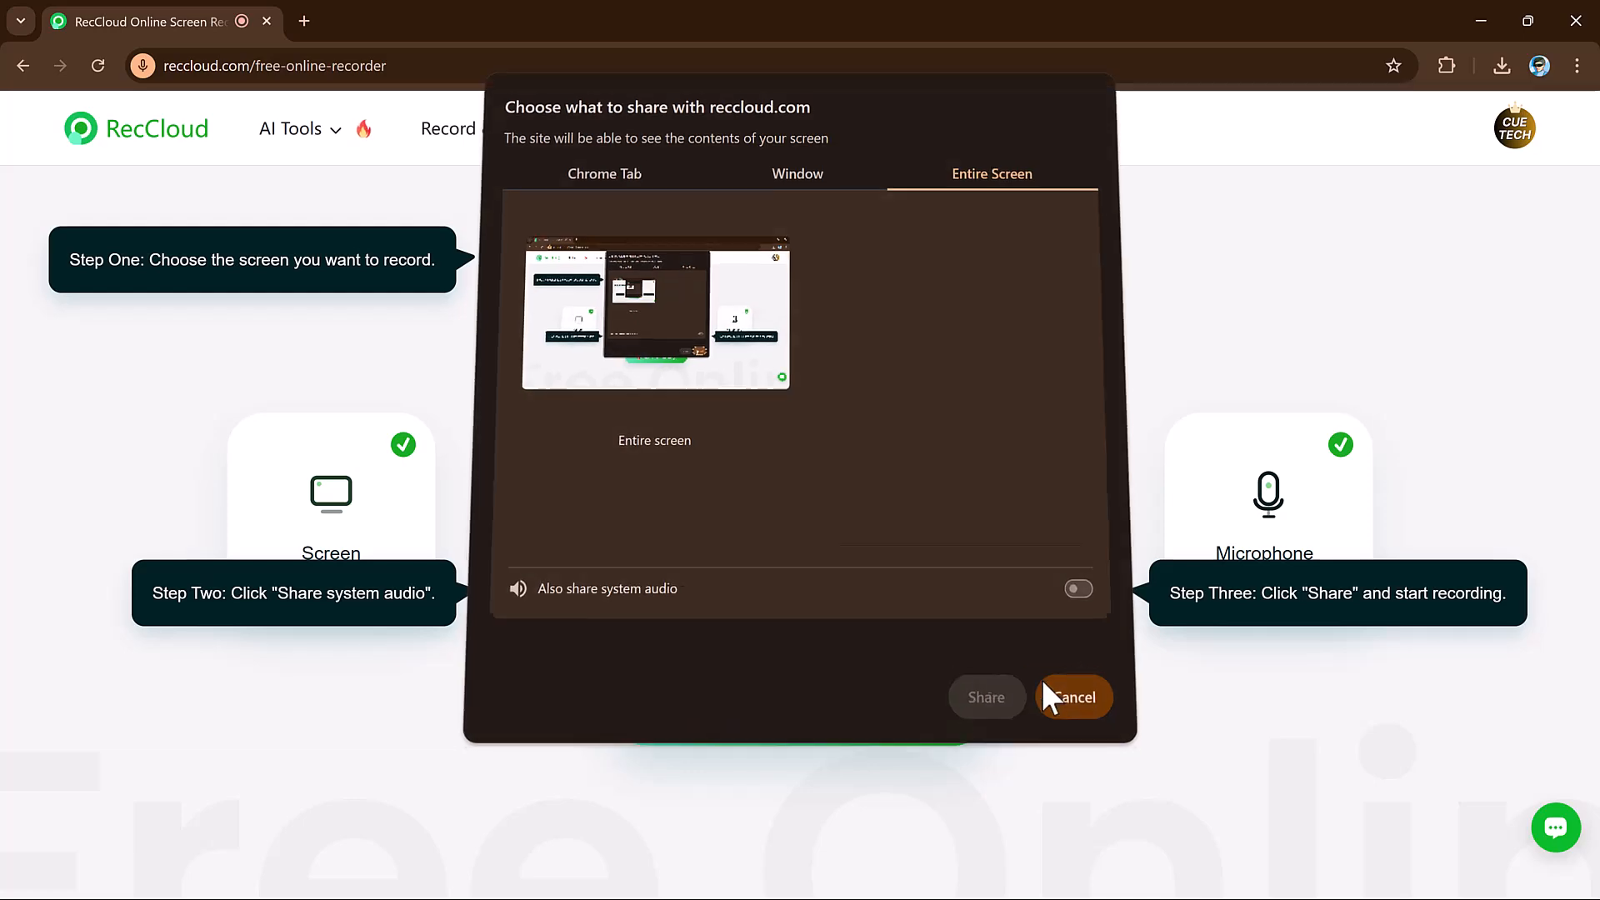
{"action": "left_click", "coordinate": [1072, 697]}
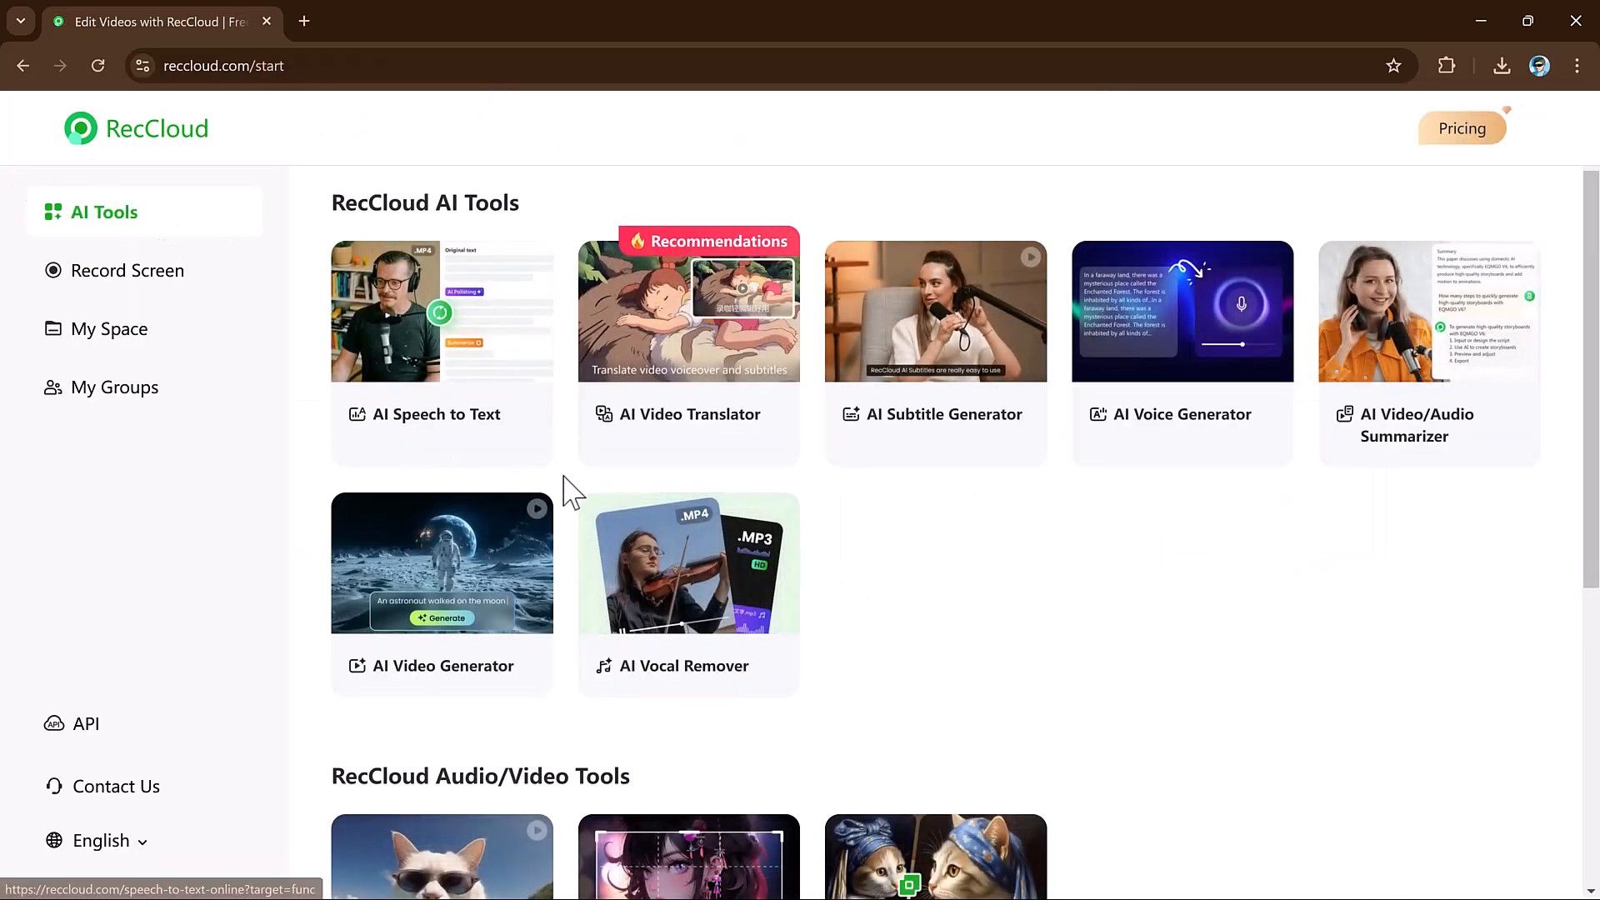
- Scroll the start page down to the trim, crop and merge tools and app downloads
{"action": "scroll", "scroll_direction": "down", "scroll_amount": 3}
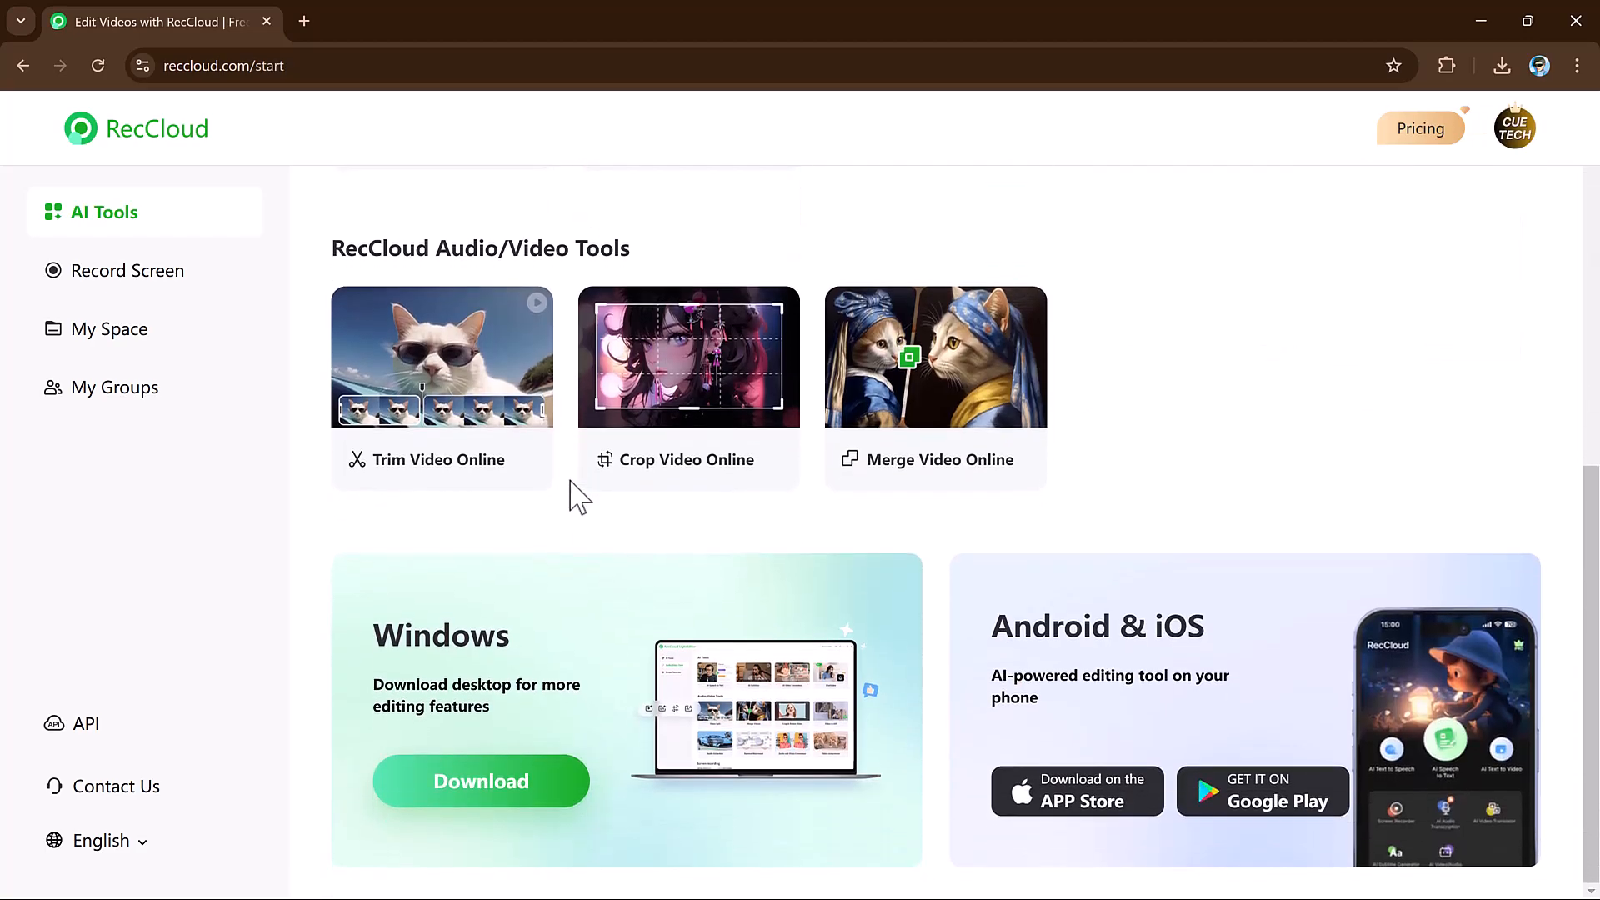